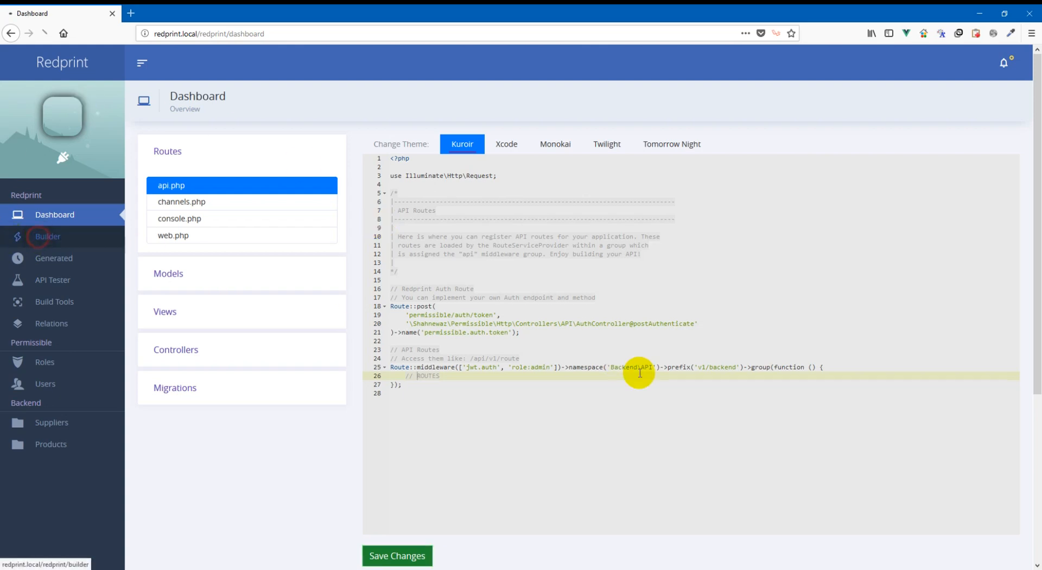
Step: Go to the Builder page with its empty model form and default id field
left_click(46, 235)
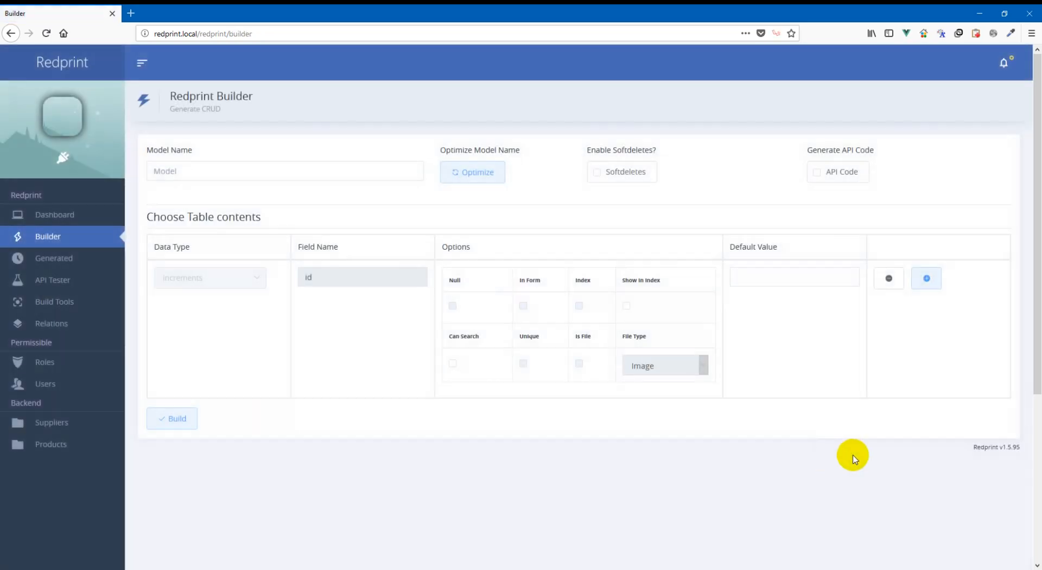
mouse_move(1005, 498)
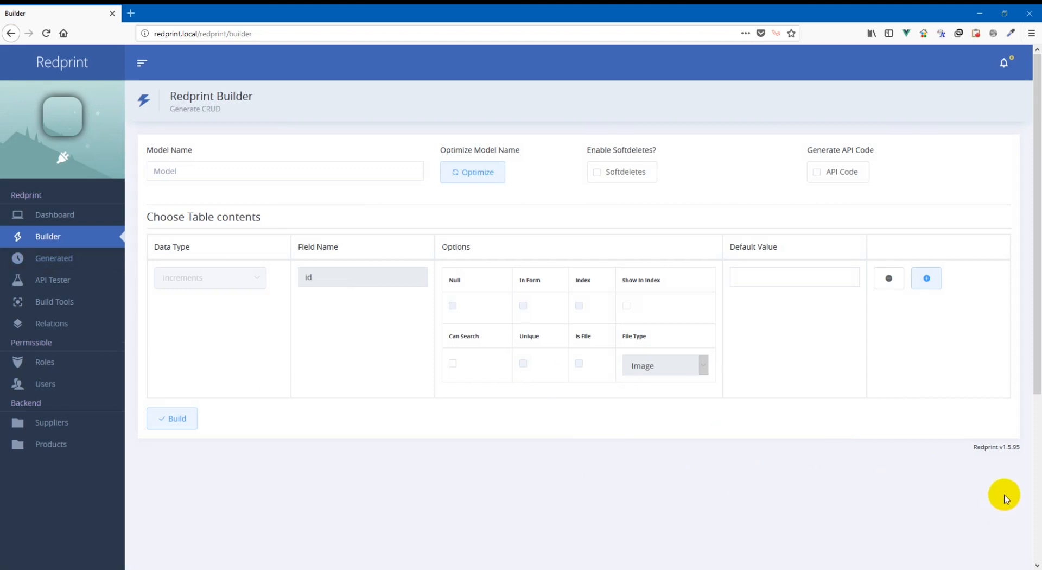
mouse_move(1017, 446)
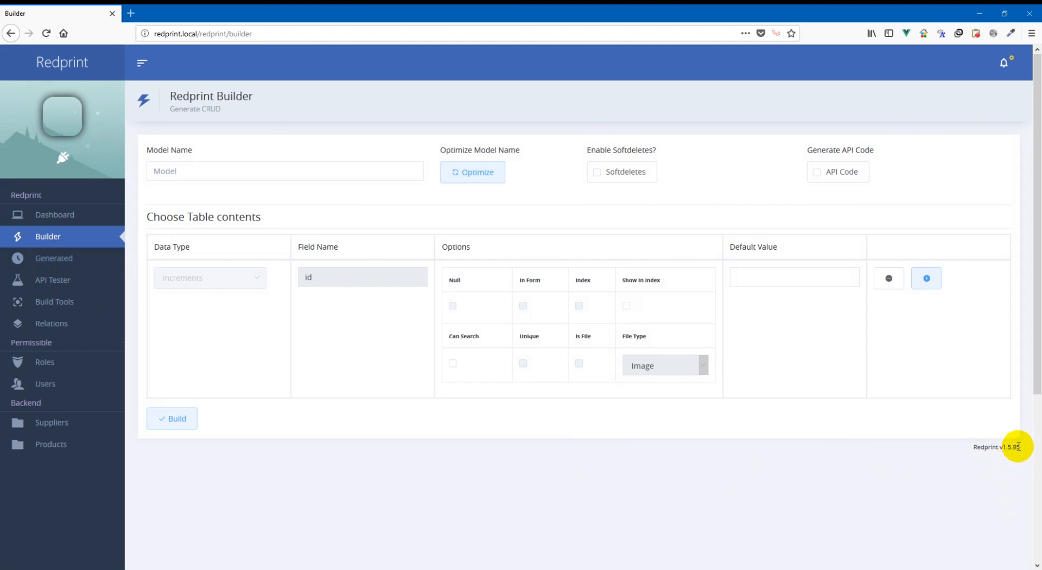
mouse_move(977, 479)
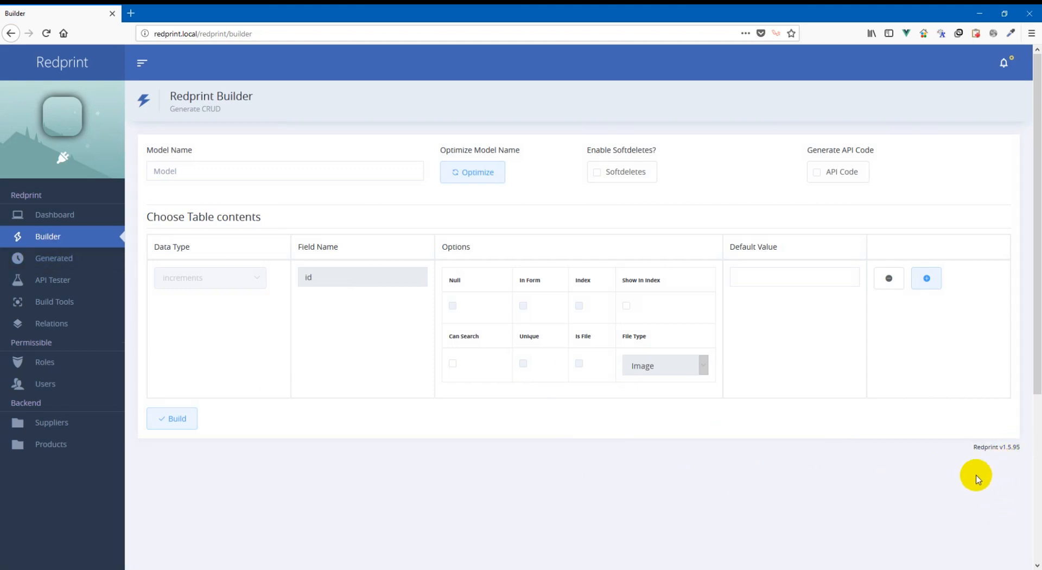
mouse_move(674, 504)
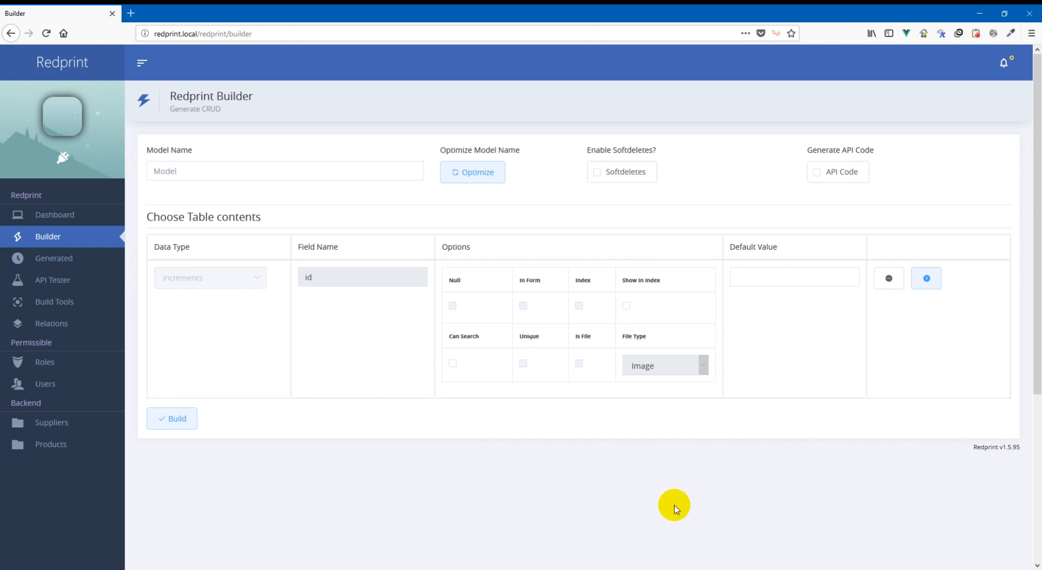
mouse_move(525, 500)
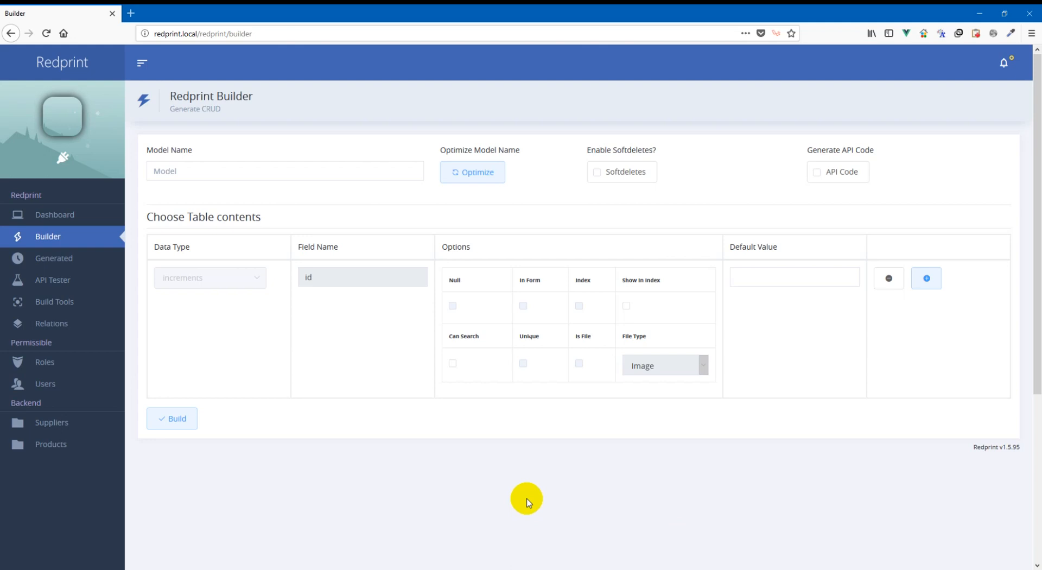
mouse_move(395, 495)
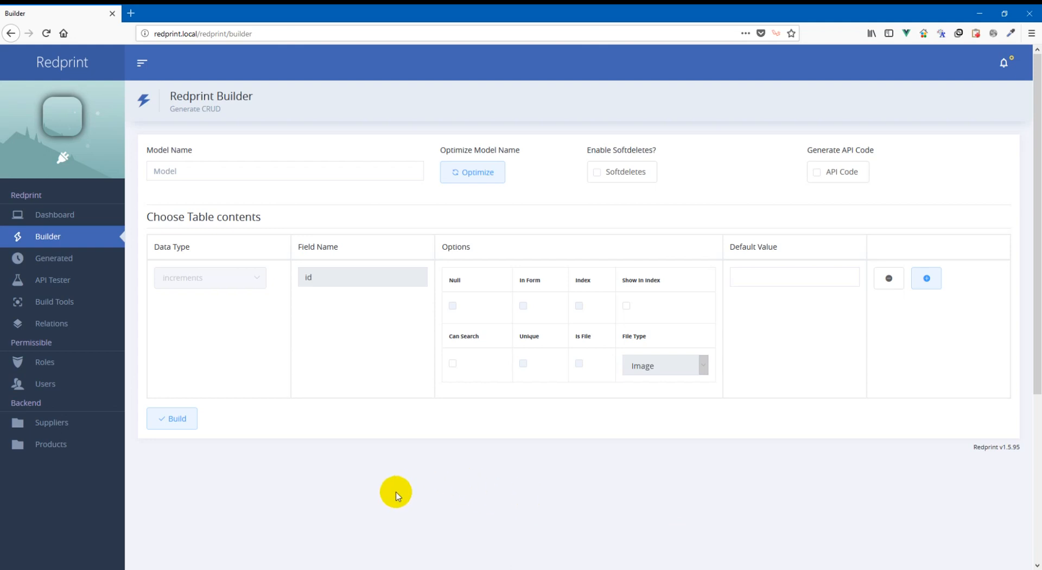
mouse_move(399, 512)
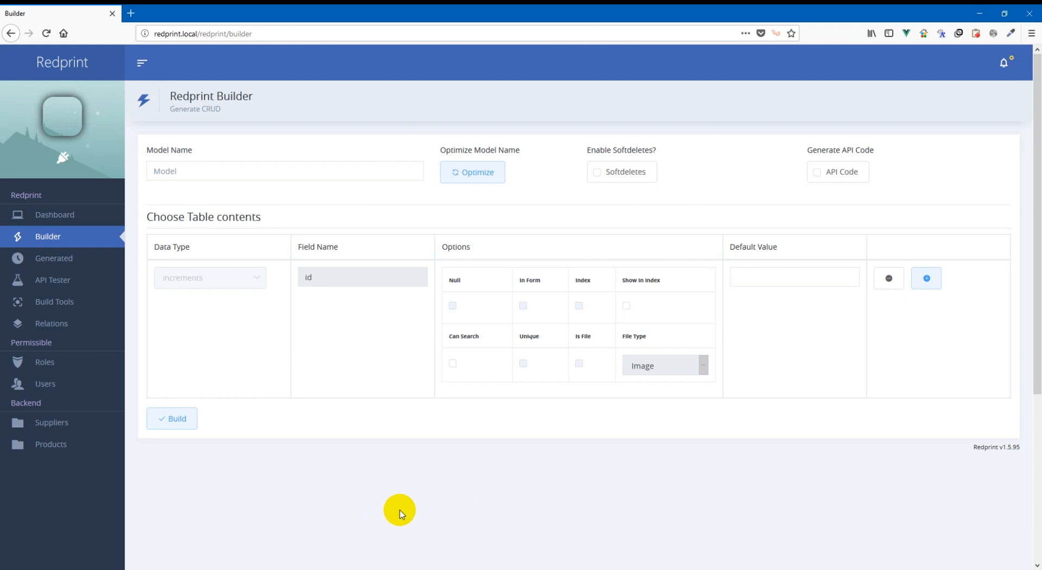
mouse_move(377, 482)
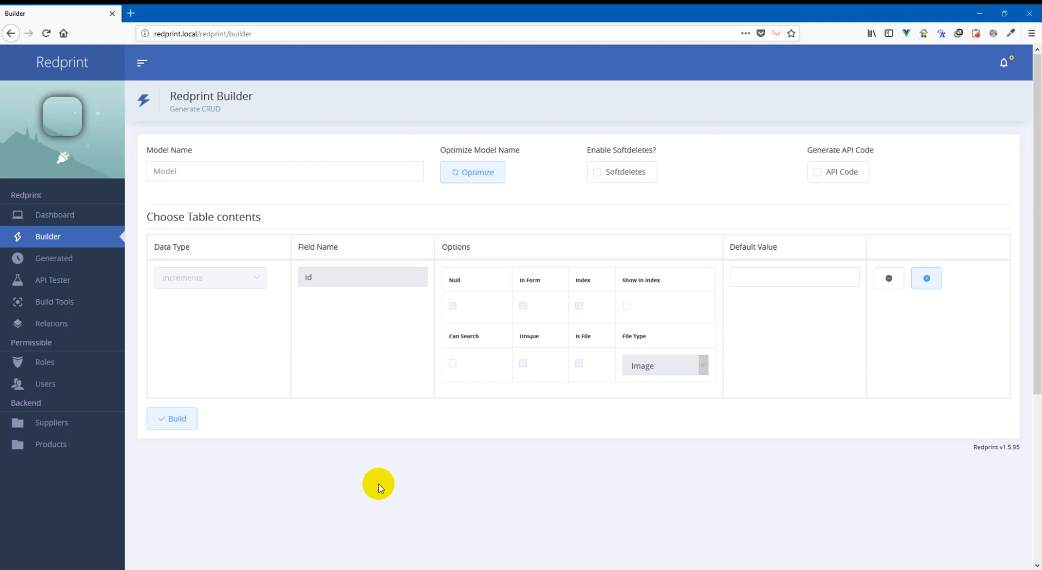
mouse_move(348, 391)
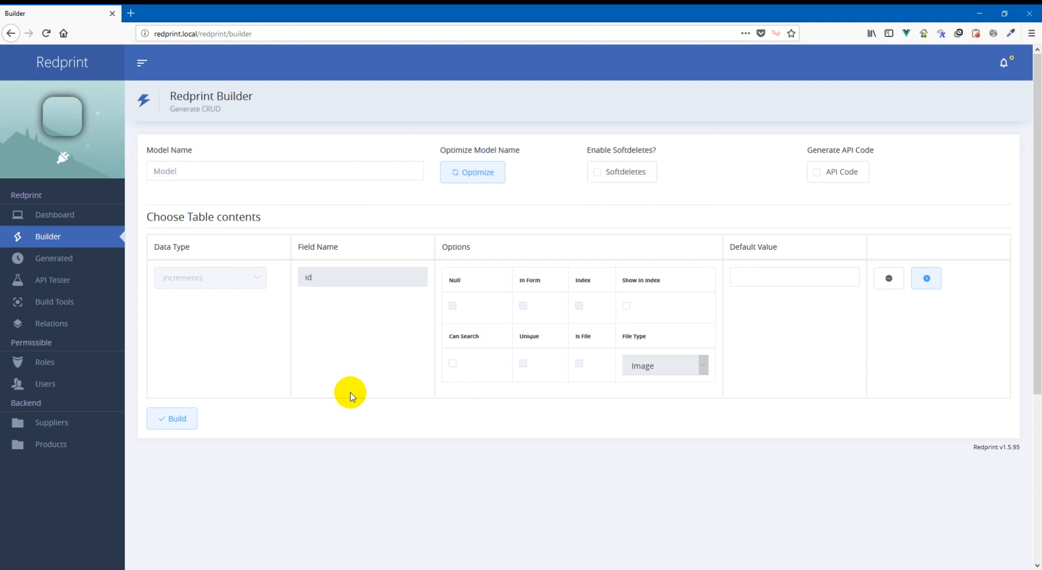
mouse_move(327, 373)
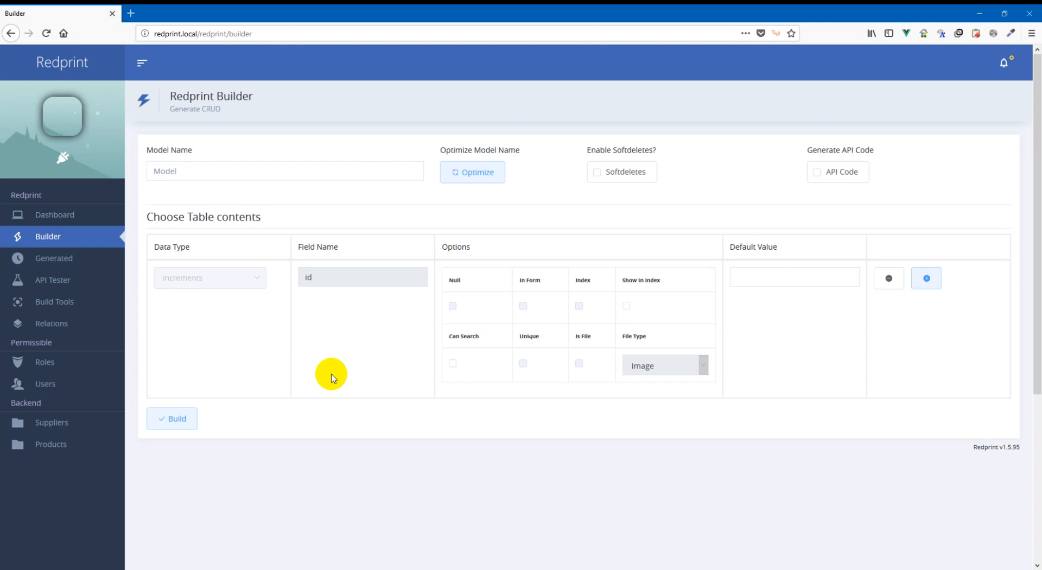
mouse_move(339, 370)
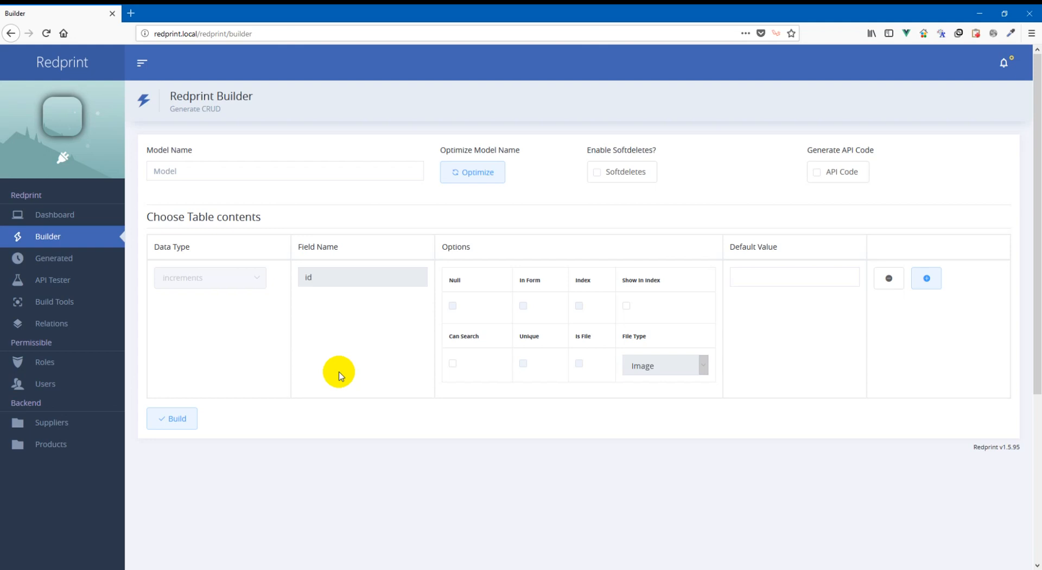
mouse_move(359, 357)
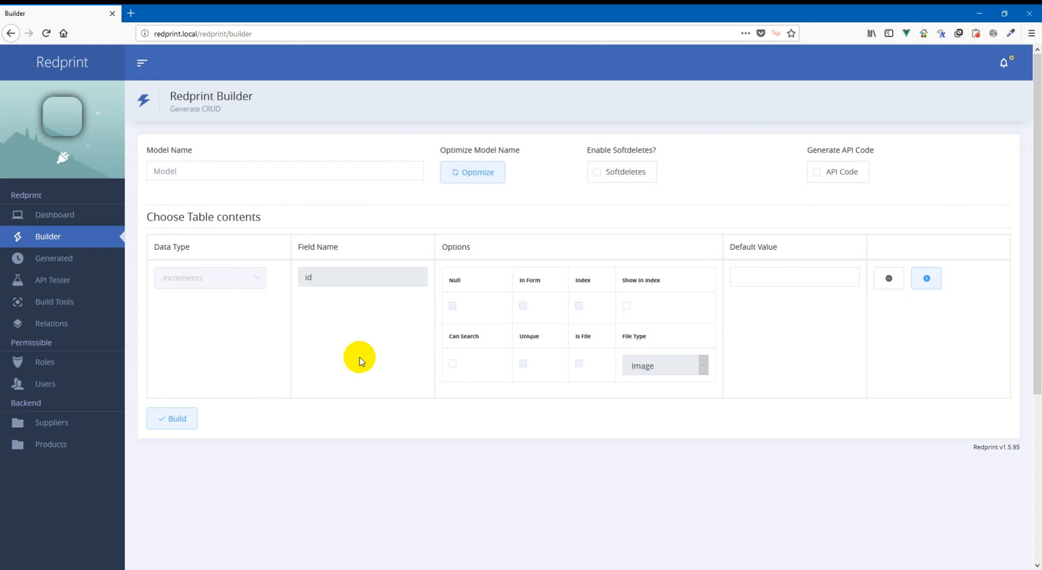
mouse_move(265, 173)
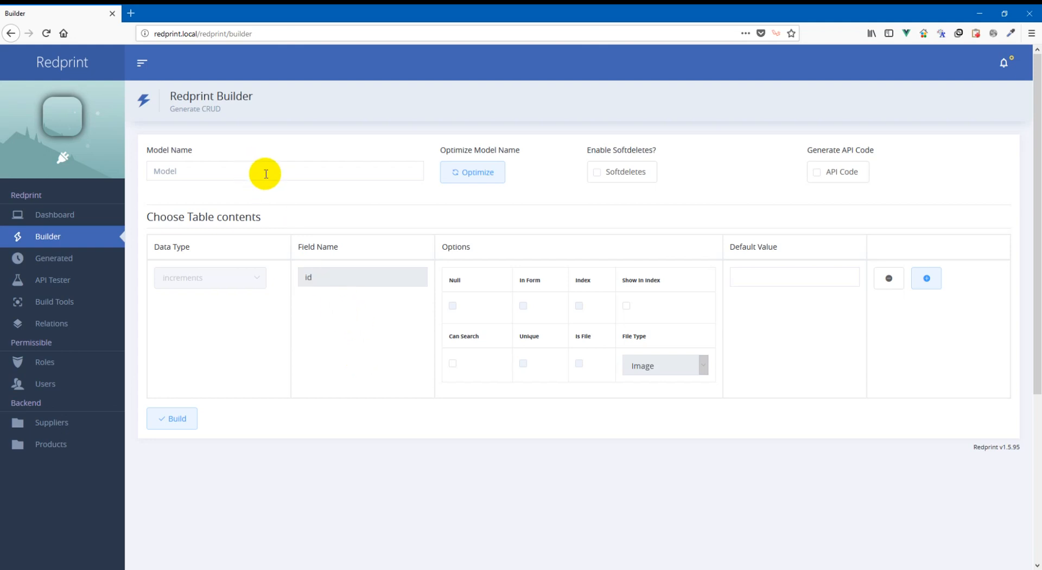
mouse_move(372, 405)
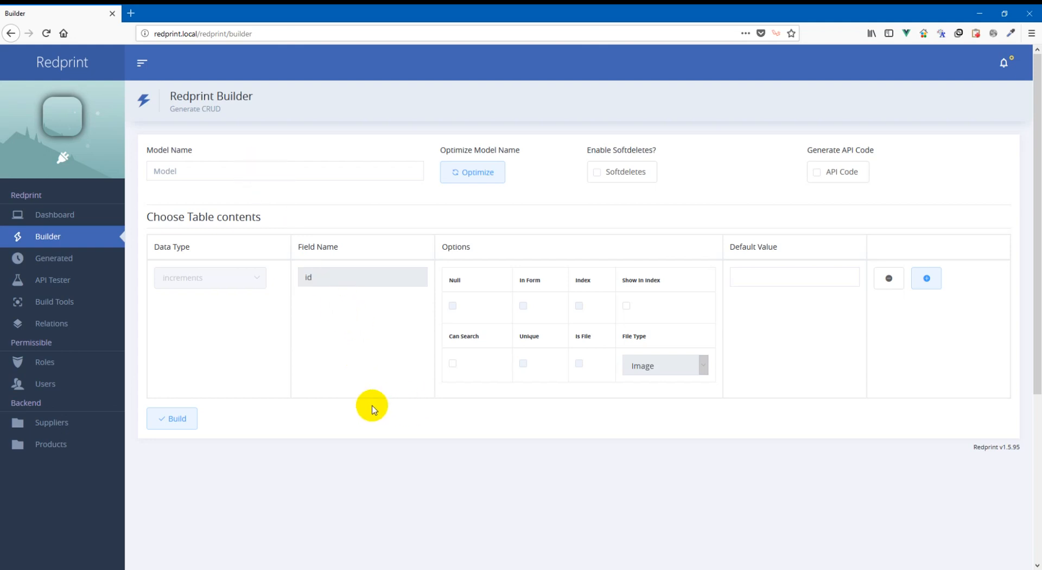
mouse_move(352, 376)
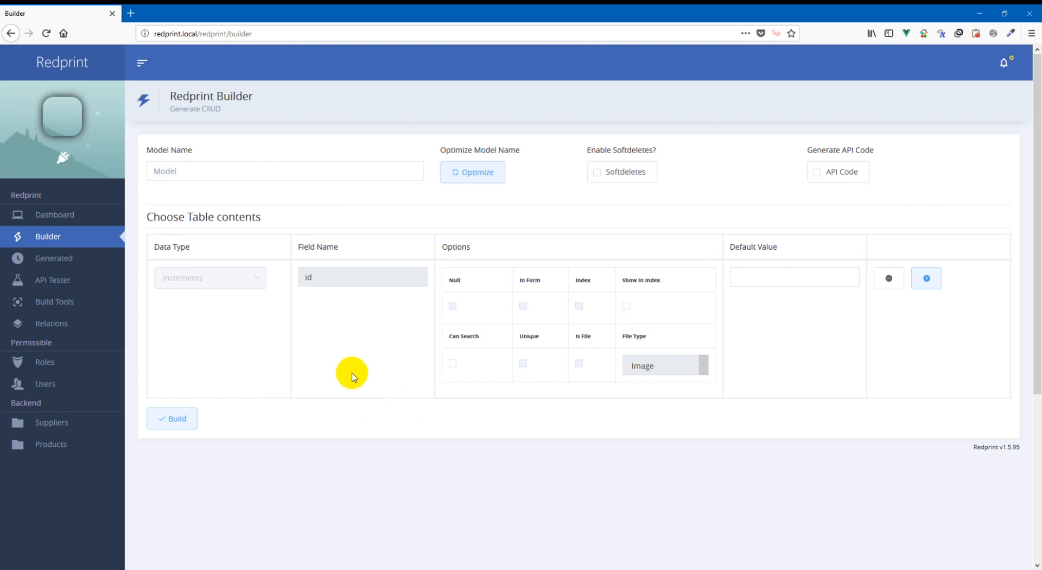
mouse_move(329, 379)
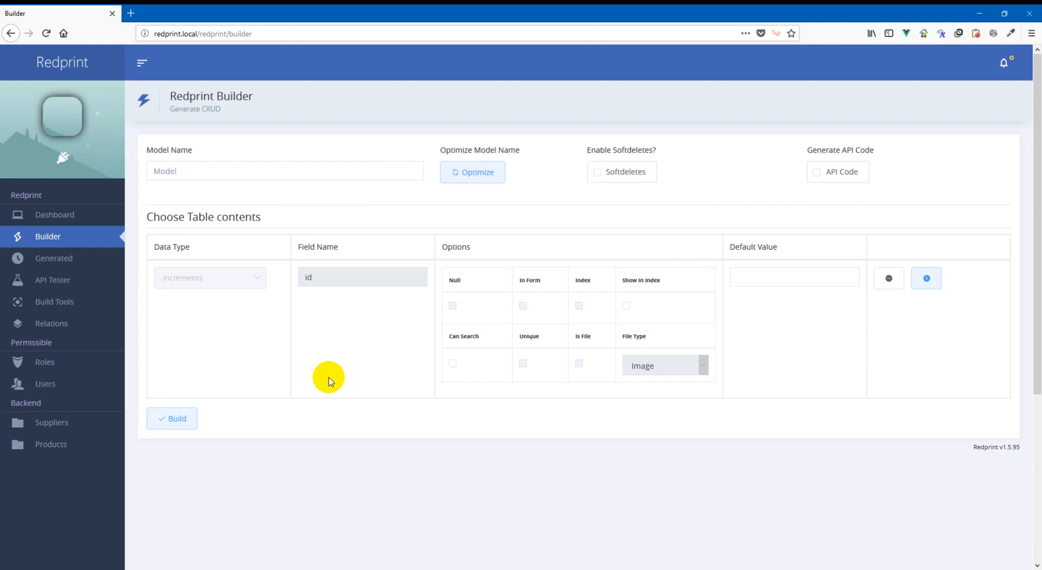
mouse_move(222, 394)
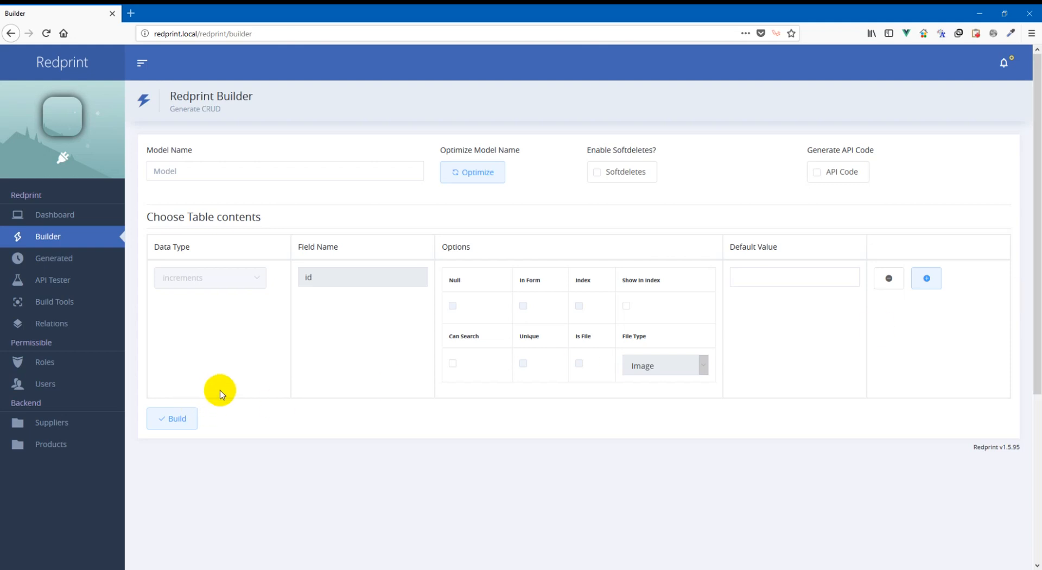
mouse_move(41, 244)
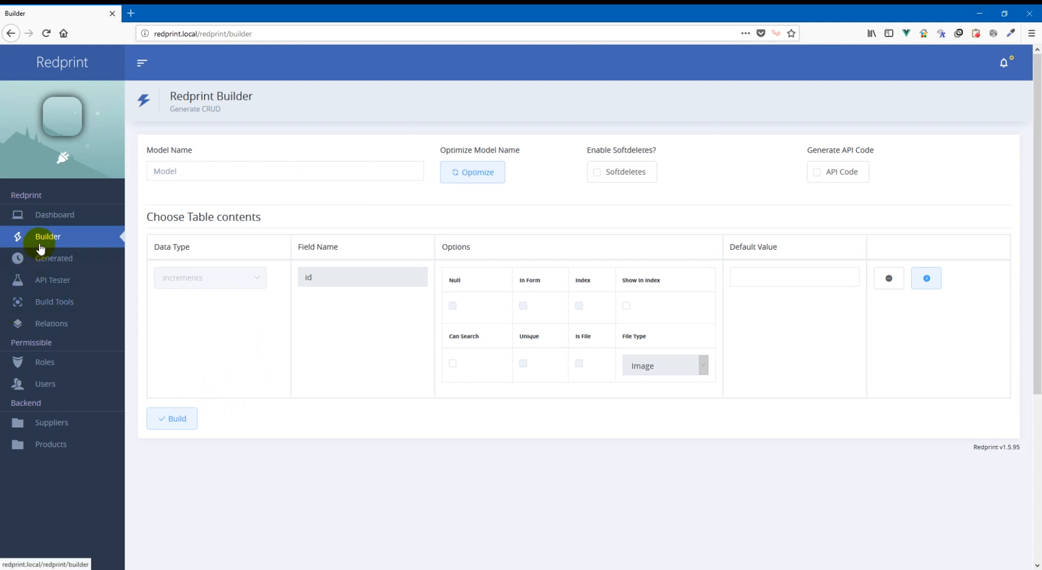
mouse_move(241, 308)
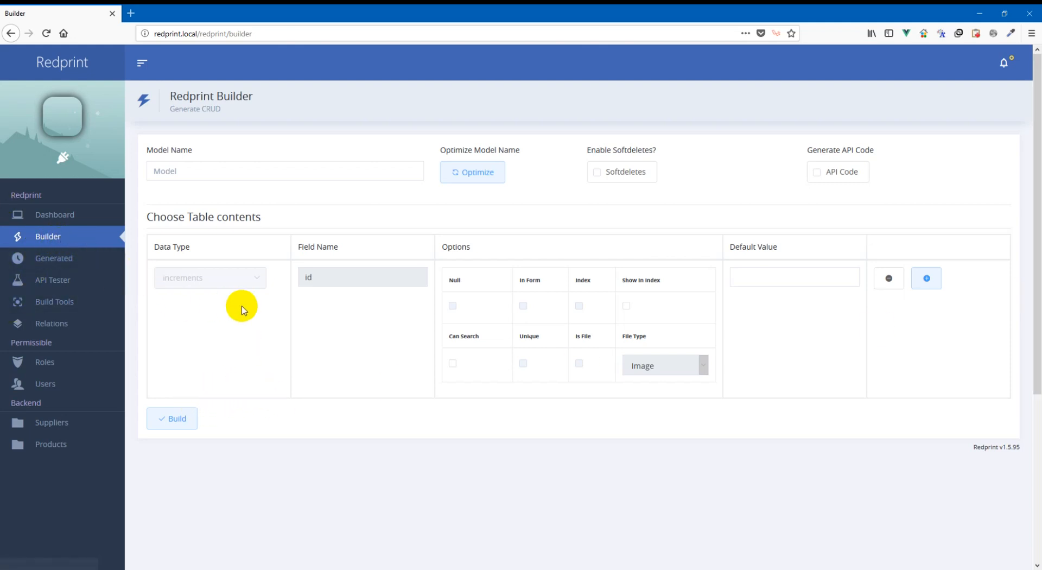
mouse_move(55, 306)
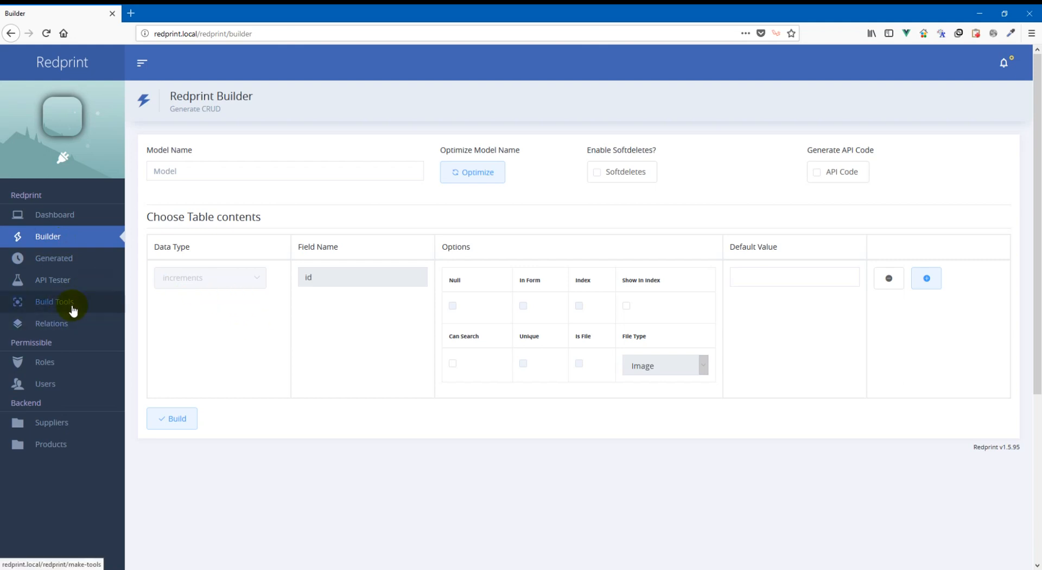
Step: Go to Build Tools and scroll to the Code Sniffer section
left_click(55, 302)
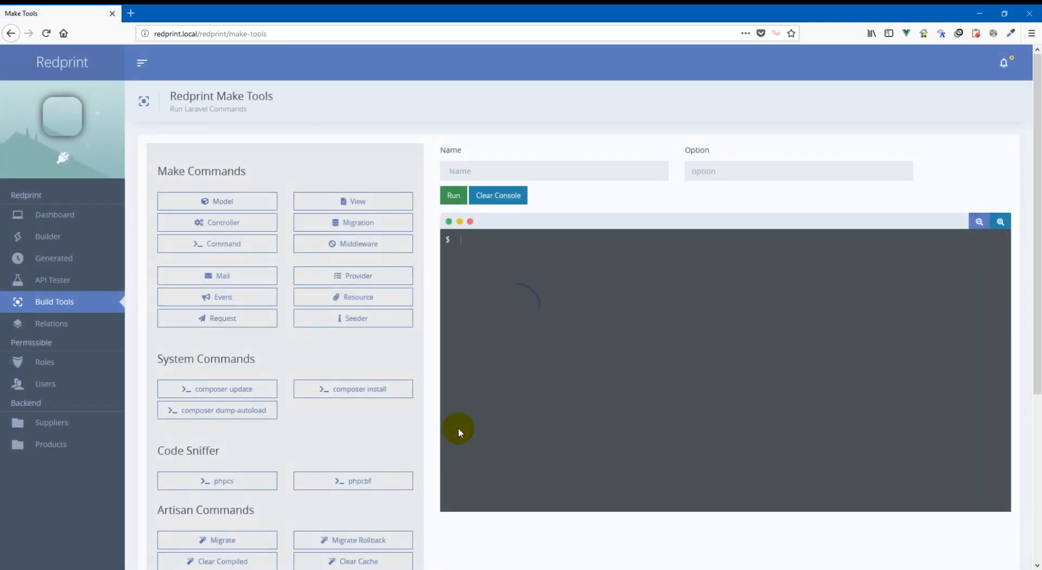
scroll("down", 3)
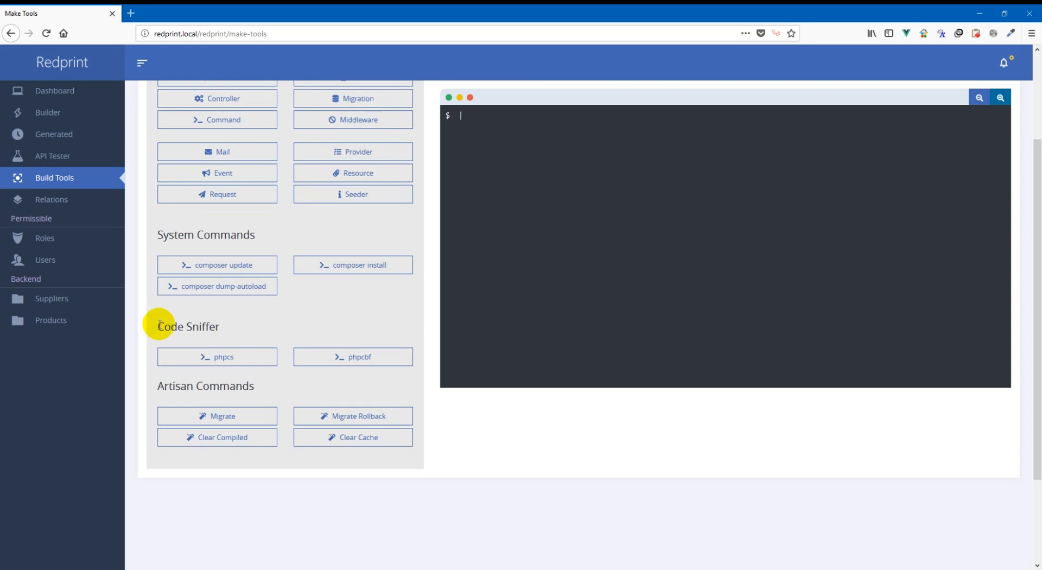
double_click(188, 326)
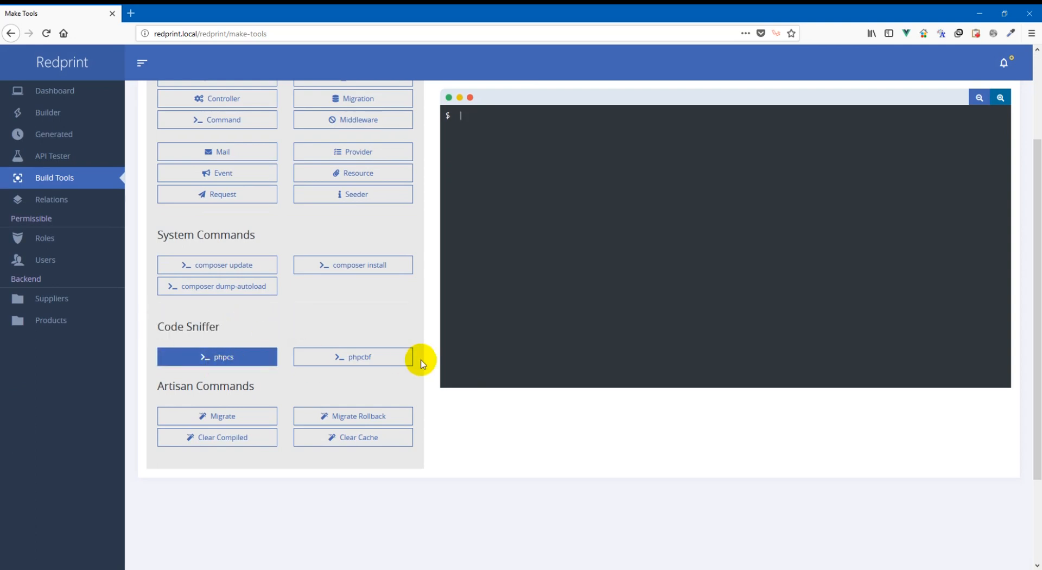
mouse_move(609, 485)
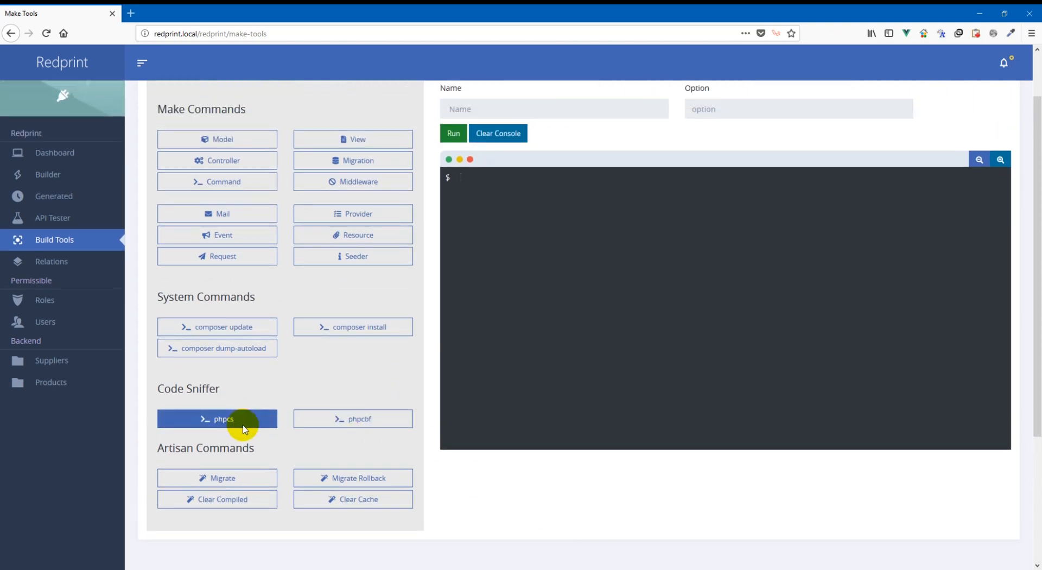
mouse_move(581, 271)
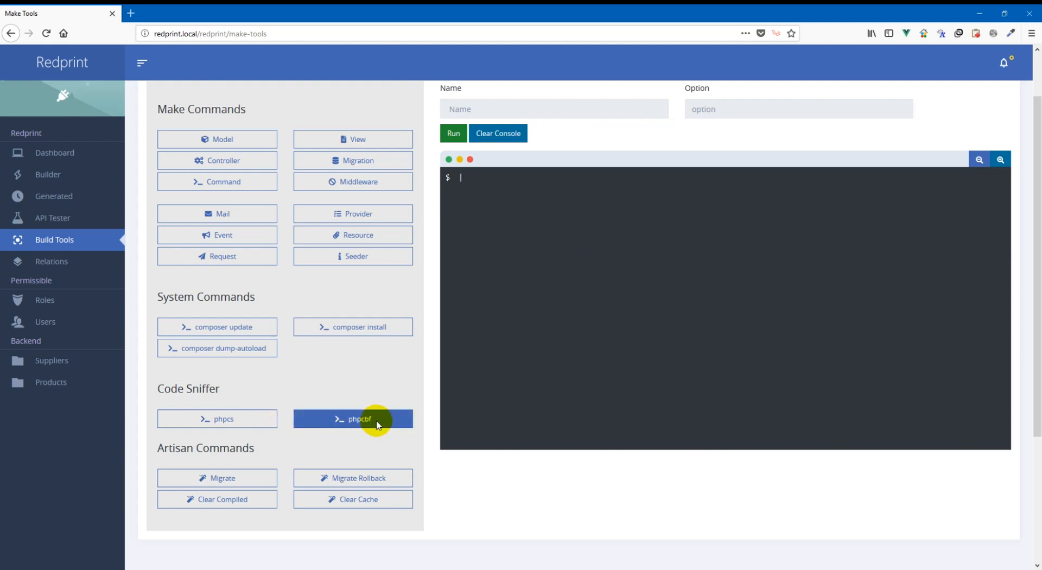
mouse_move(362, 406)
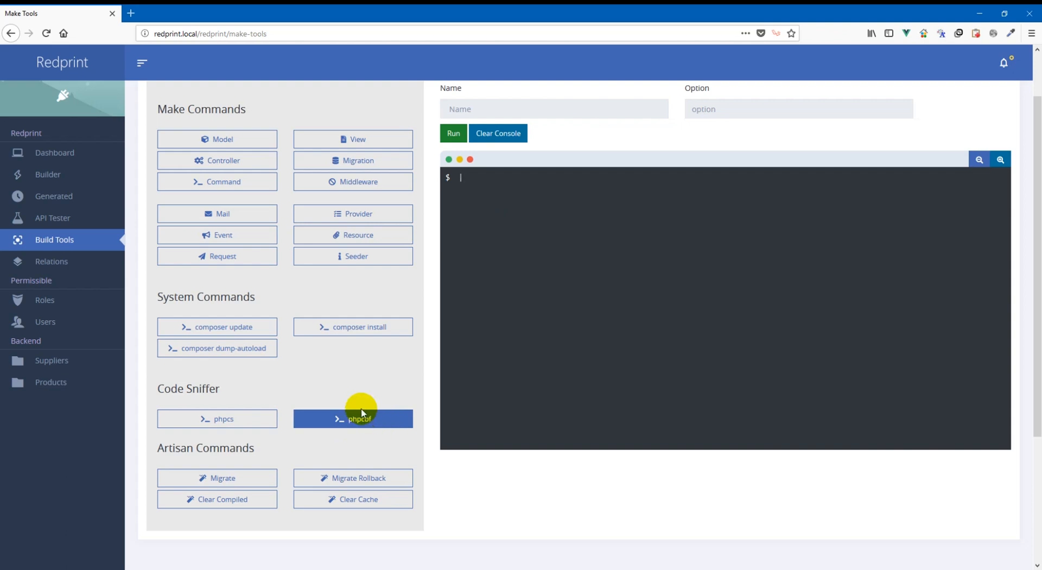
Step: Run vendor/bin/phpcs /app, checking all 31 files
left_click(217, 418)
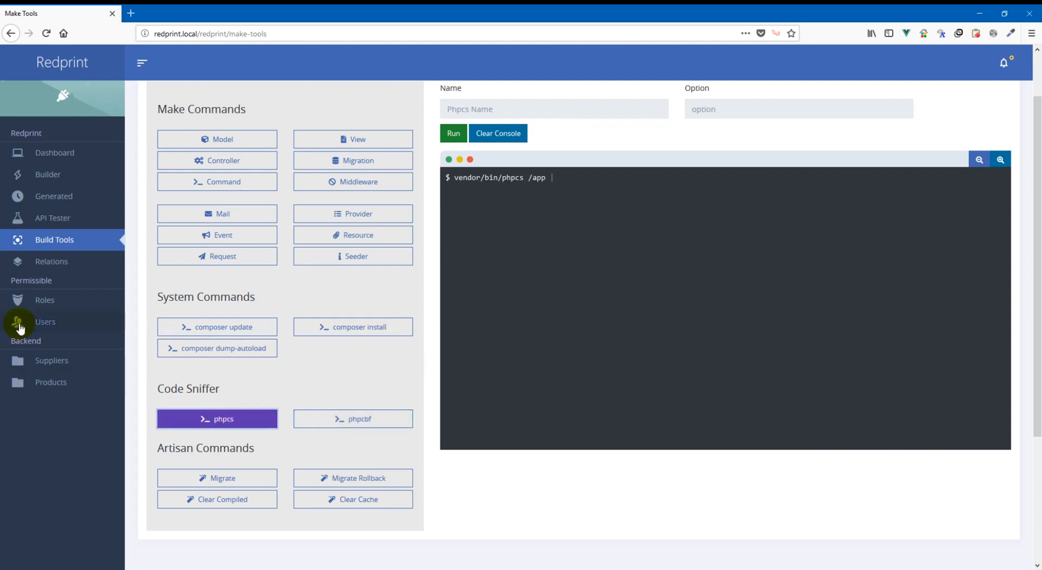
mouse_move(70, 485)
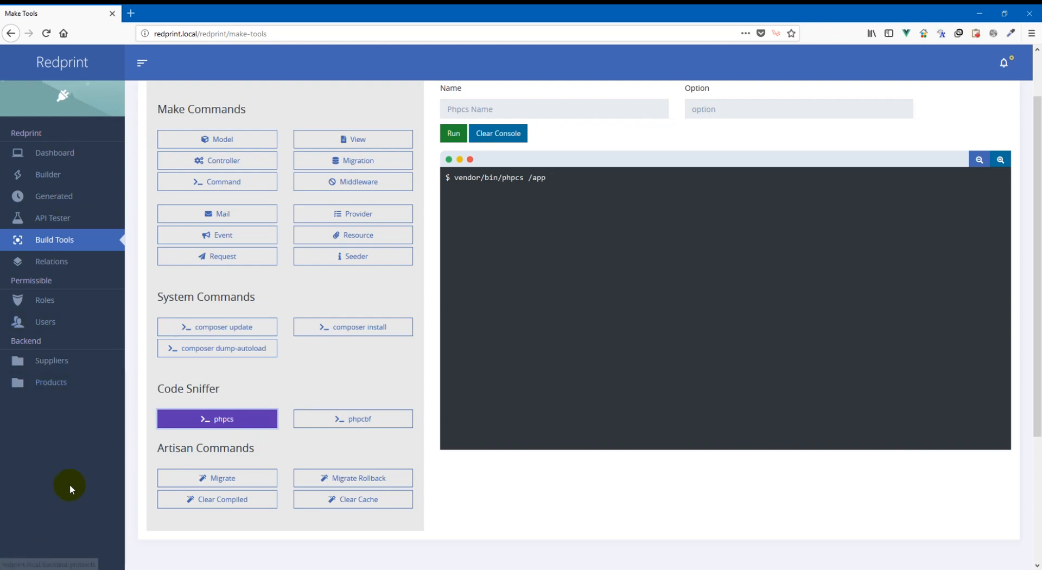
mouse_move(70, 145)
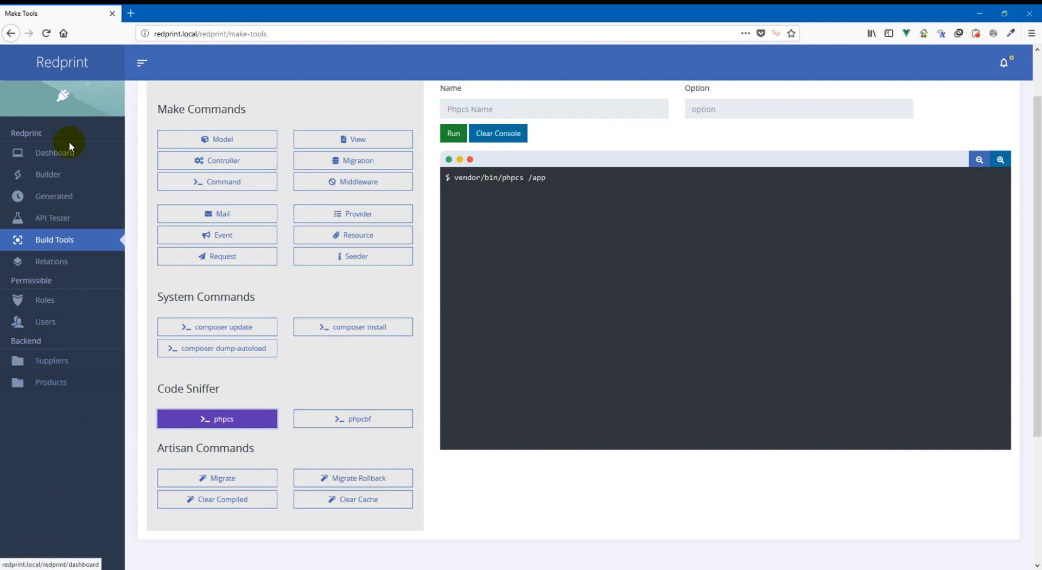
left_click(454, 134)
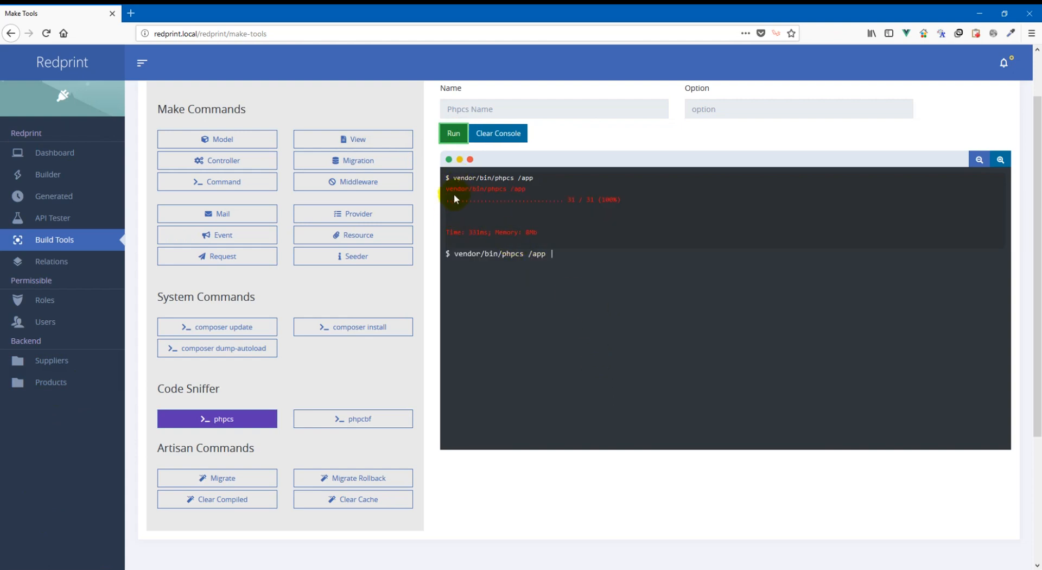
mouse_move(479, 192)
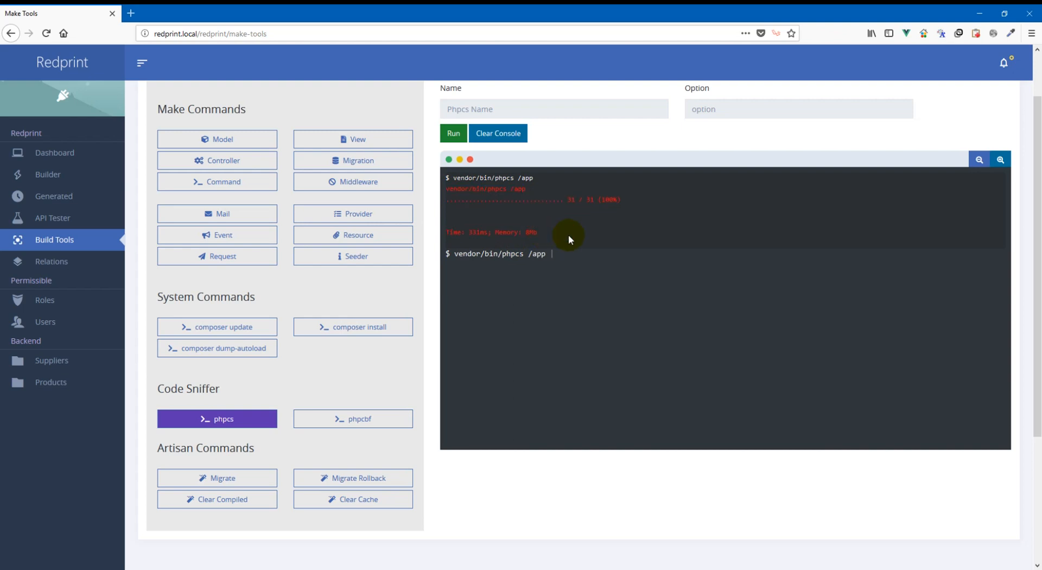
mouse_move(557, 246)
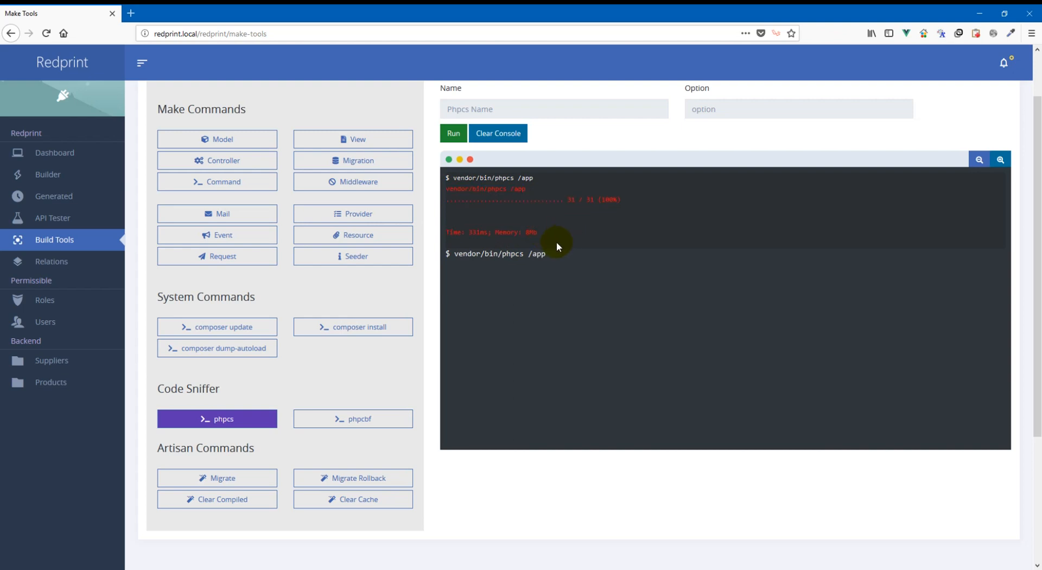
mouse_move(531, 255)
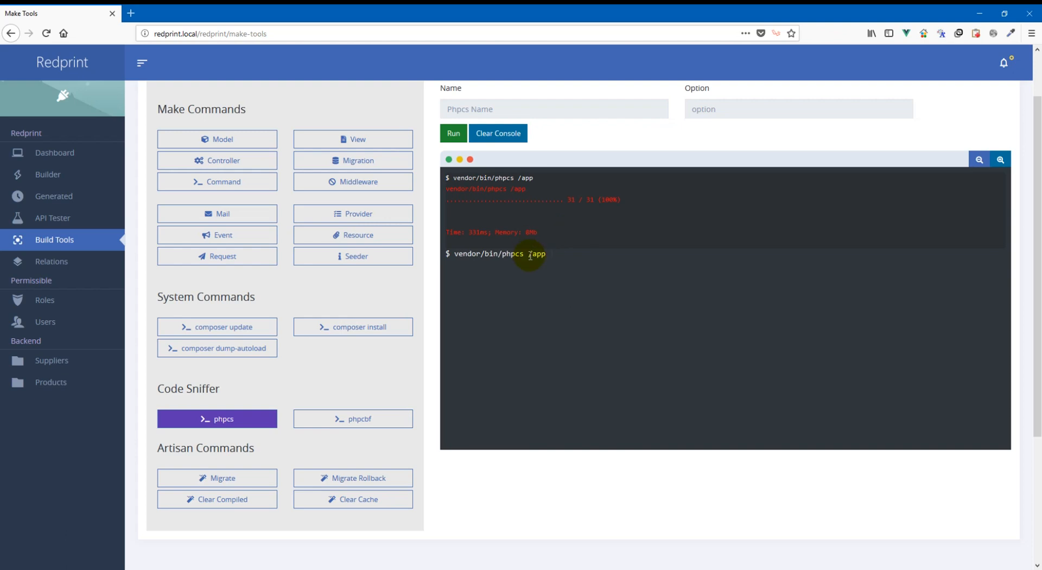
mouse_move(47, 174)
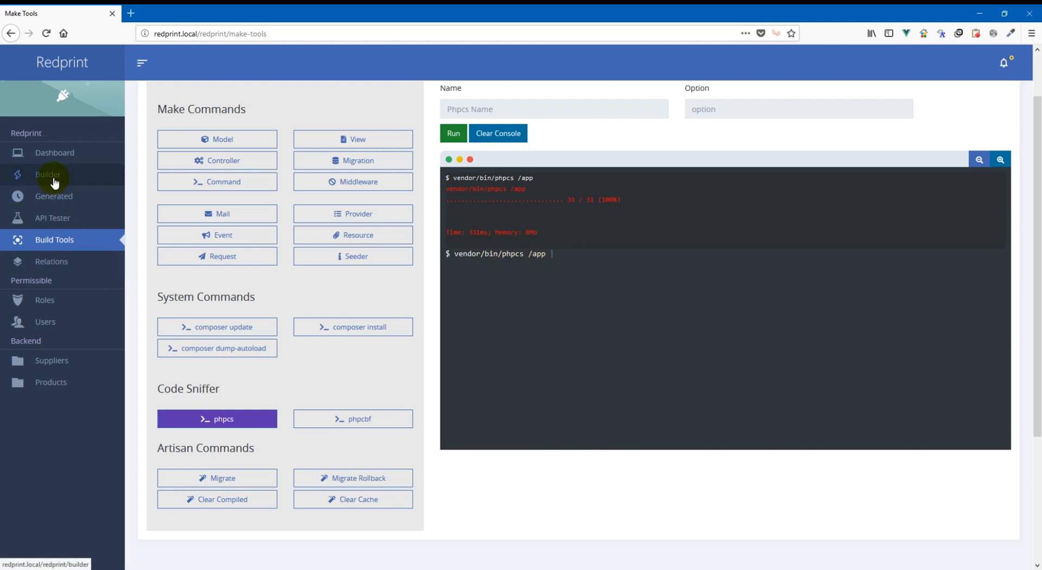
mouse_move(28, 245)
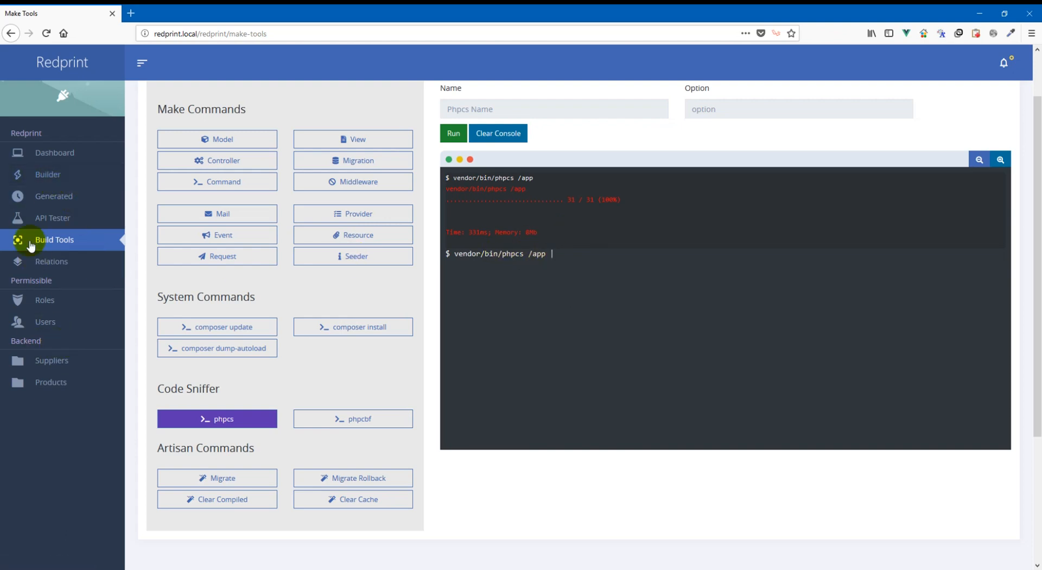
mouse_move(47, 174)
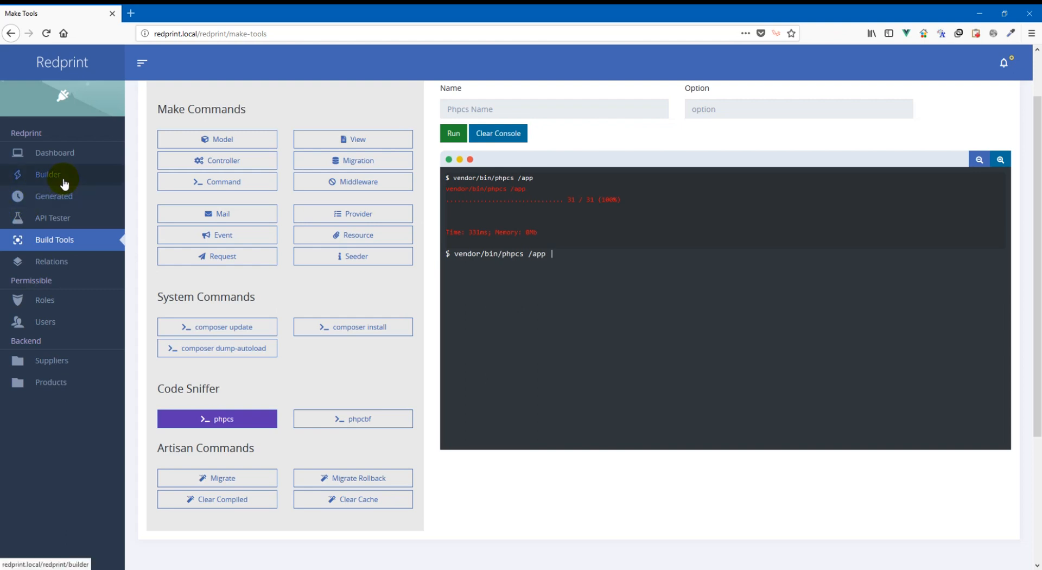
Step: Build a Country model with string fields name and code from the Builder
left_click(47, 174)
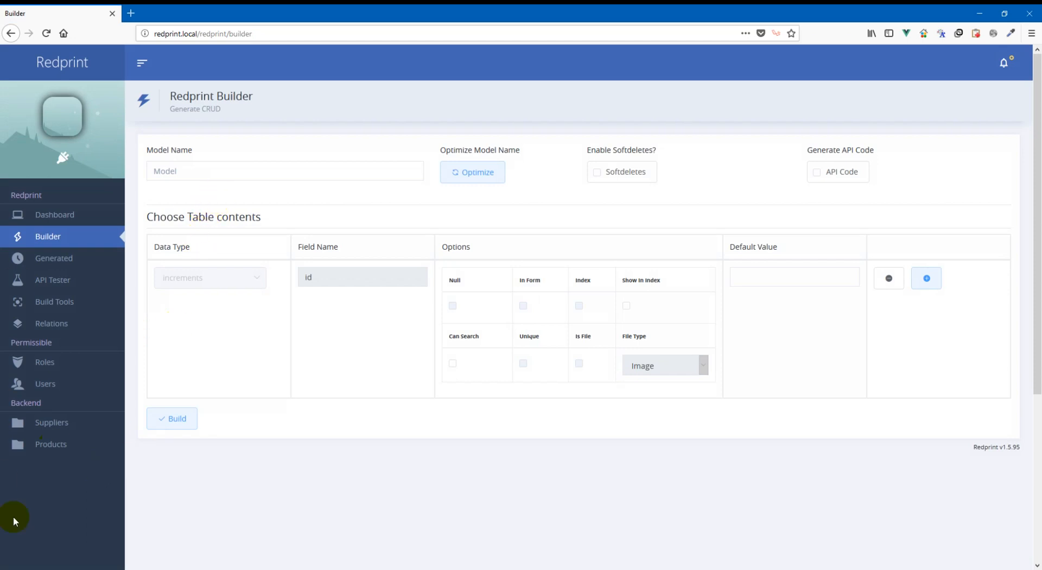
mouse_move(59, 462)
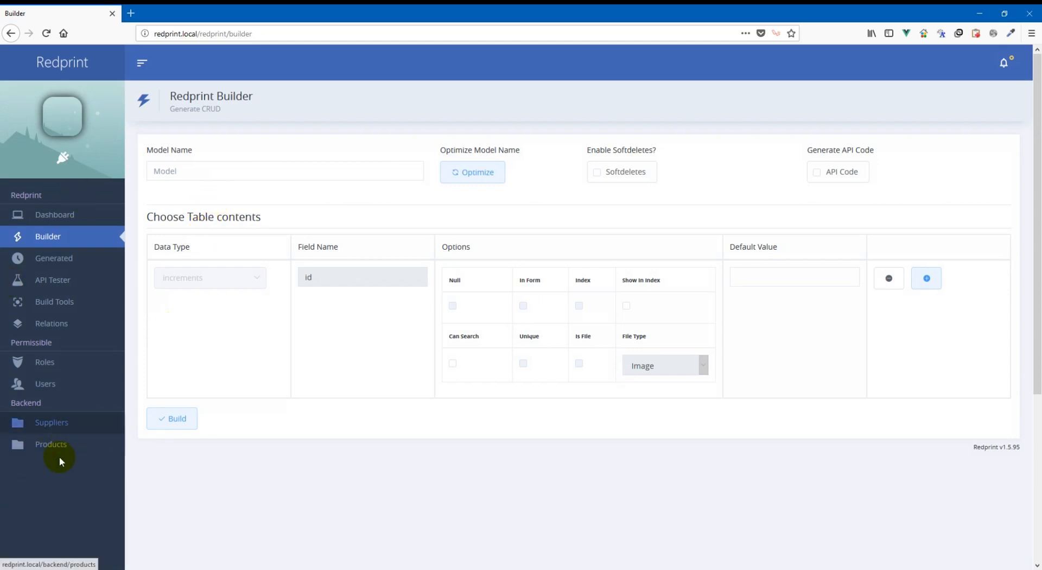
mouse_move(381, 512)
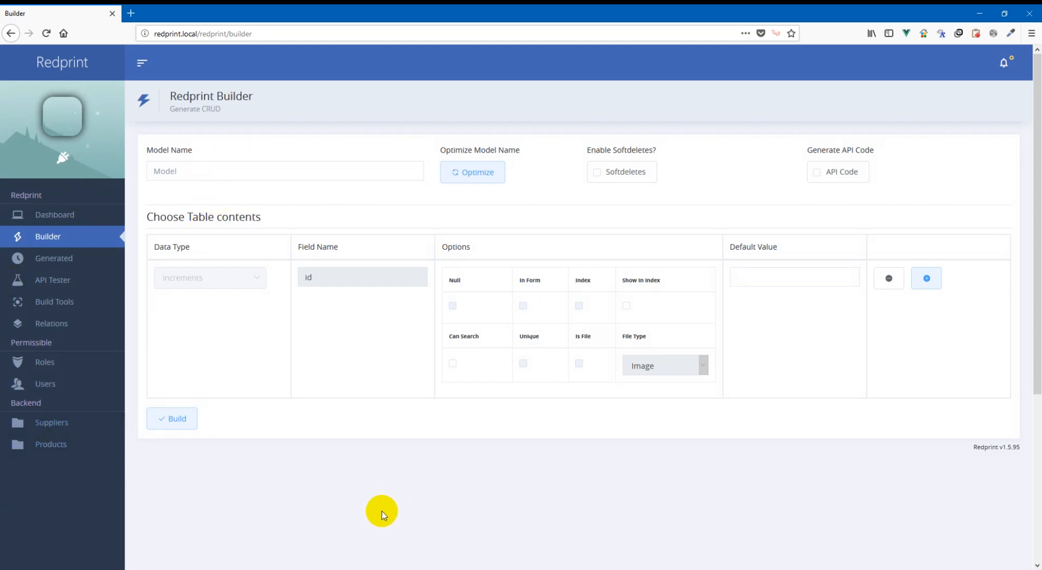
type("Co")
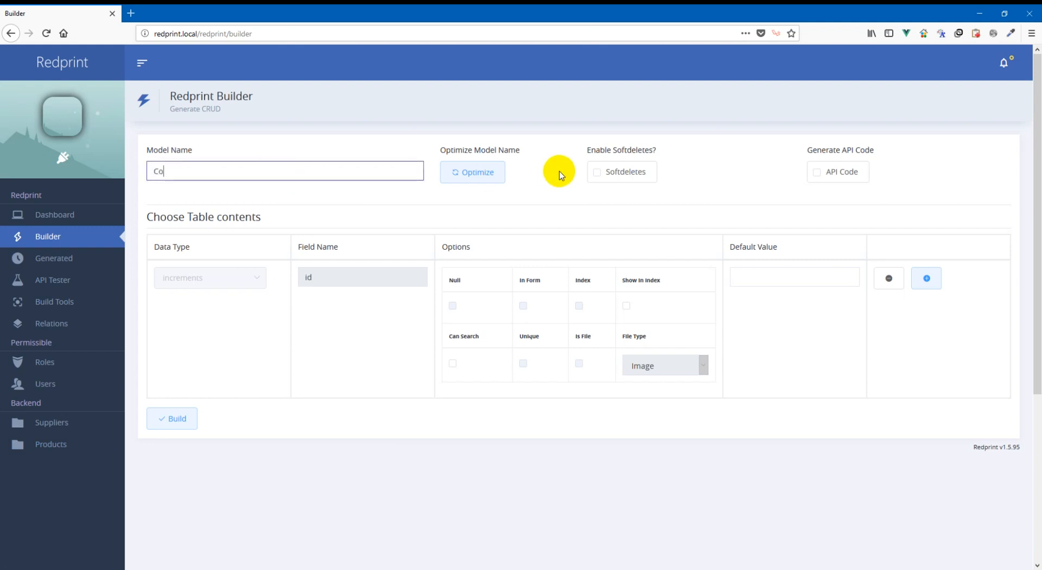
type("untry")
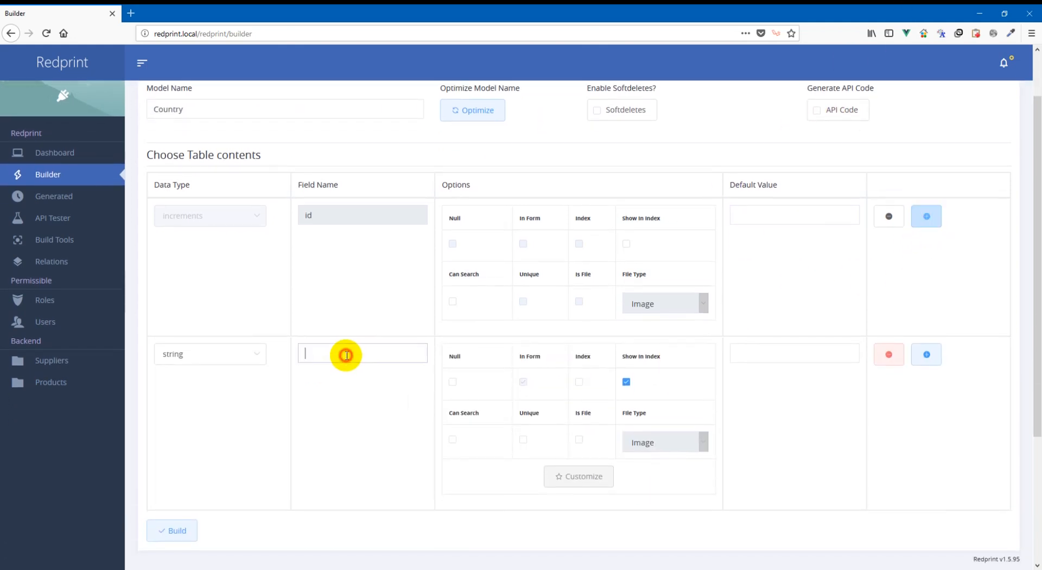
type("name")
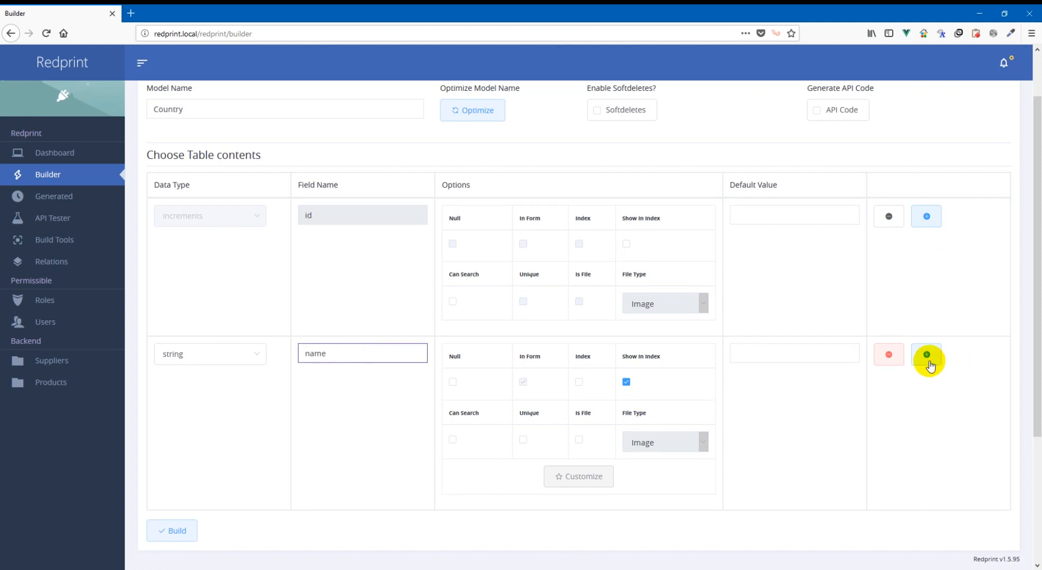
left_click(926, 354)
type("code")
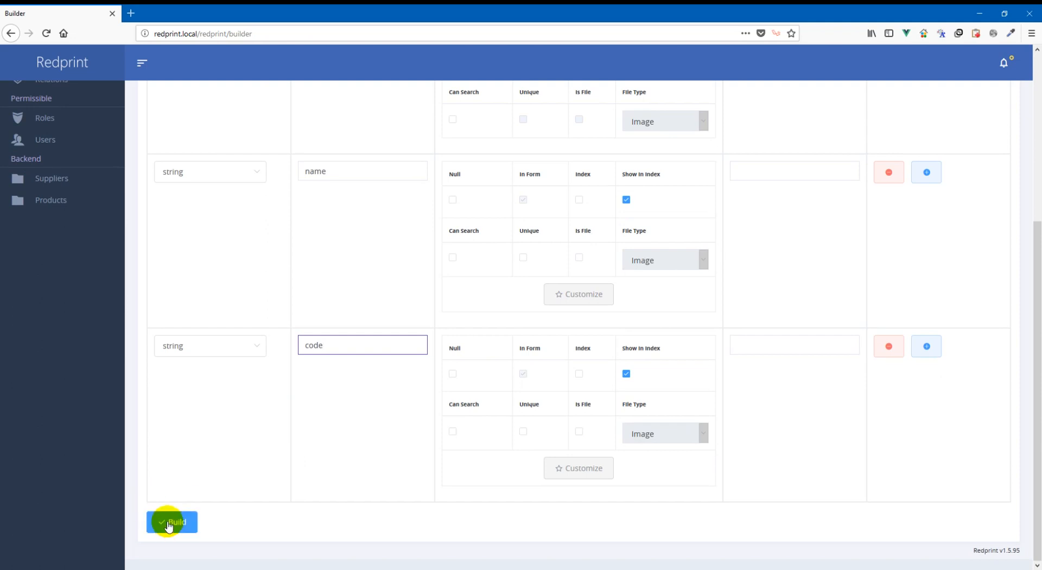
left_click(171, 521)
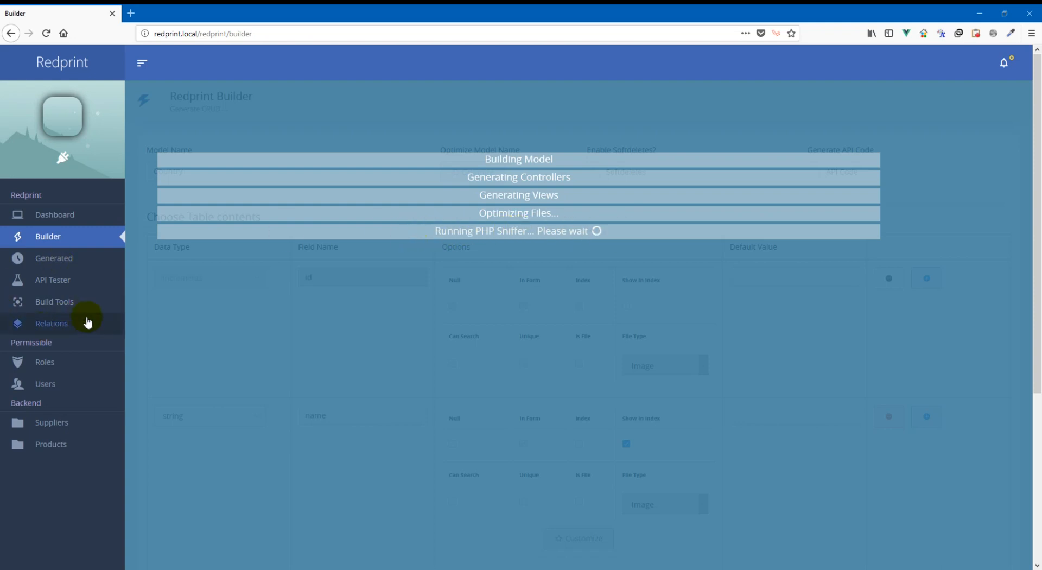
mouse_move(656, 260)
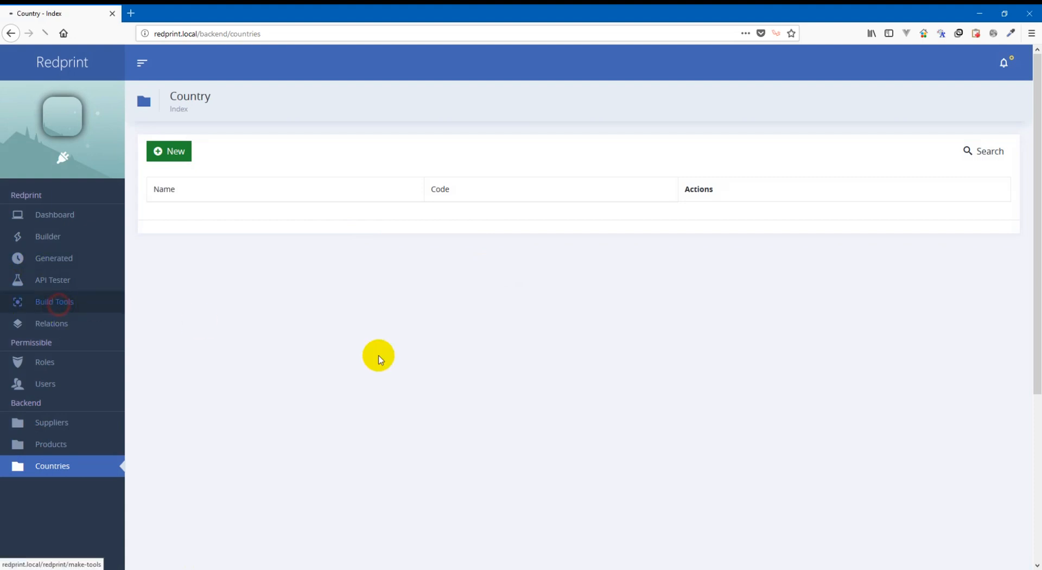
Step: Rerun phpcs on /app from Build Tools, now checking 34 files
left_click(54, 301)
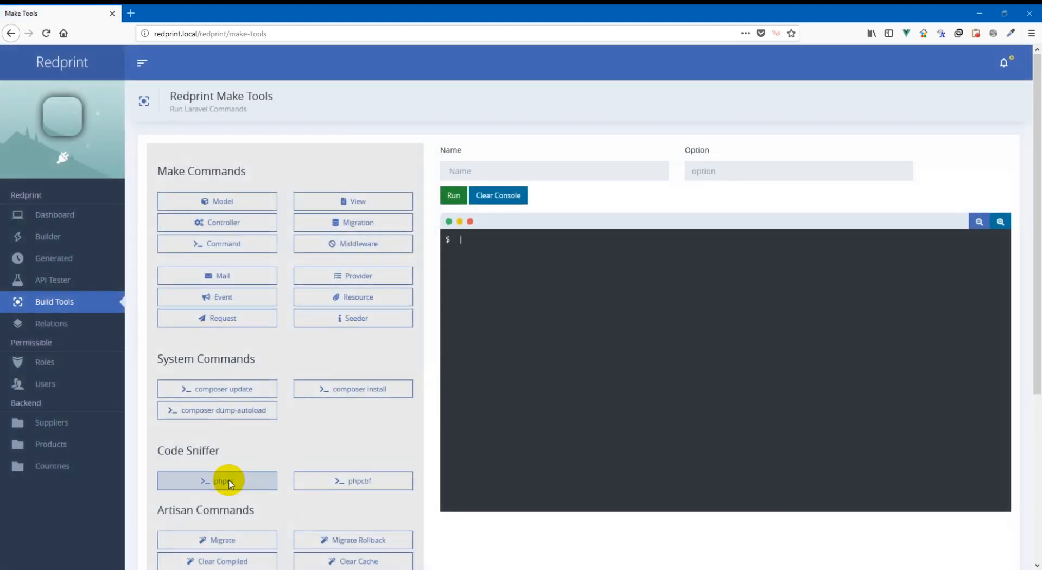
left_click(217, 479)
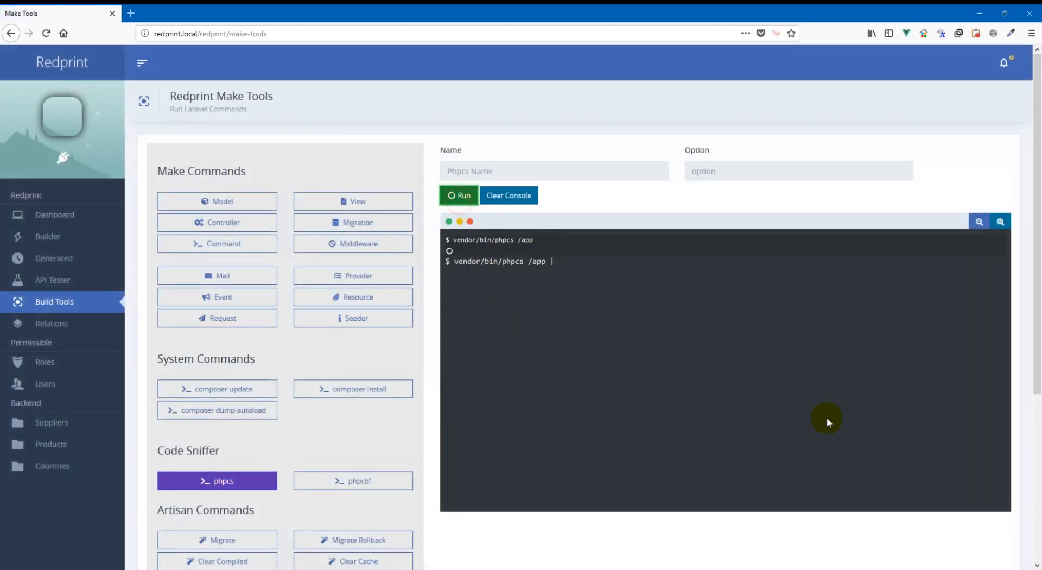
left_click(458, 195)
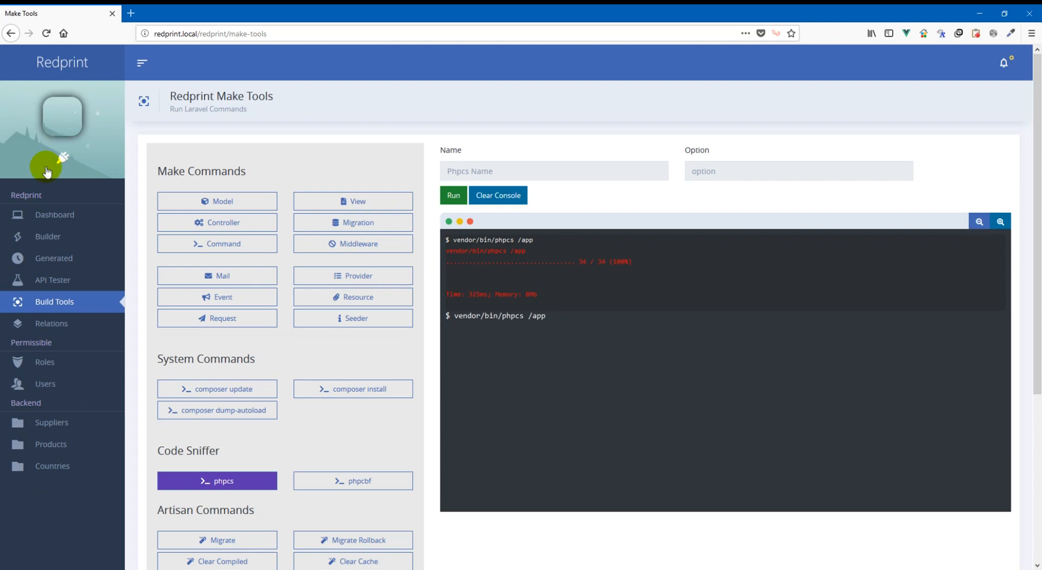
mouse_move(581, 357)
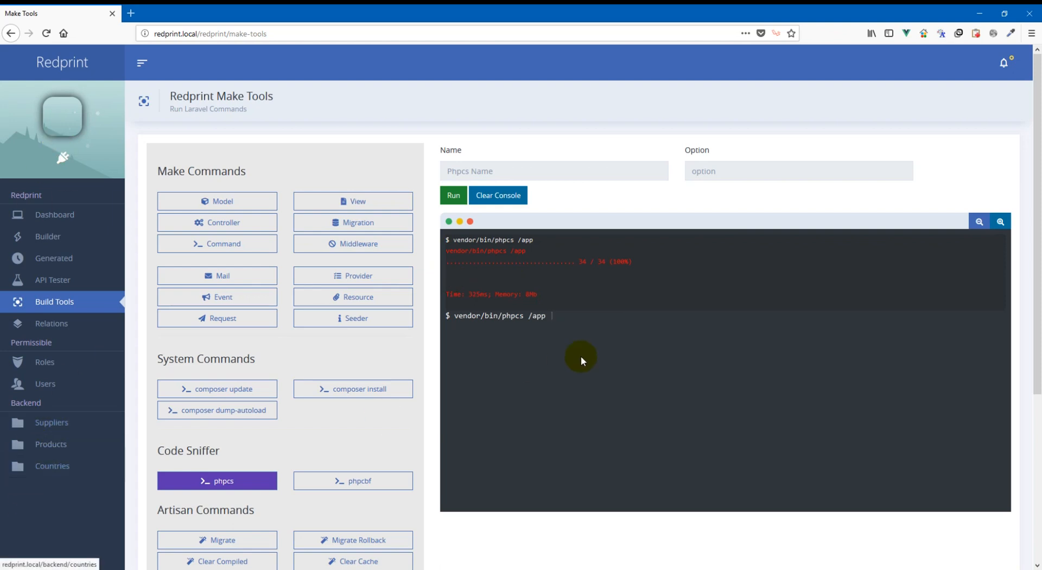
mouse_move(592, 351)
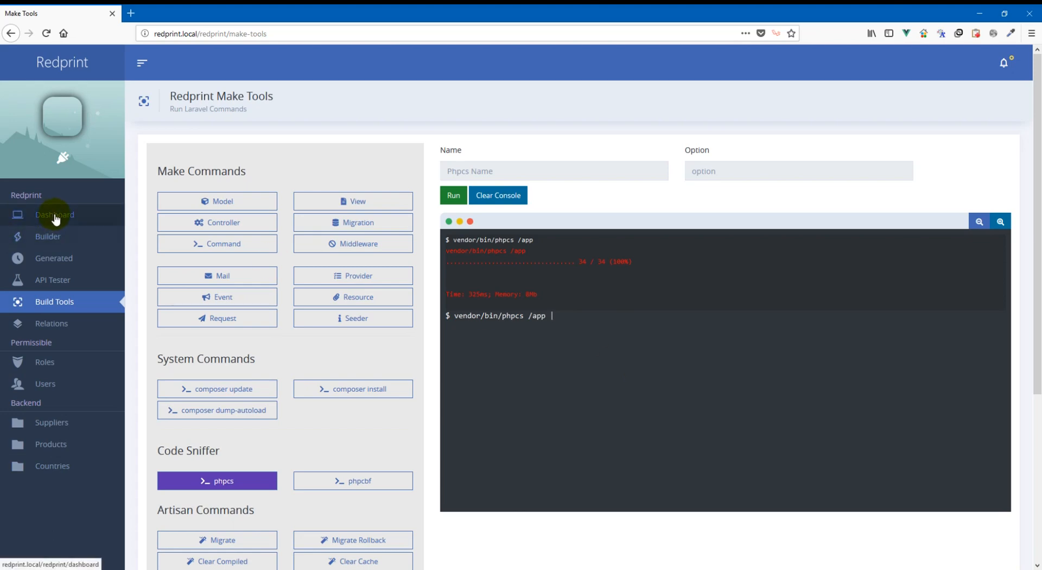
Step: Open Dashboard in a new tab and expand Models to list Country, Product, Supplier, User
left_click(54, 215)
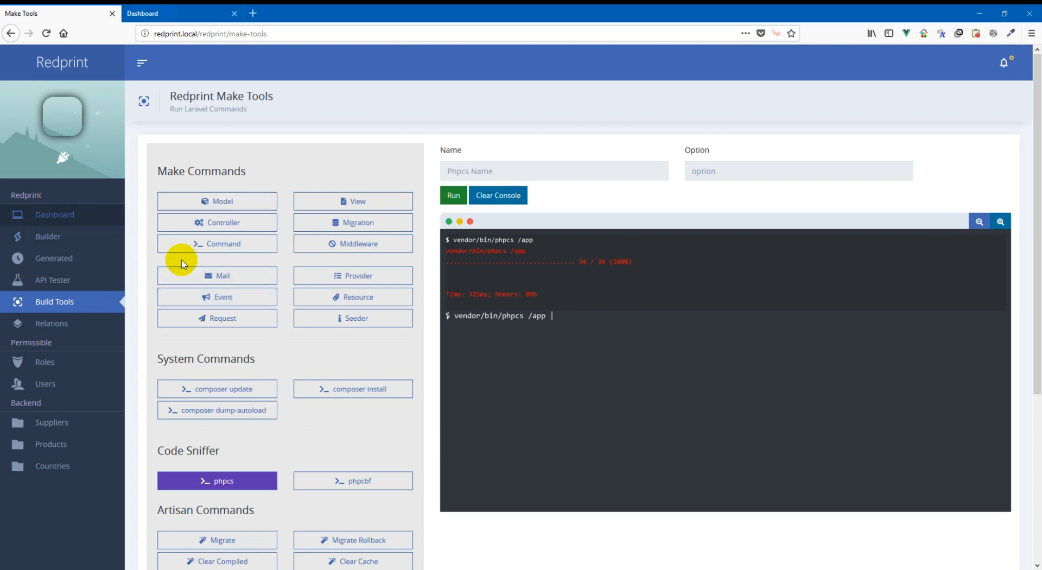
mouse_move(106, 203)
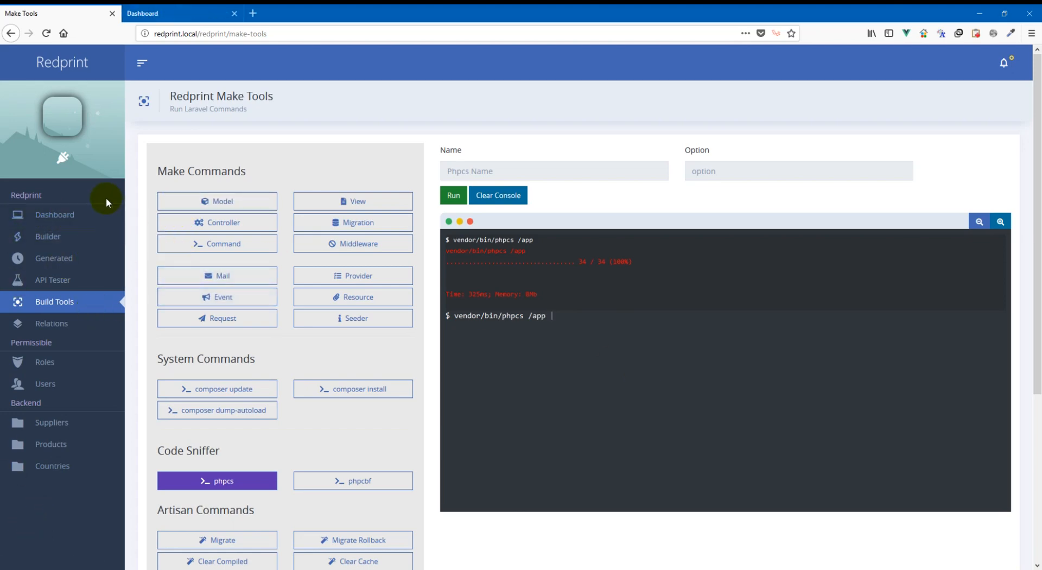
mouse_move(564, 284)
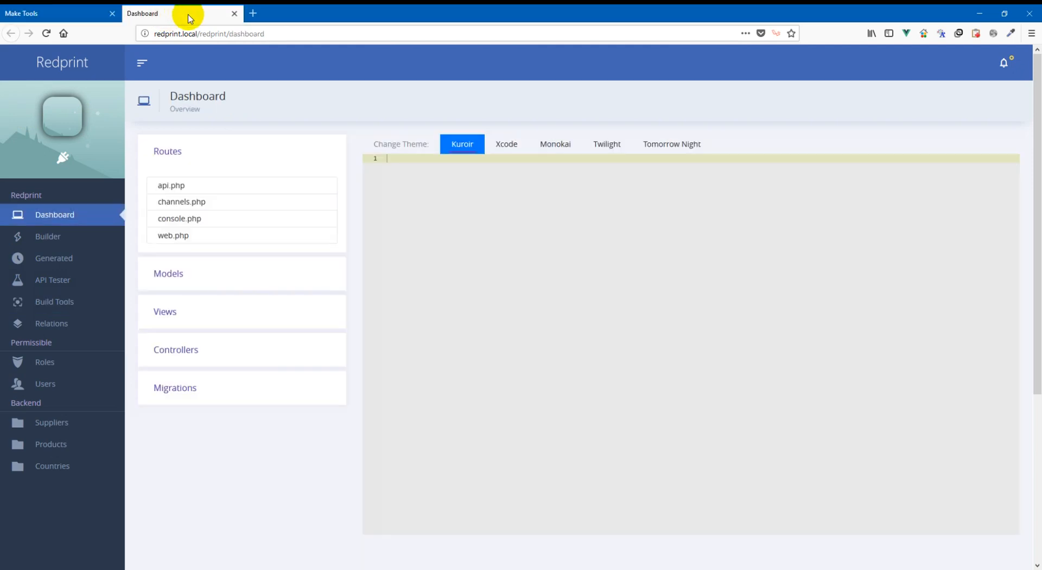
mouse_move(179, 291)
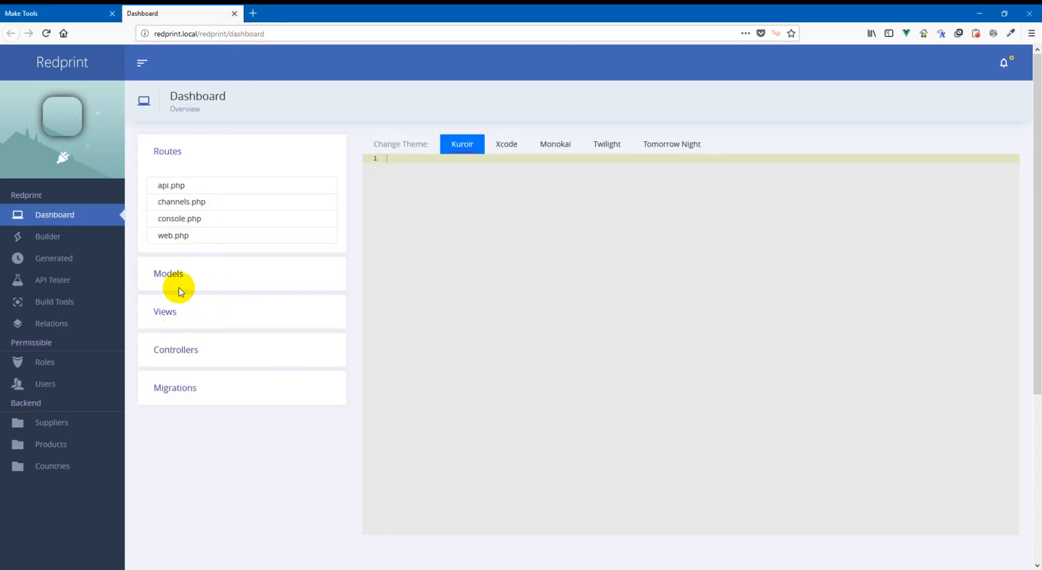
left_click(168, 273)
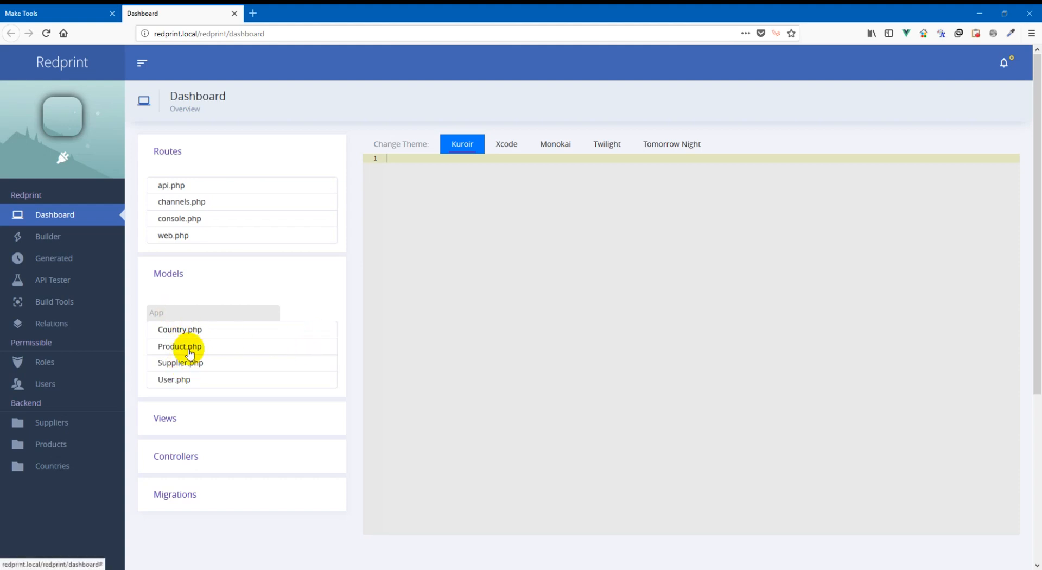
Step: Edit Supplier.php with the brace on the class line and misindented properties, then save
left_click(181, 362)
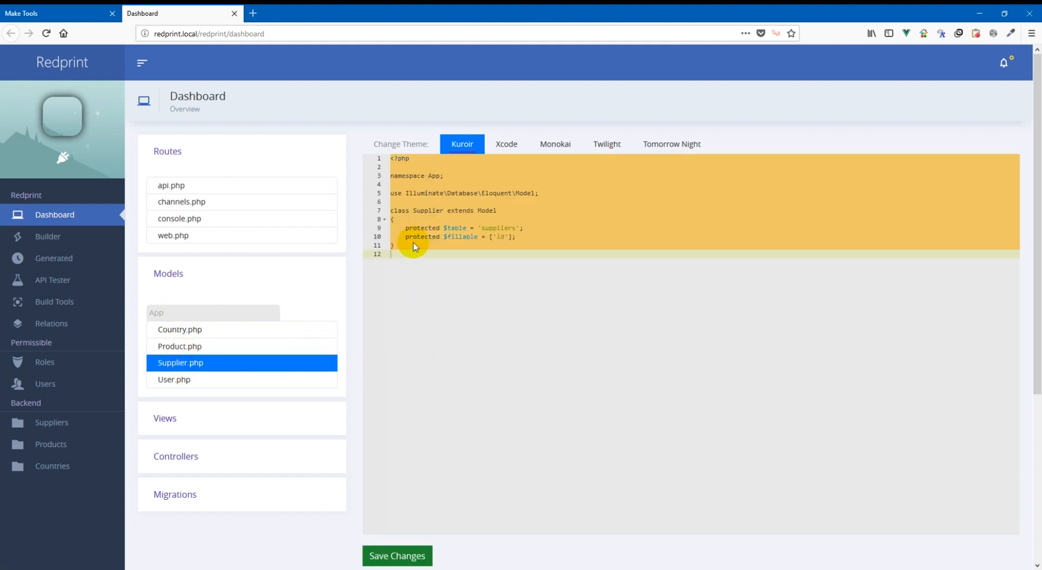
left_click(439, 289)
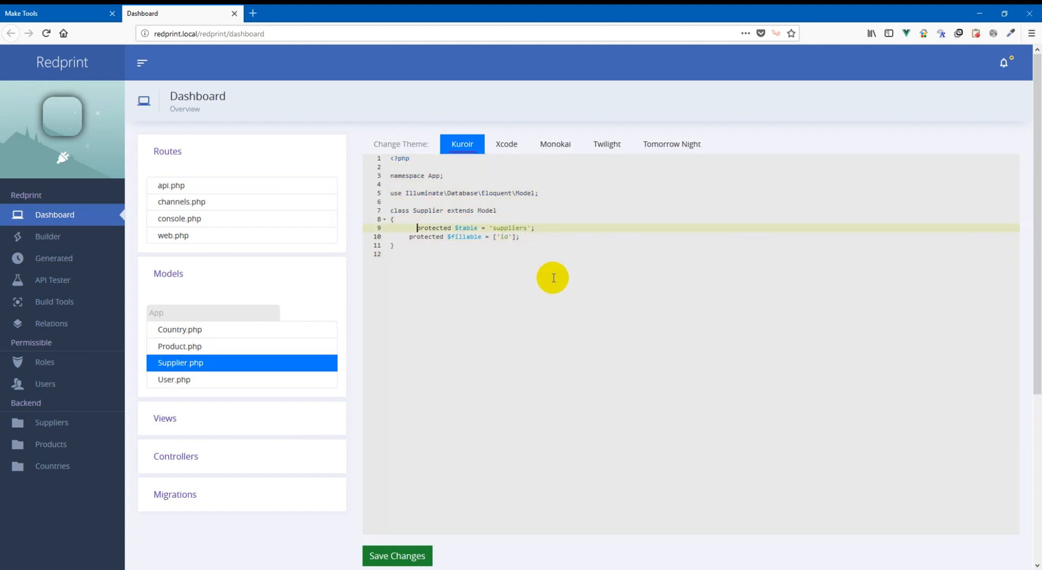
mouse_move(405, 245)
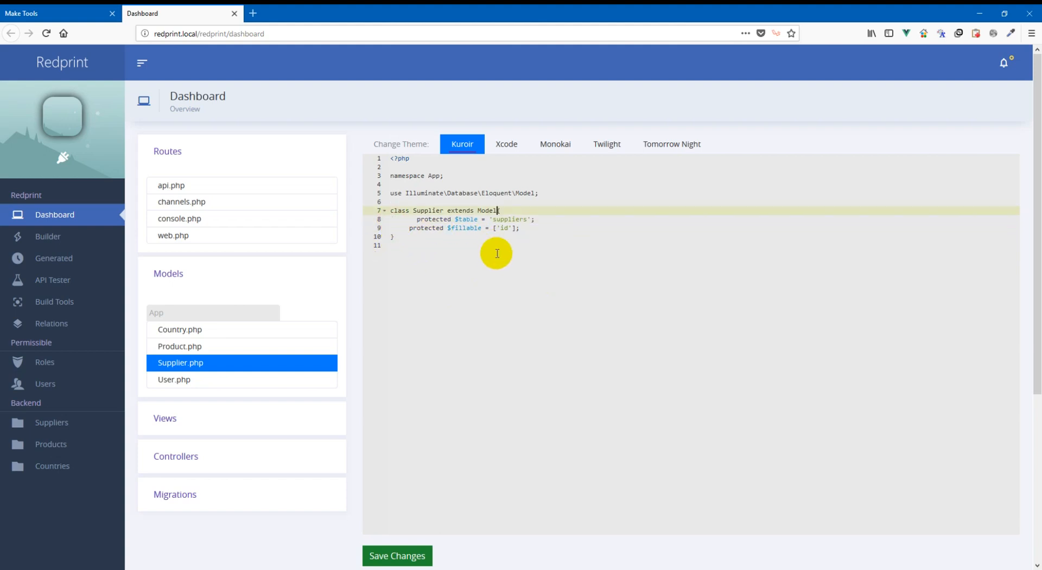
left_click(395, 236)
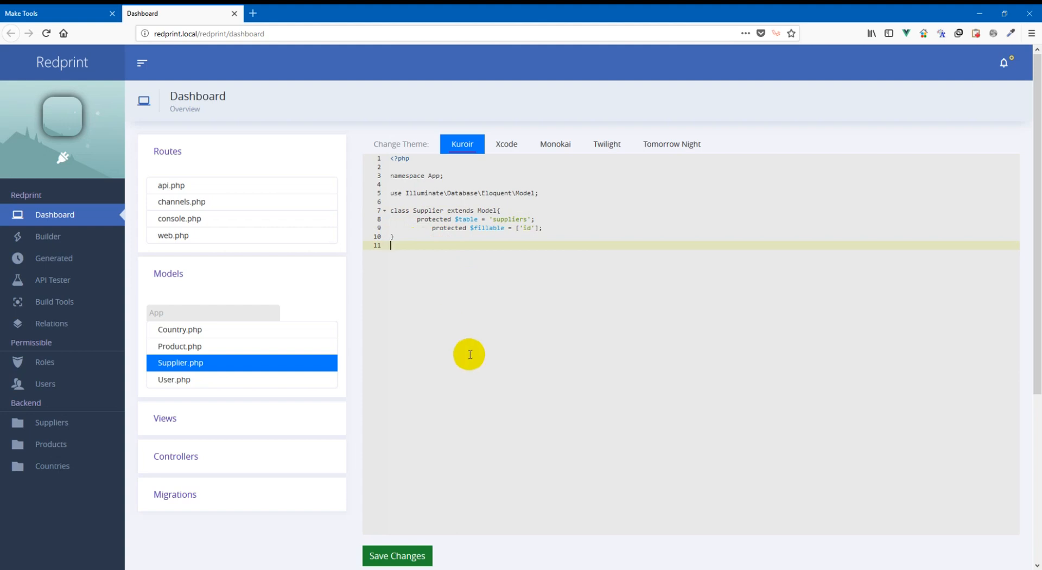
mouse_move(382, 530)
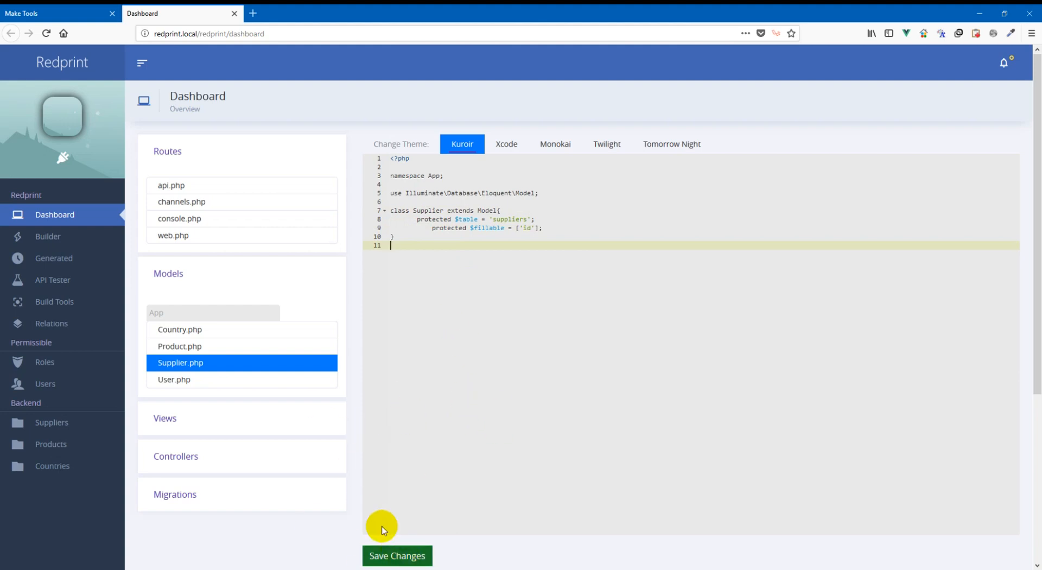
left_click(398, 555)
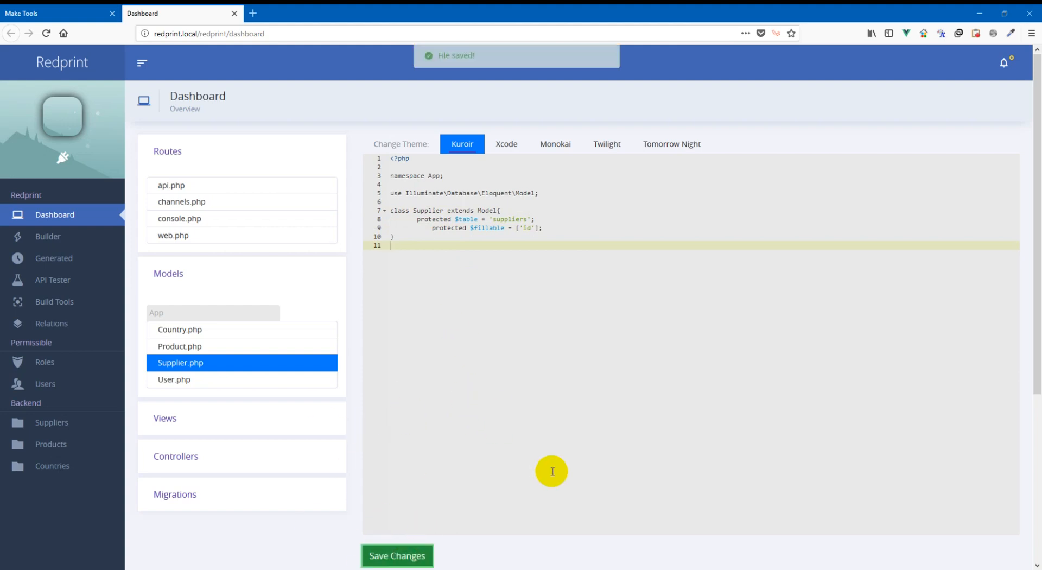
left_click(174, 378)
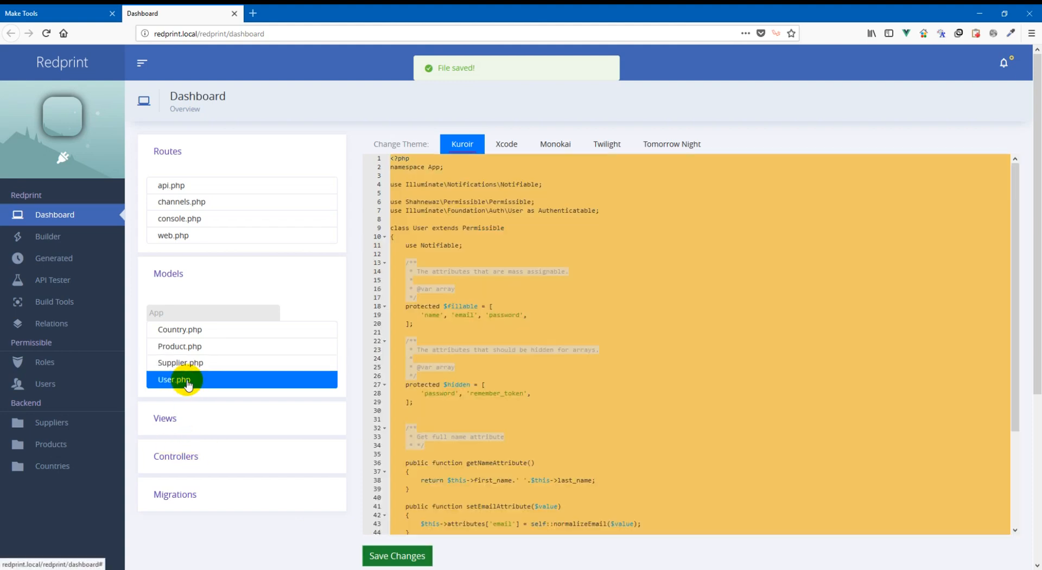
left_click(181, 361)
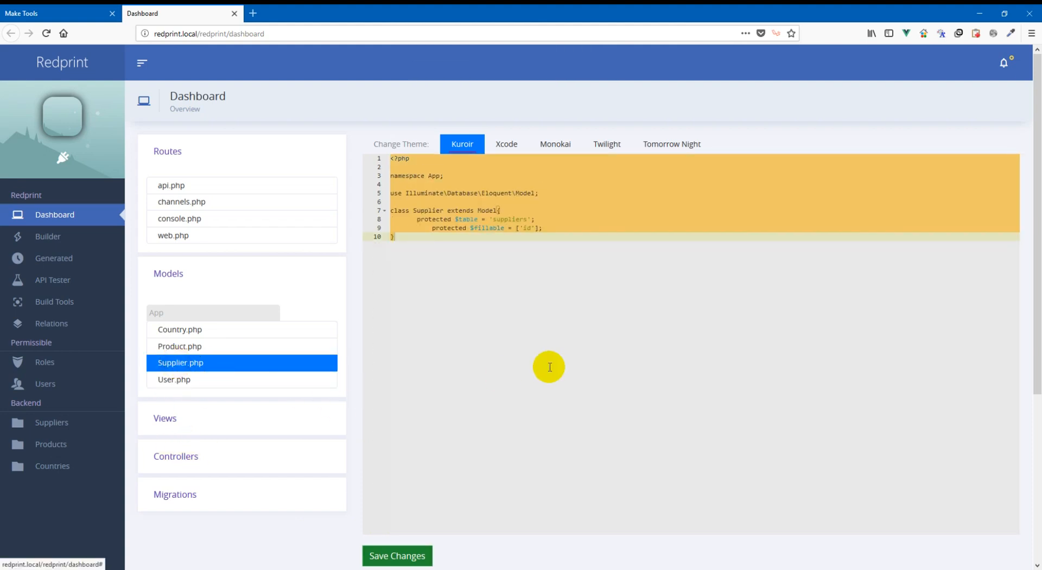
left_click(490, 373)
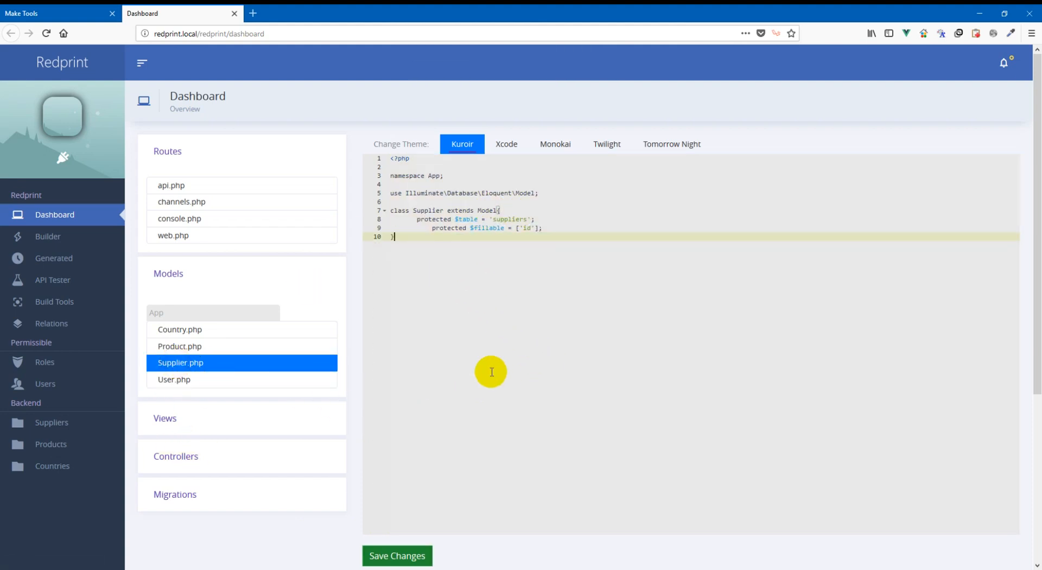
mouse_move(546, 272)
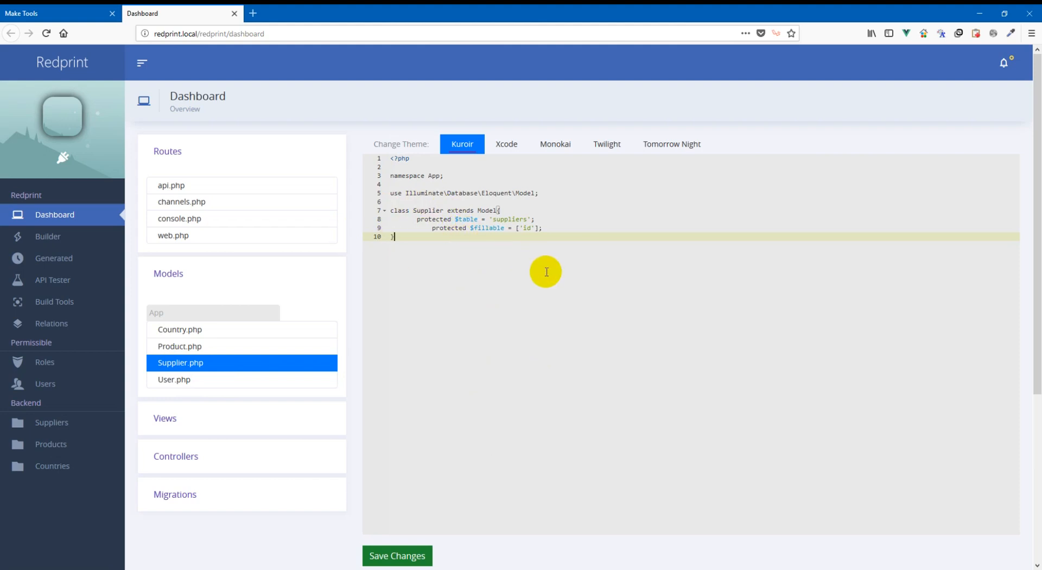
mouse_move(492, 287)
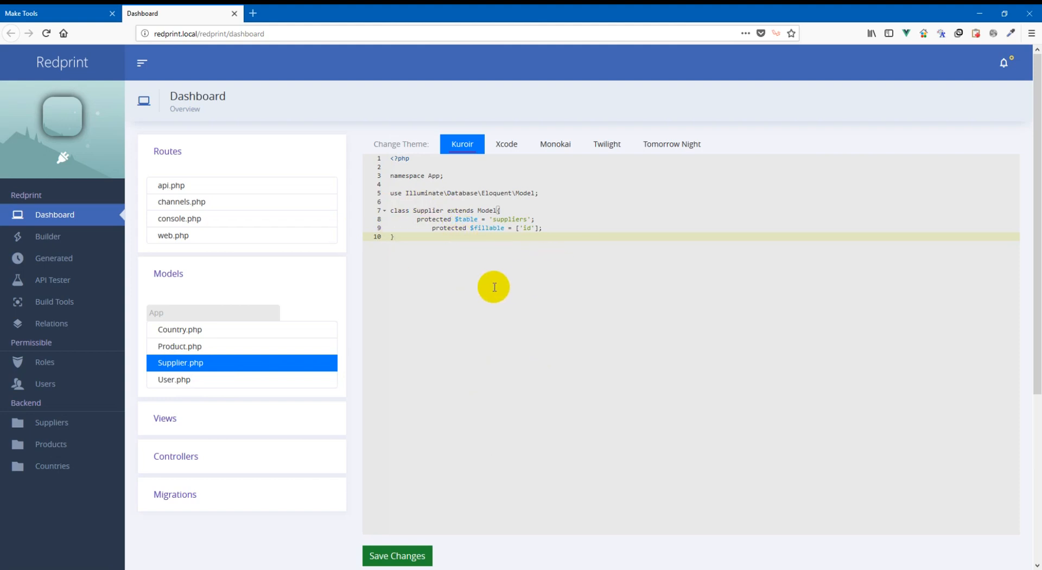
left_click(173, 379)
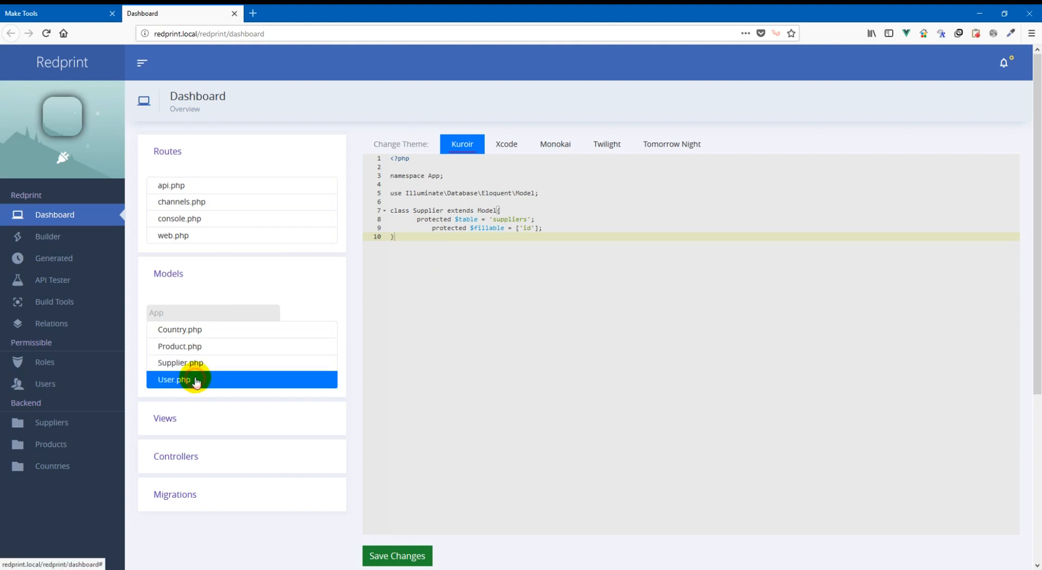
left_click(180, 361)
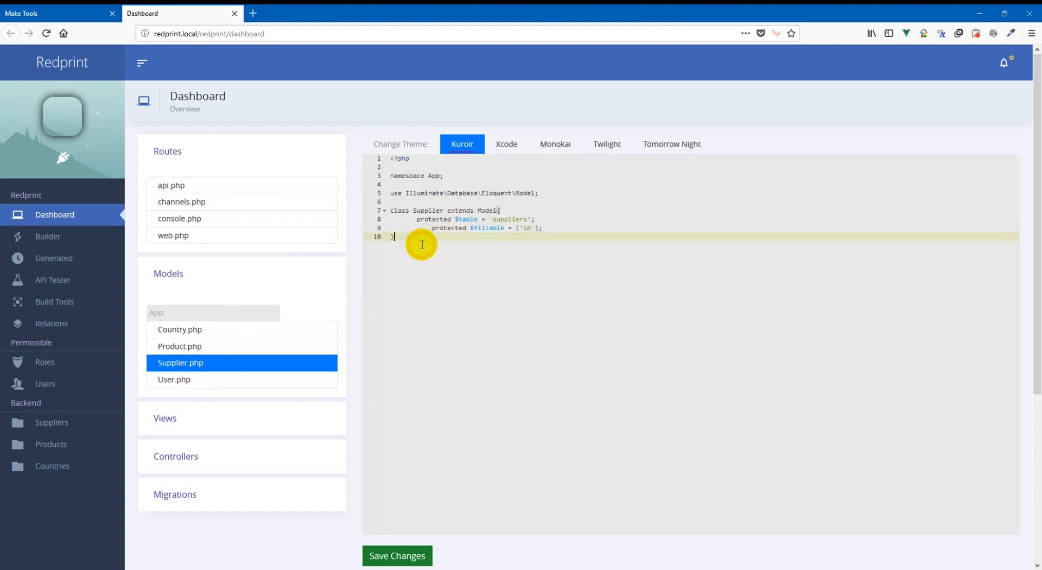
mouse_move(495, 212)
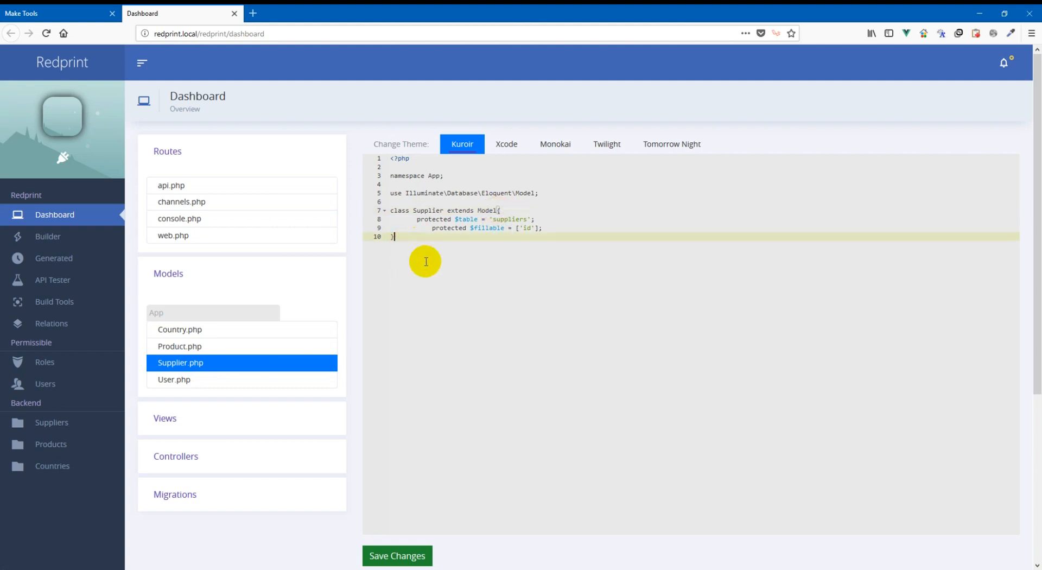
mouse_move(387, 166)
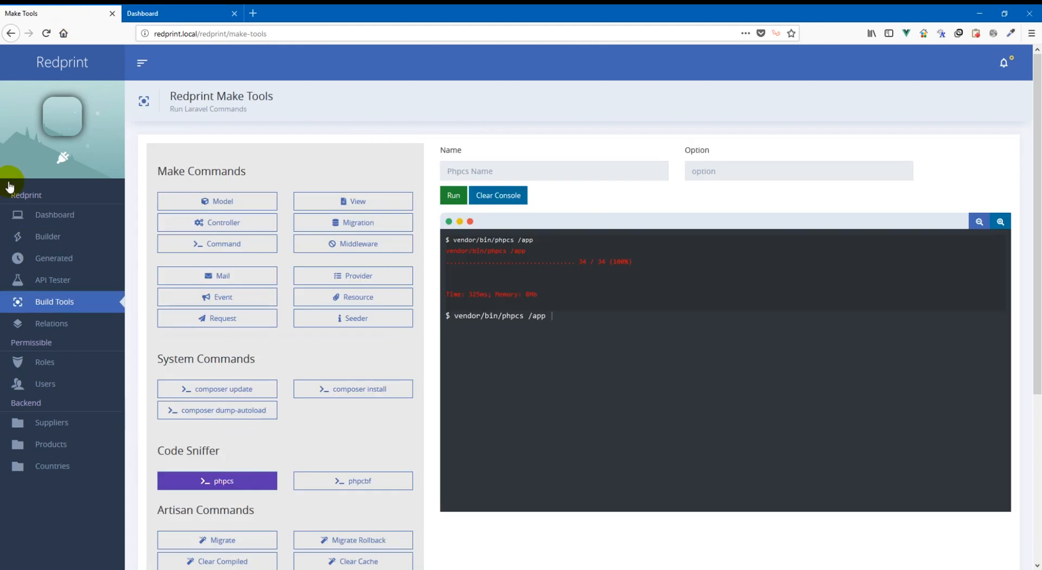
Step: Run phpcs on /app and scroll to its report of 4 errors in Supplier.php
left_click(454, 195)
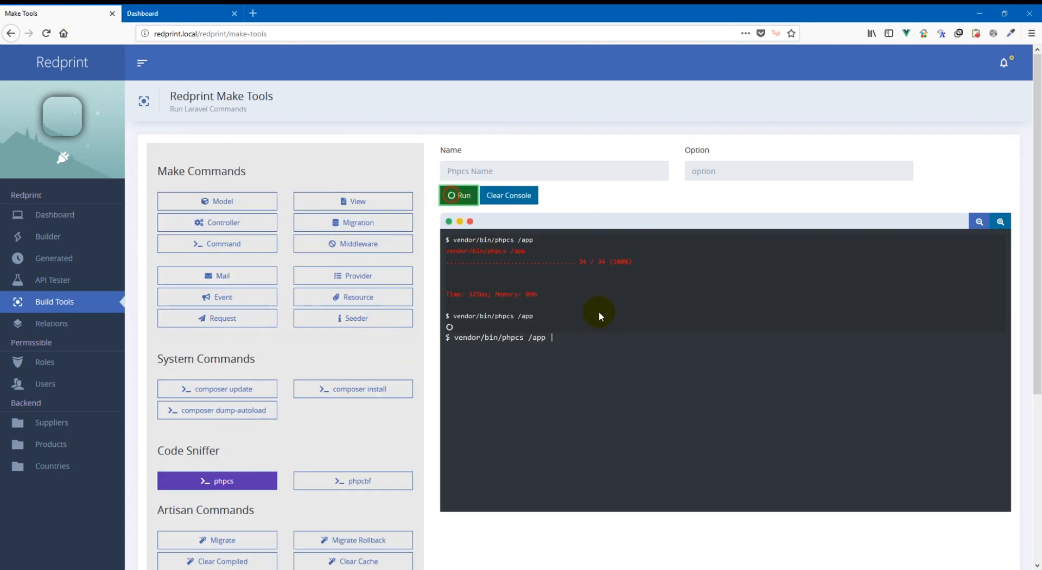
left_click(458, 195)
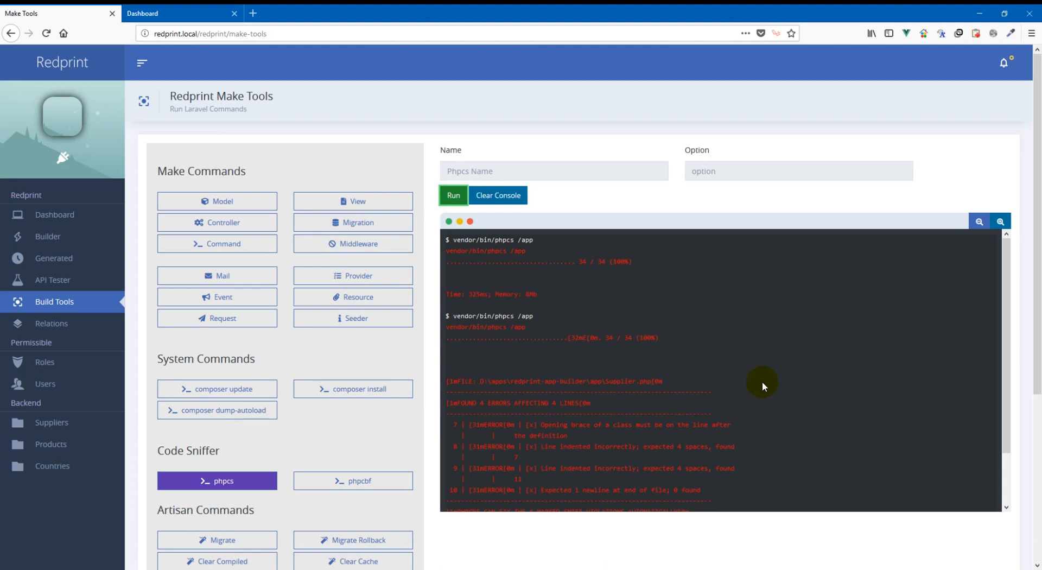
scroll("down", 3)
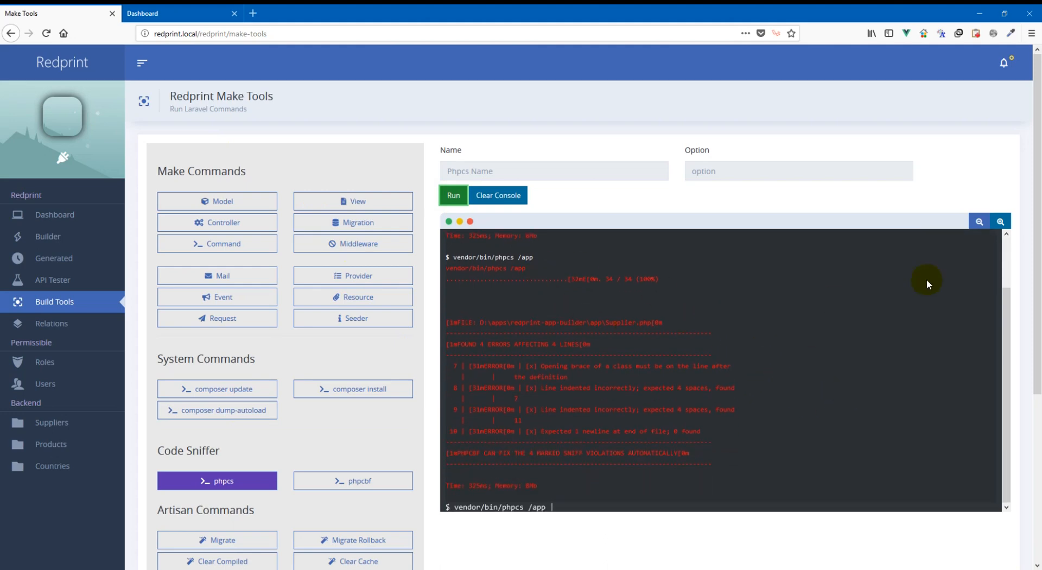
mouse_move(647, 340)
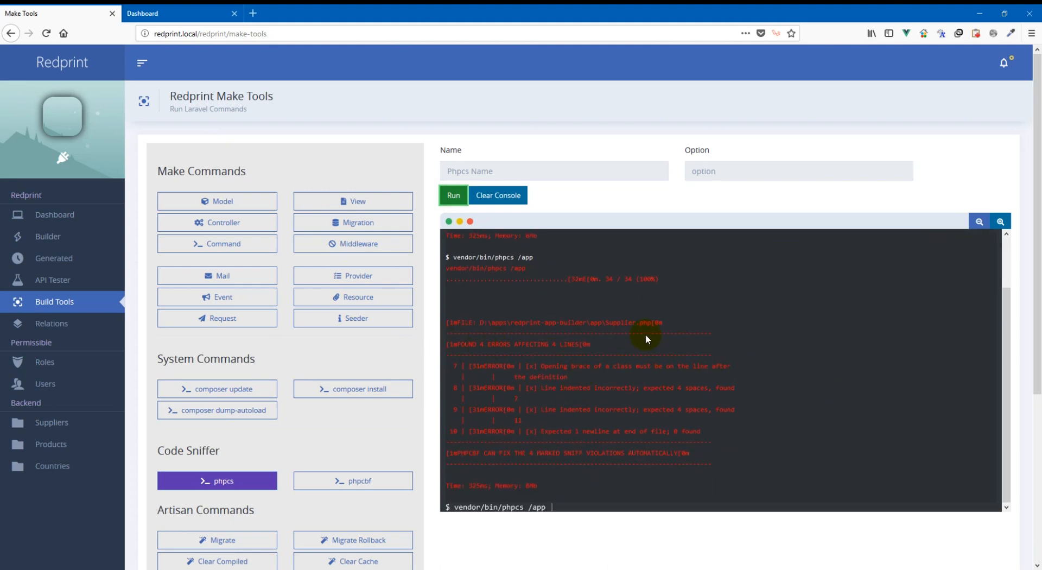
mouse_move(944, 354)
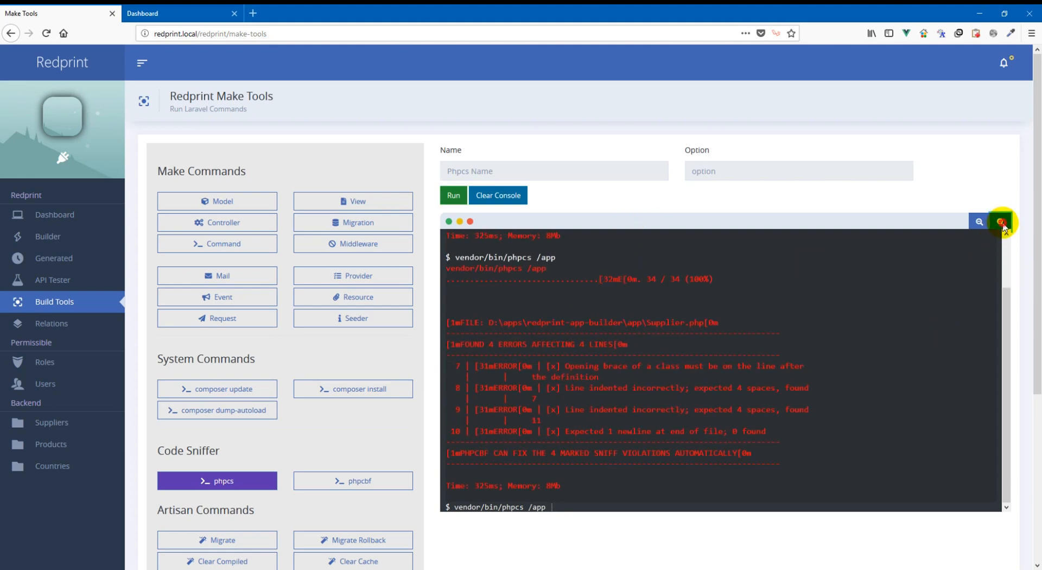
Step: Enlarge the console text and highlight the opening-brace error message
left_click(1000, 222)
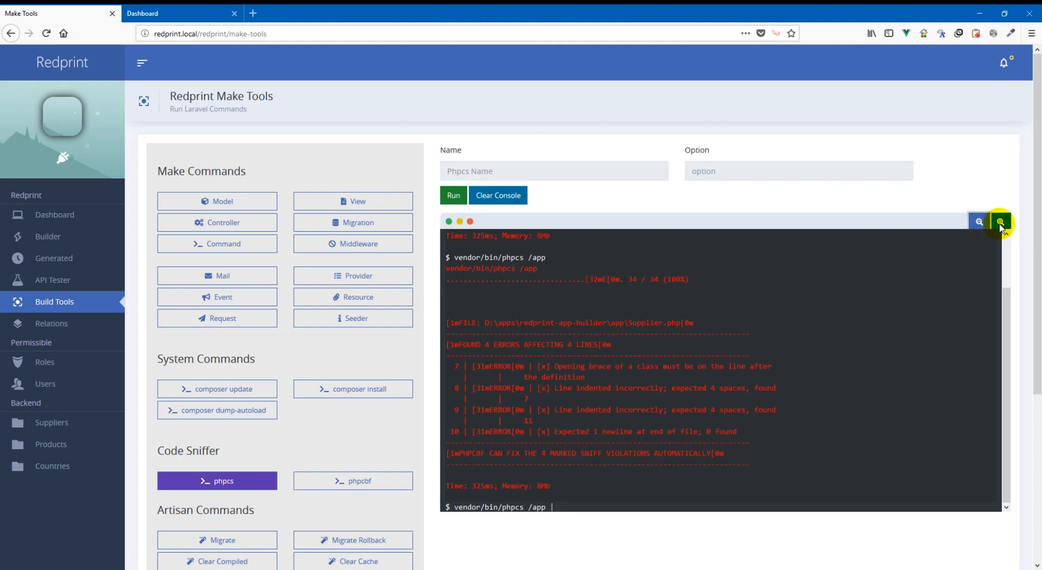
left_click(999, 221)
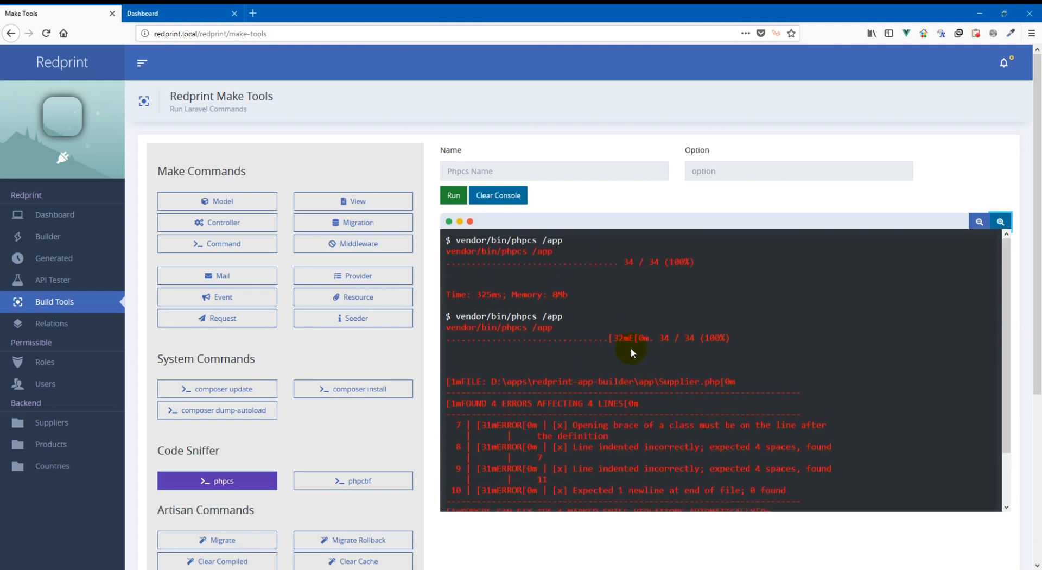
scroll("down", 3)
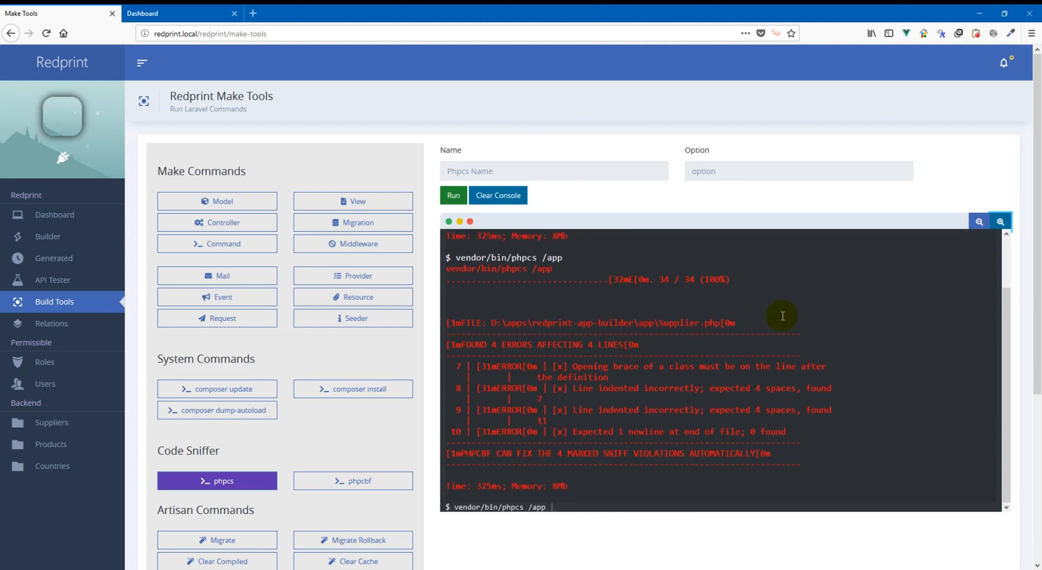
mouse_move(691, 292)
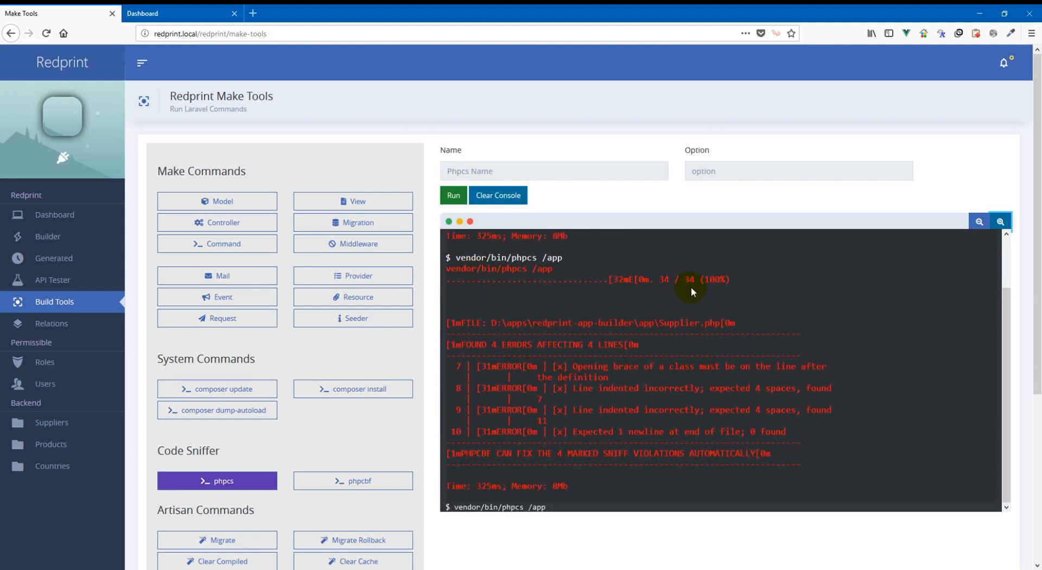
mouse_move(676, 328)
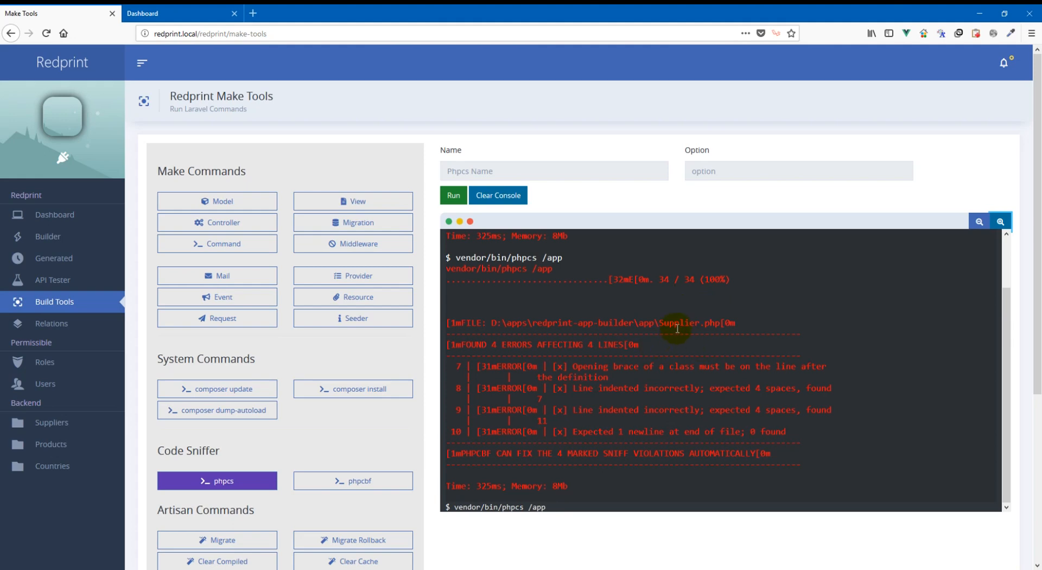
left_click(54, 215)
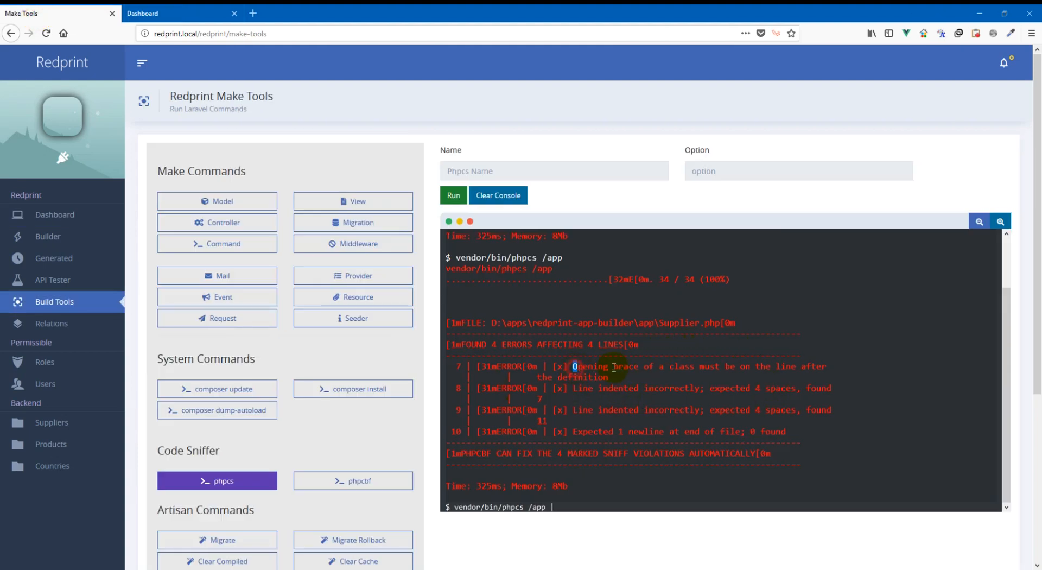
double_click(590, 366)
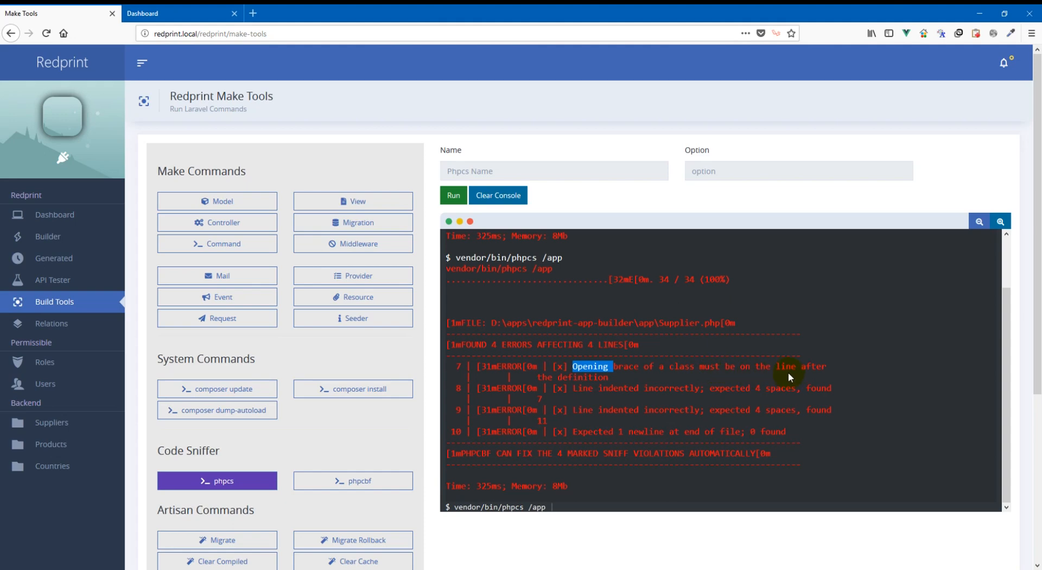
mouse_move(597, 378)
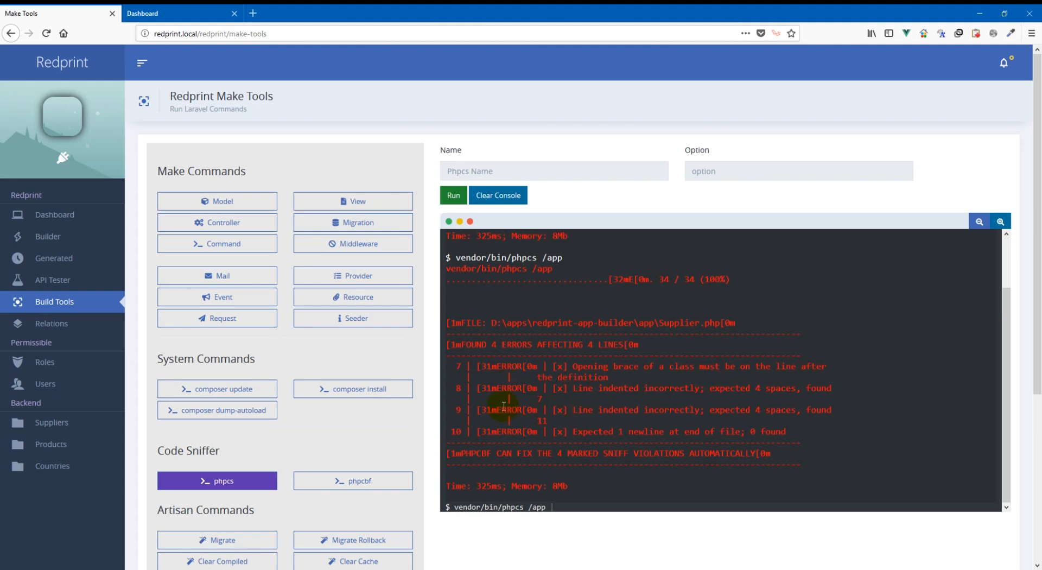
mouse_move(652, 391)
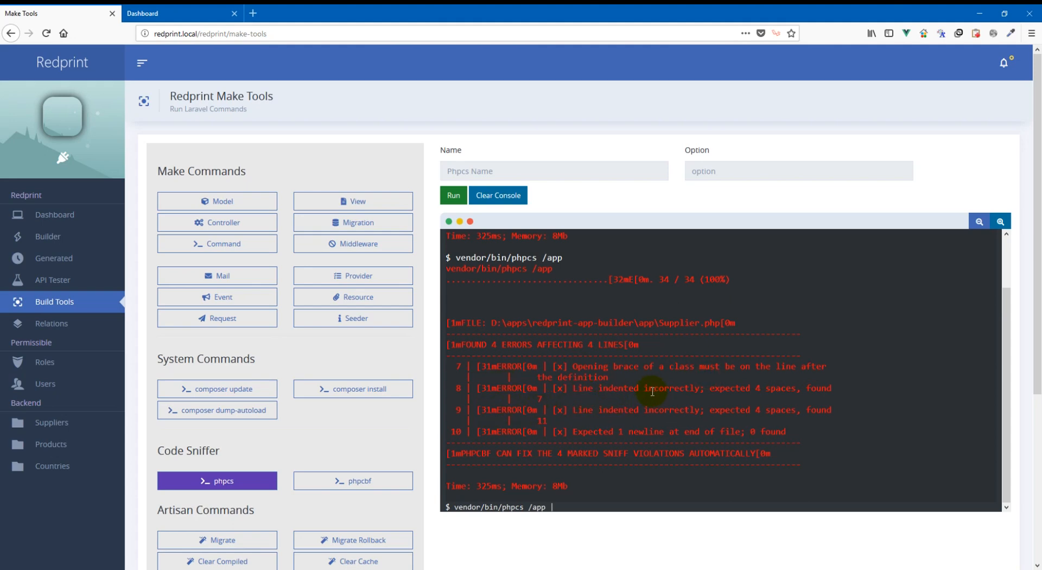
mouse_move(759, 401)
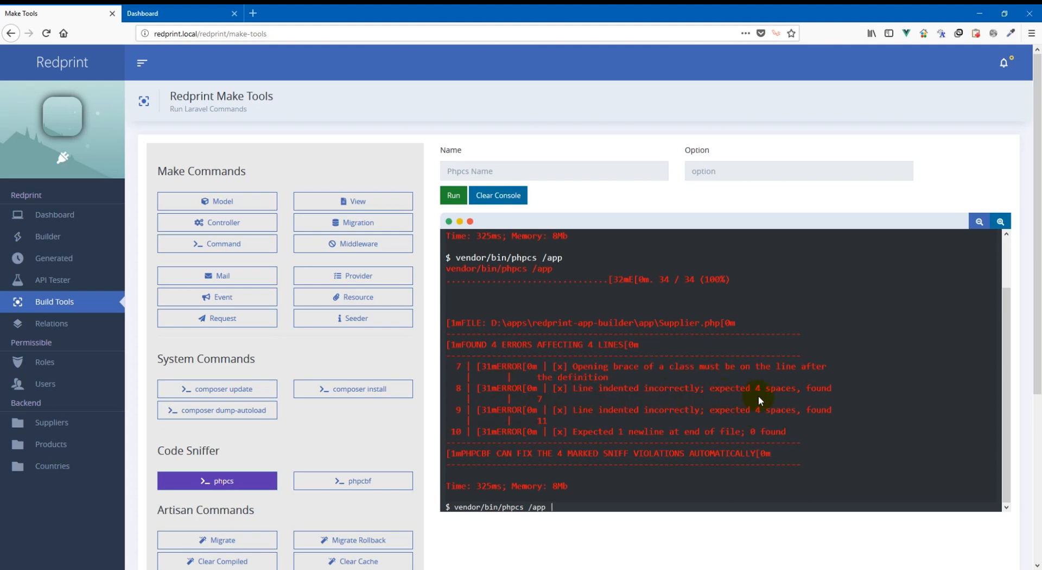
mouse_move(539, 400)
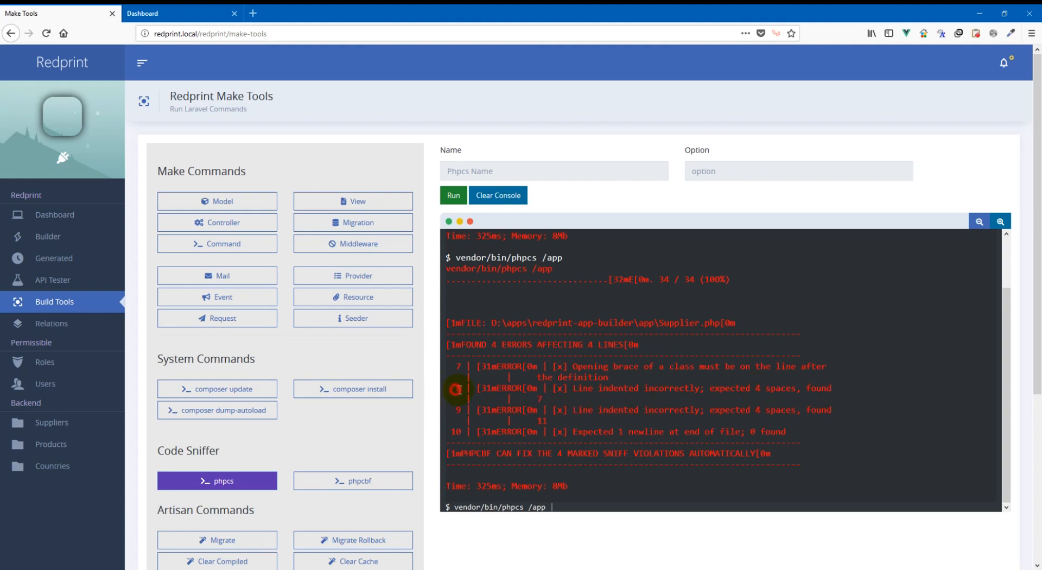
Step: Switch between Dashboard's Supplier.php and the phpcs report to compare flagged lines
left_click(54, 215)
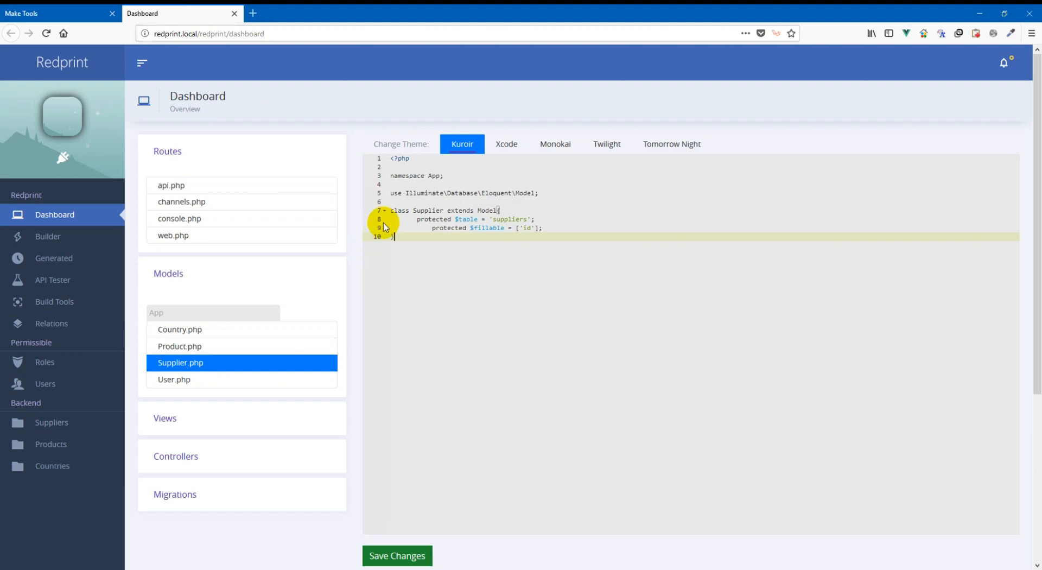
left_click(54, 302)
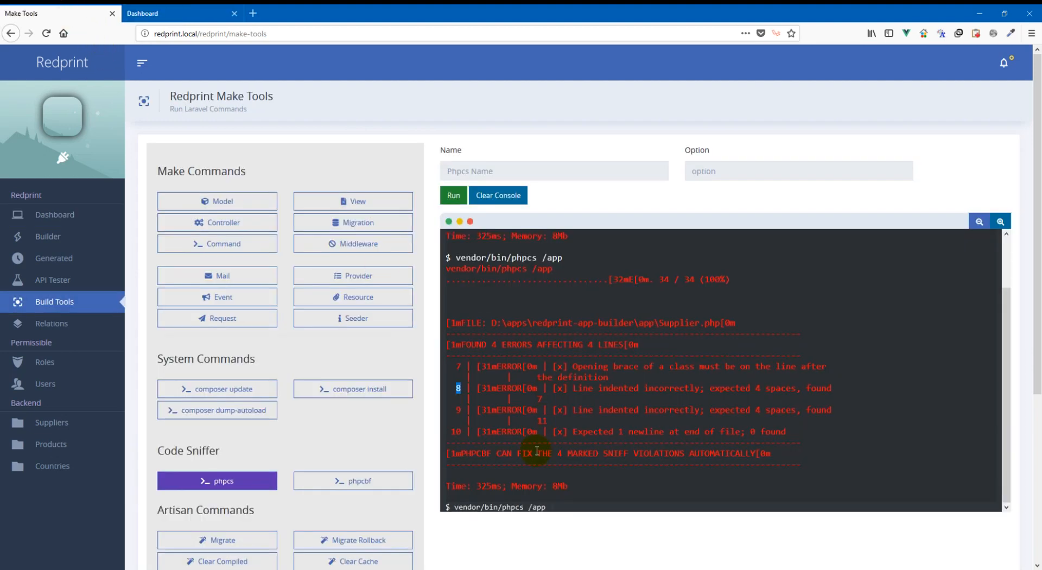
mouse_move(592, 415)
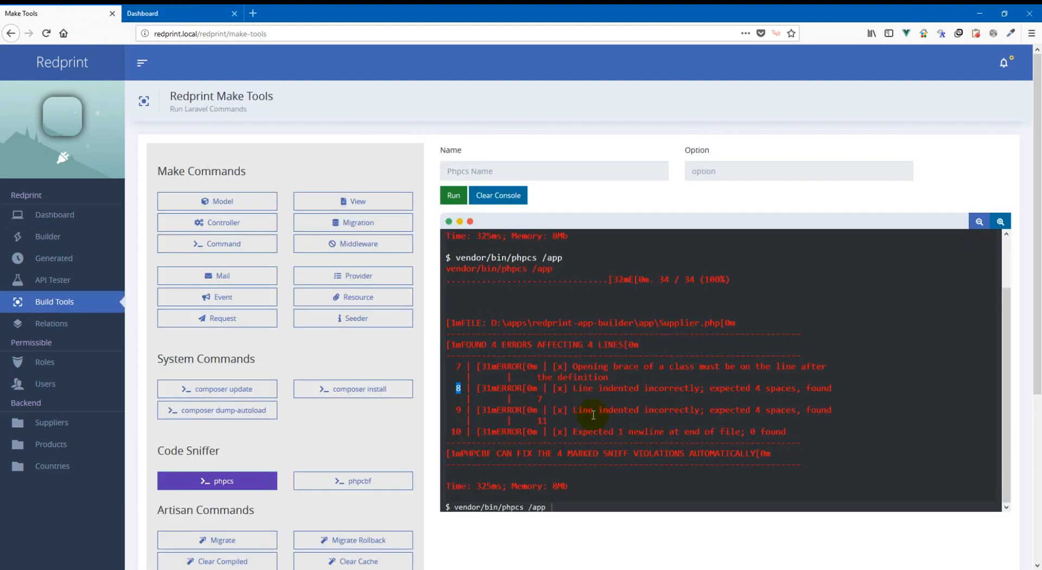
mouse_move(778, 414)
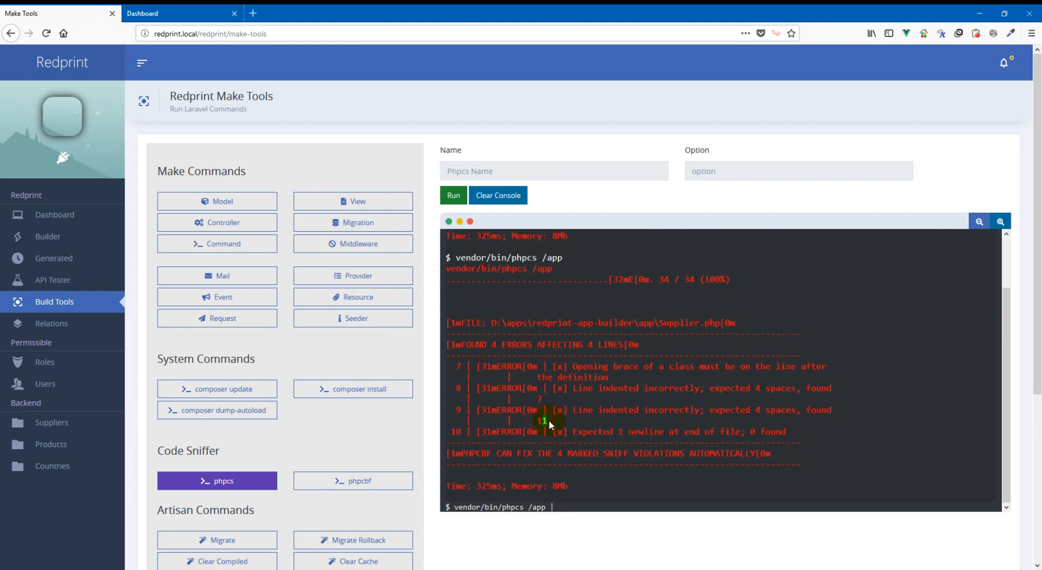
mouse_move(764, 423)
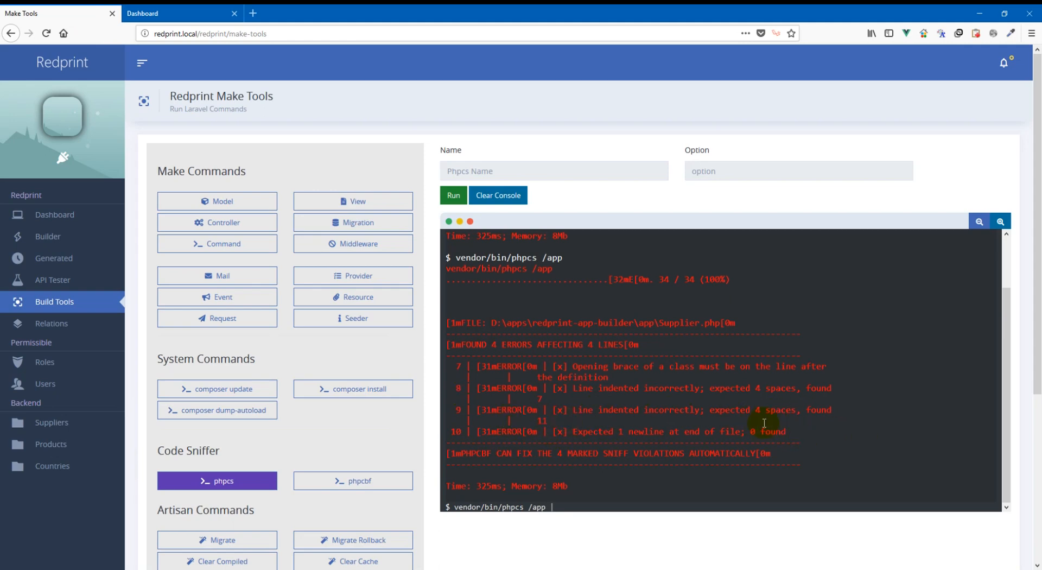
mouse_move(844, 419)
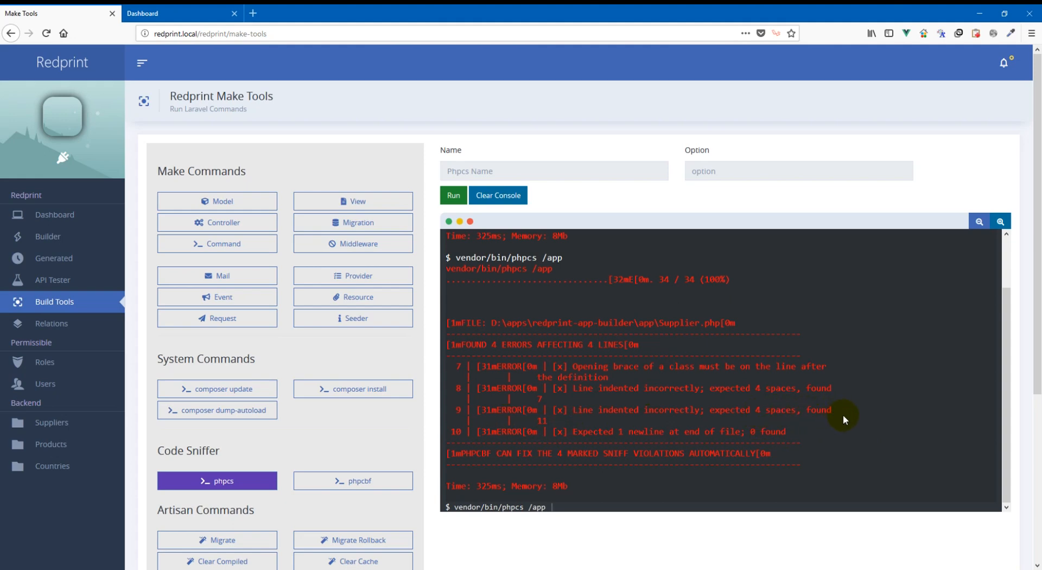
scroll("down", 3)
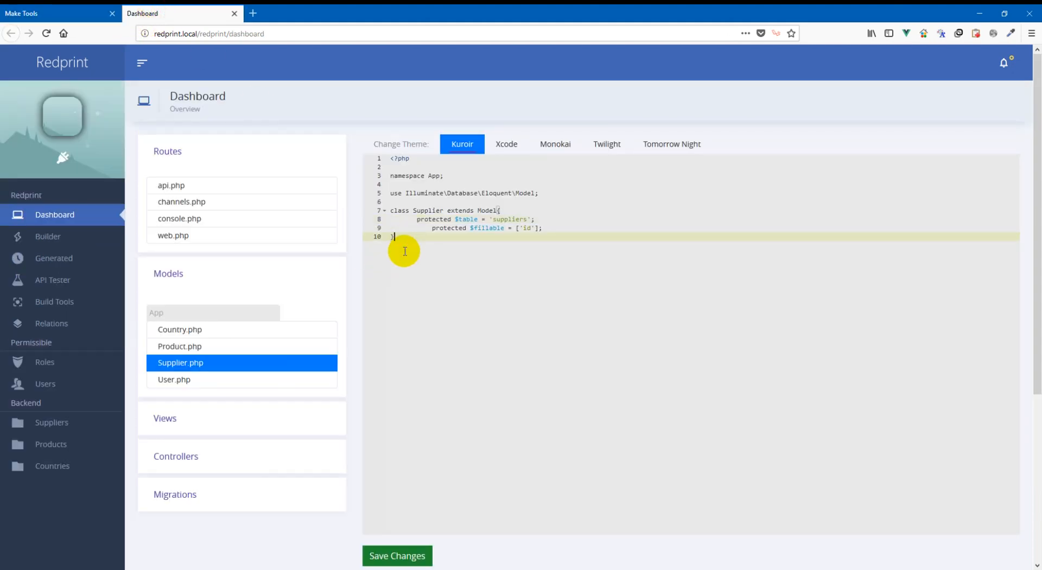
key("Enter")
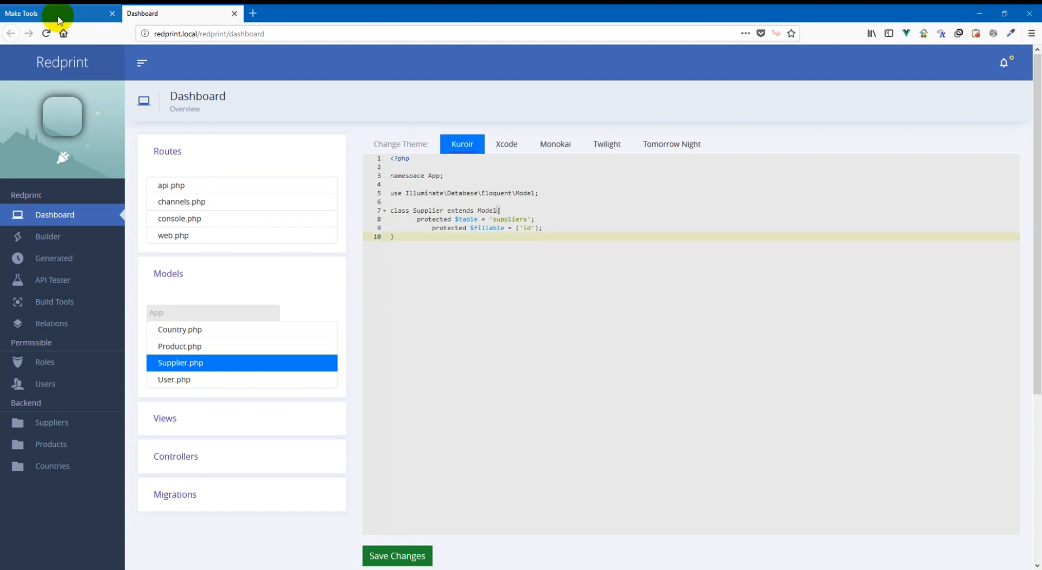
Step: Clear the console and run phpcbf on /app, fixing all 4 errors in Supplier.php
left_click(55, 301)
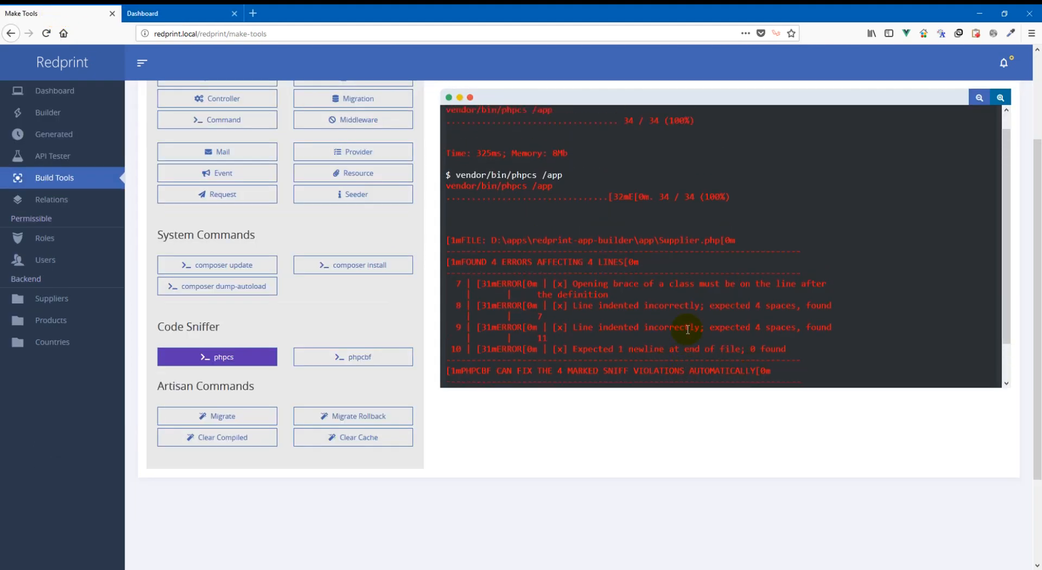
left_click(497, 194)
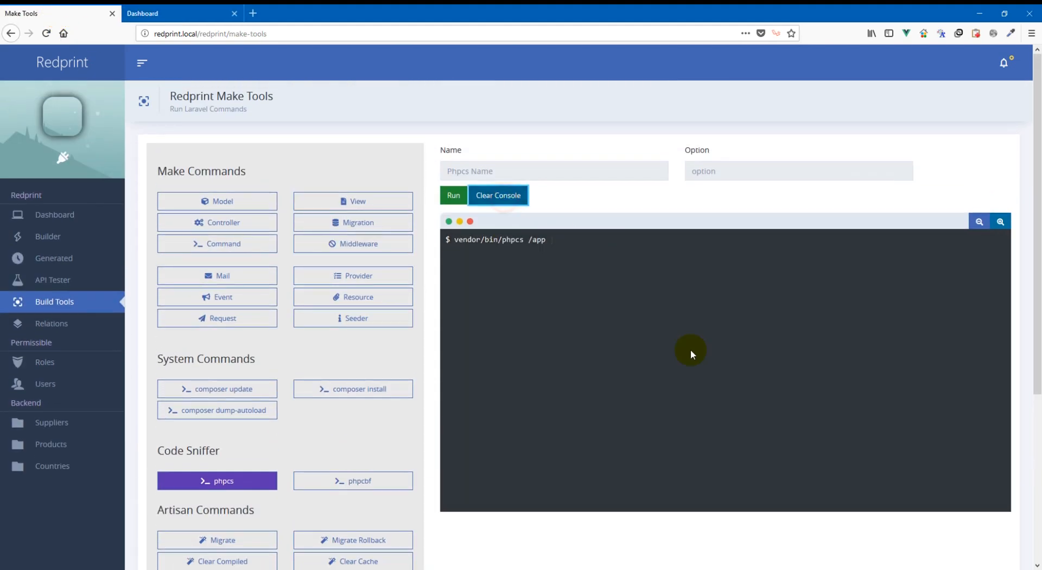
left_click(353, 479)
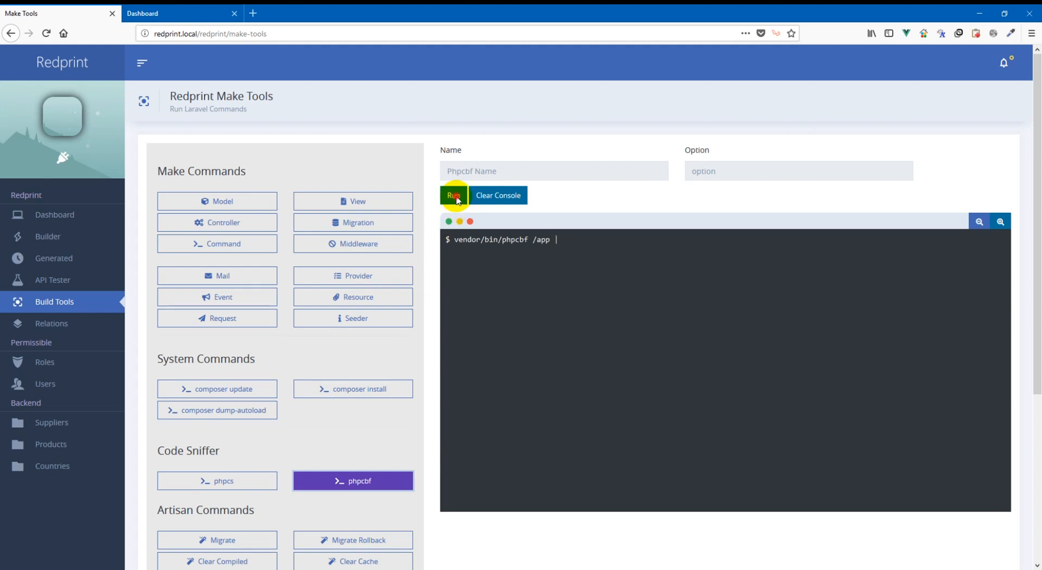
left_click(454, 195)
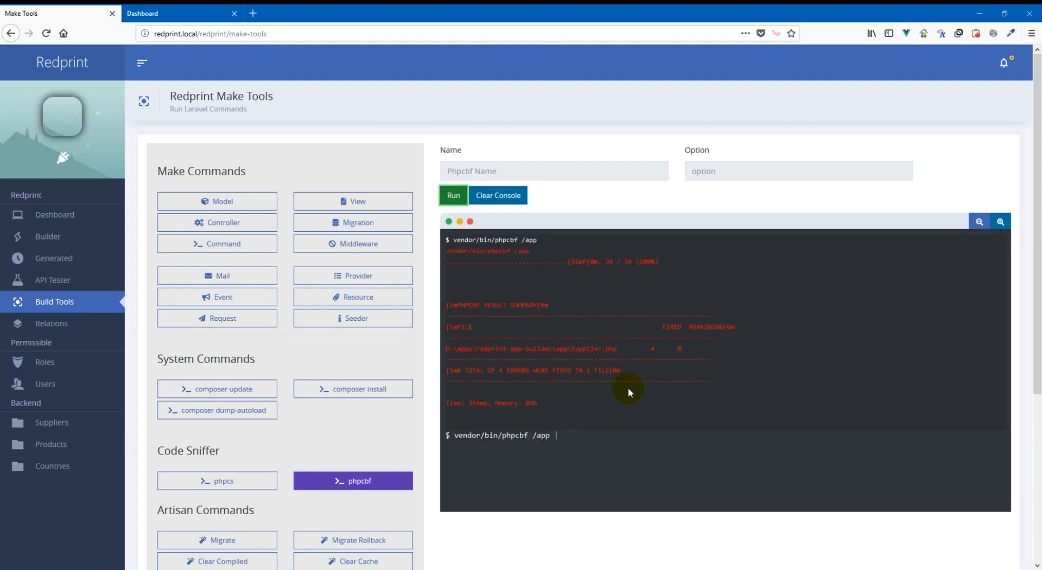
mouse_move(723, 359)
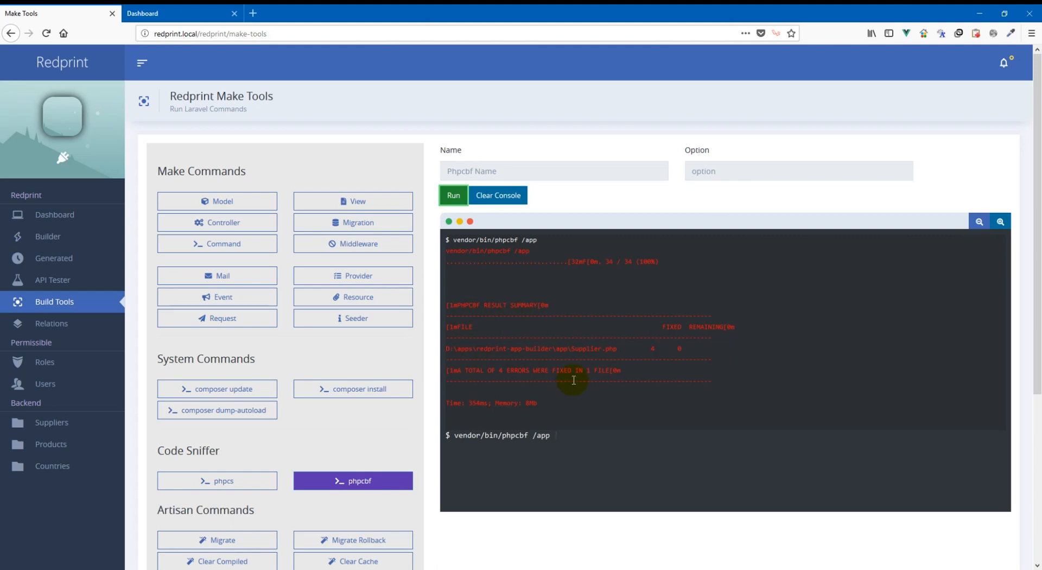
mouse_move(719, 386)
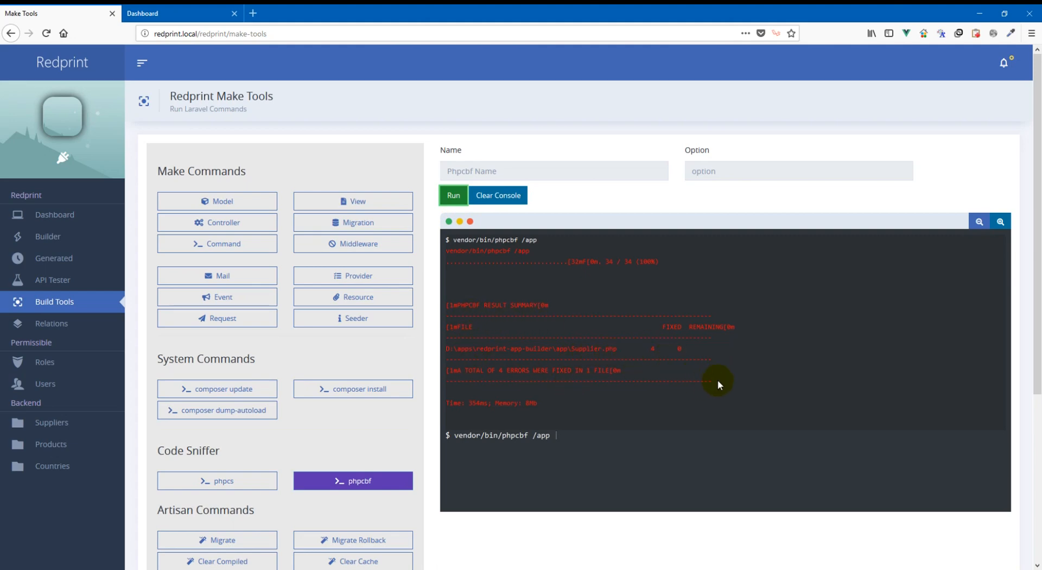
mouse_move(657, 353)
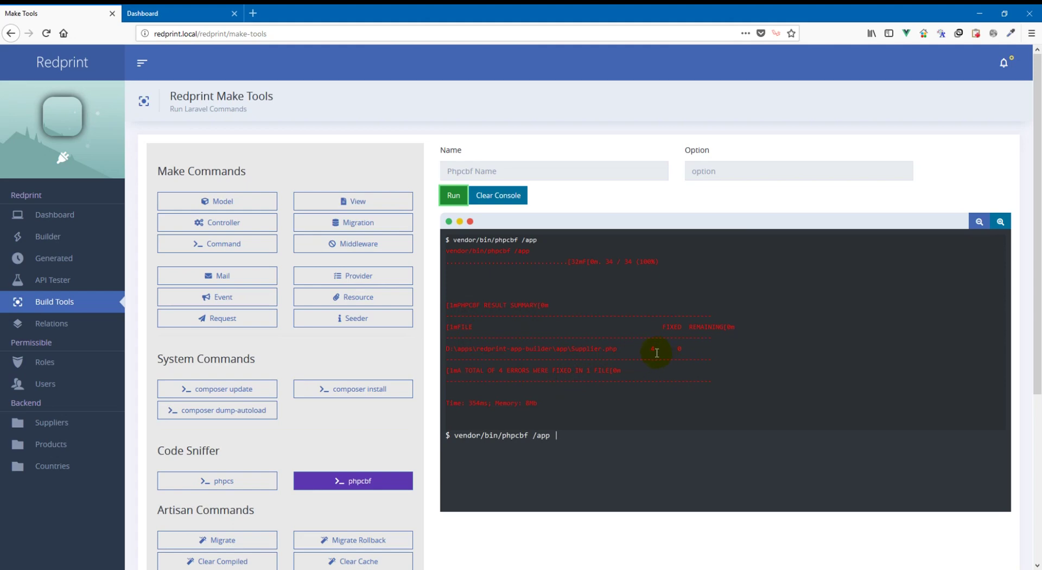
mouse_move(646, 414)
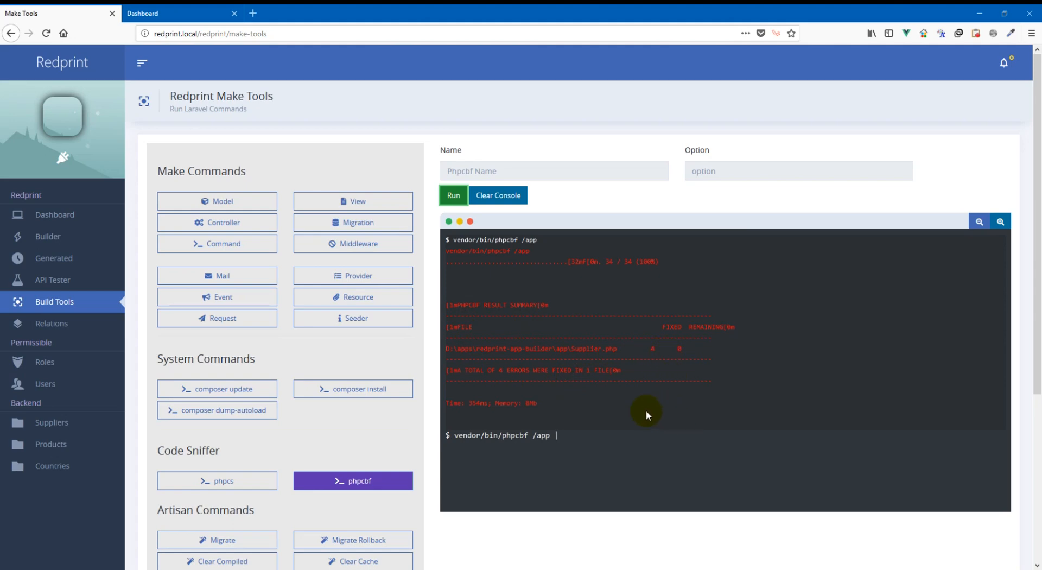
mouse_move(652, 393)
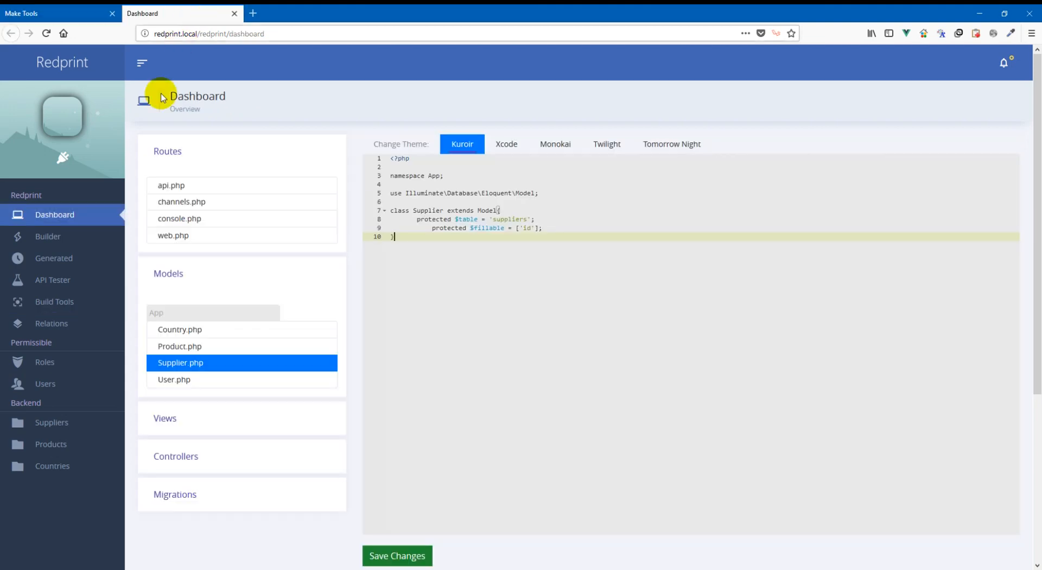
mouse_move(191, 353)
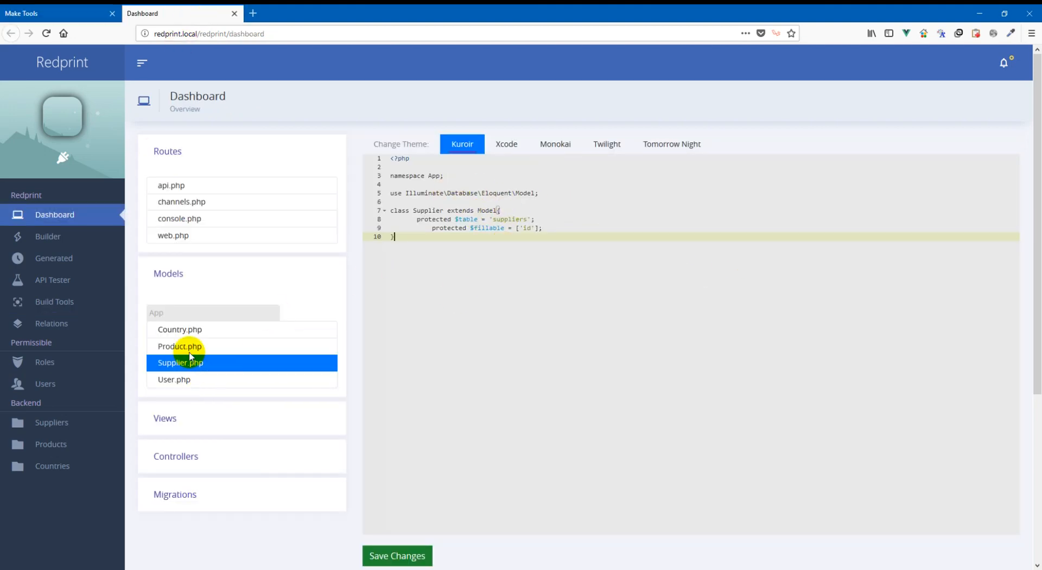
Step: Reload Supplier.php from the Models list to show the brace-on-own-line and fixed indentation
left_click(179, 346)
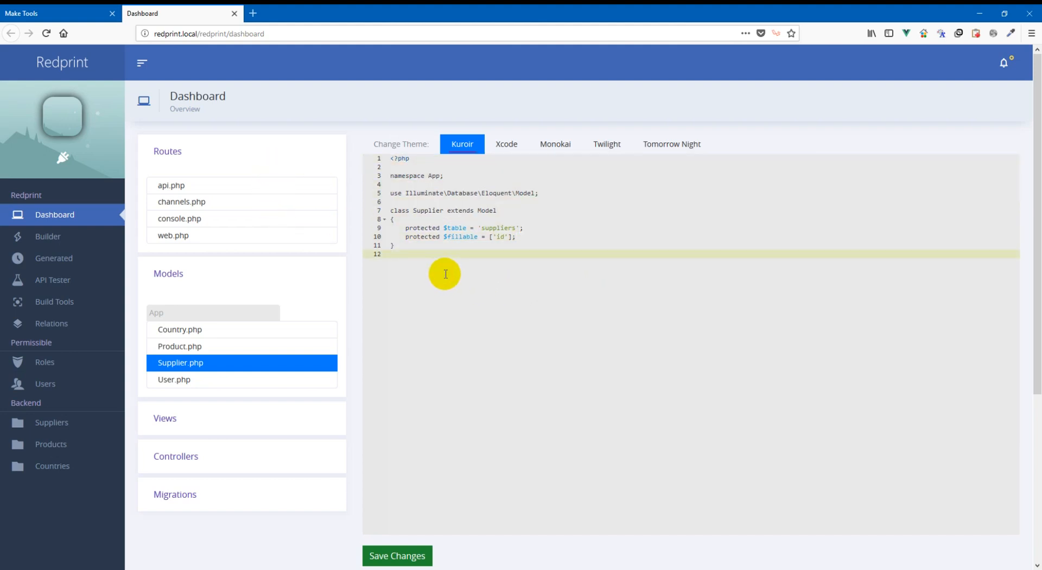
mouse_move(46, 13)
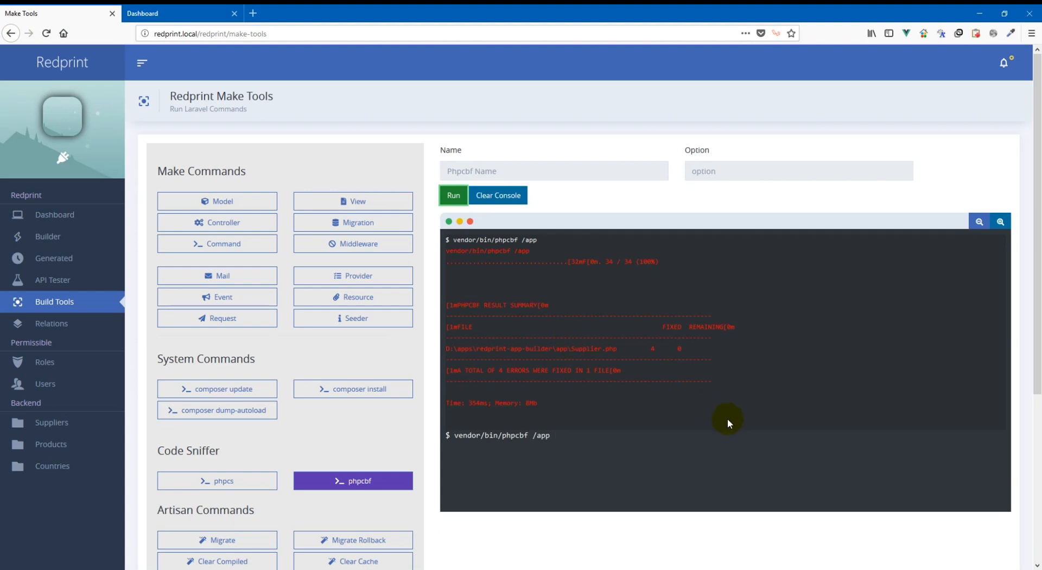
mouse_move(570, 422)
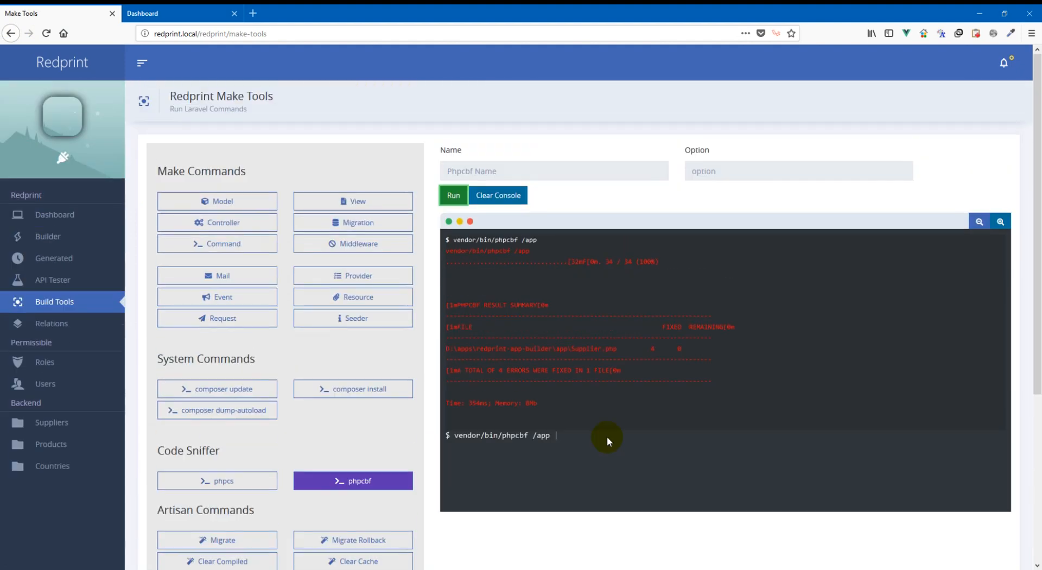
mouse_move(1007, 237)
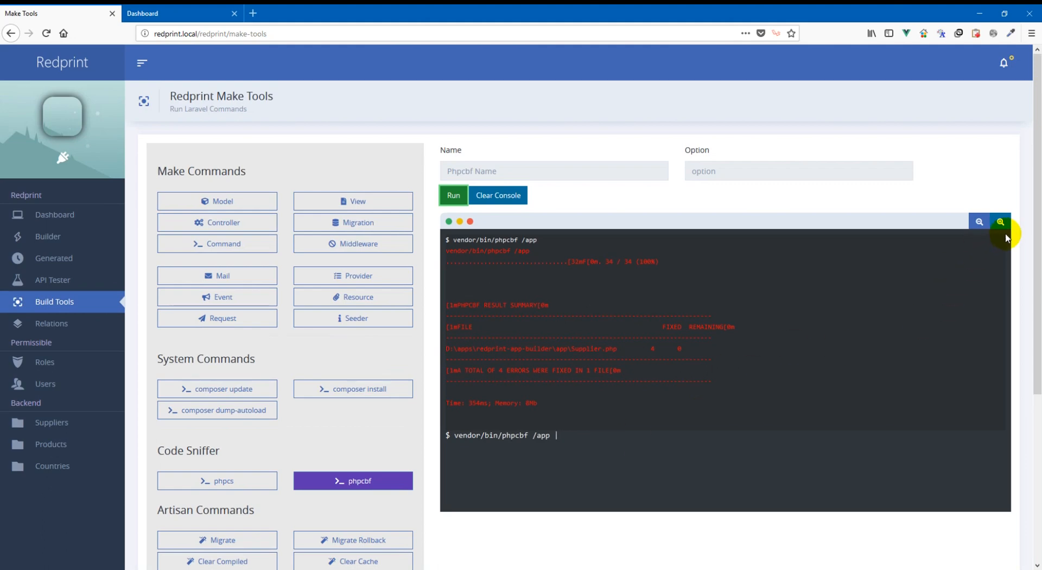
mouse_move(750, 391)
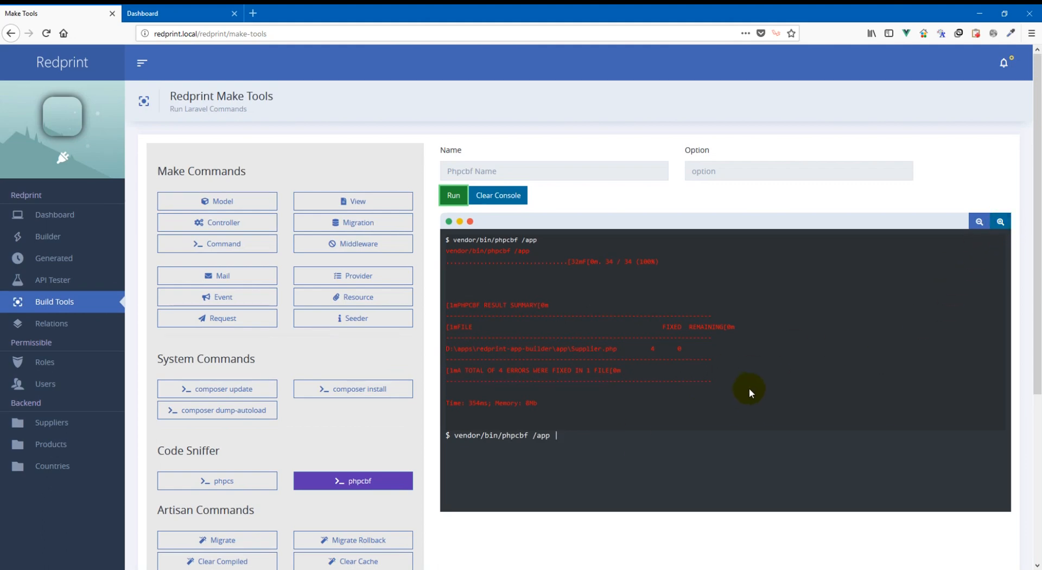
mouse_move(751, 382)
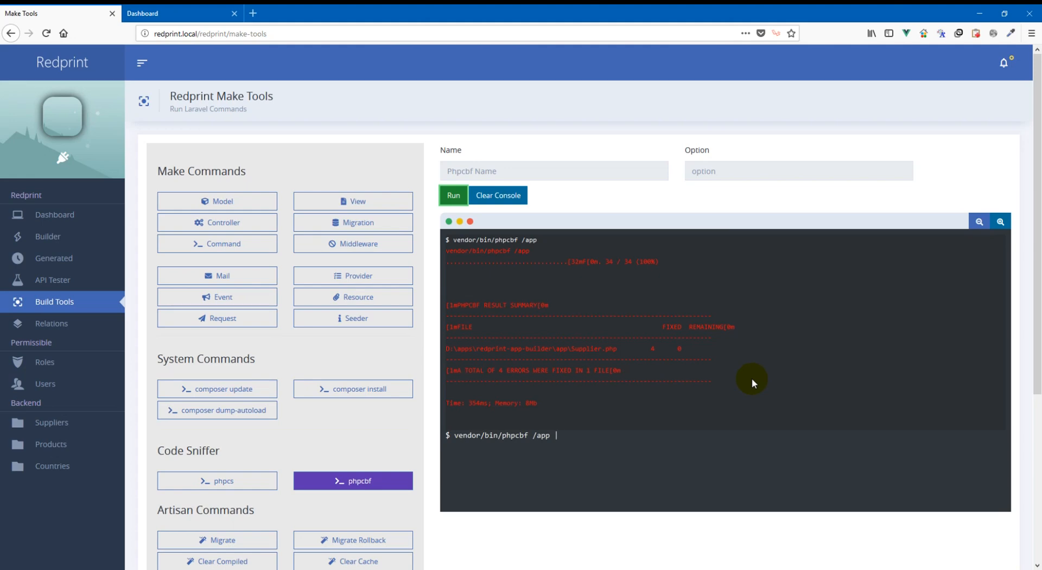
mouse_move(217, 221)
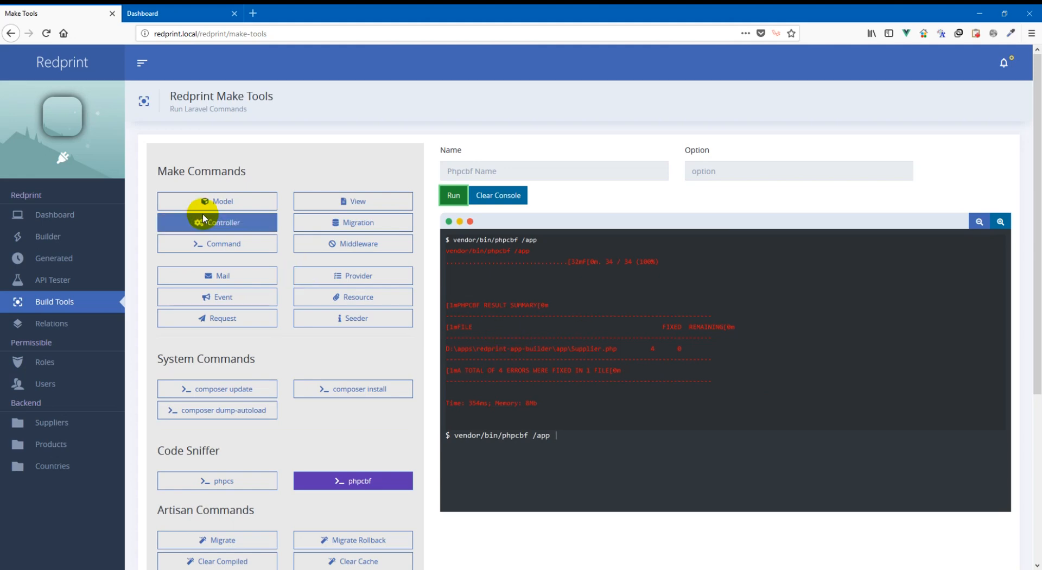
mouse_move(353, 200)
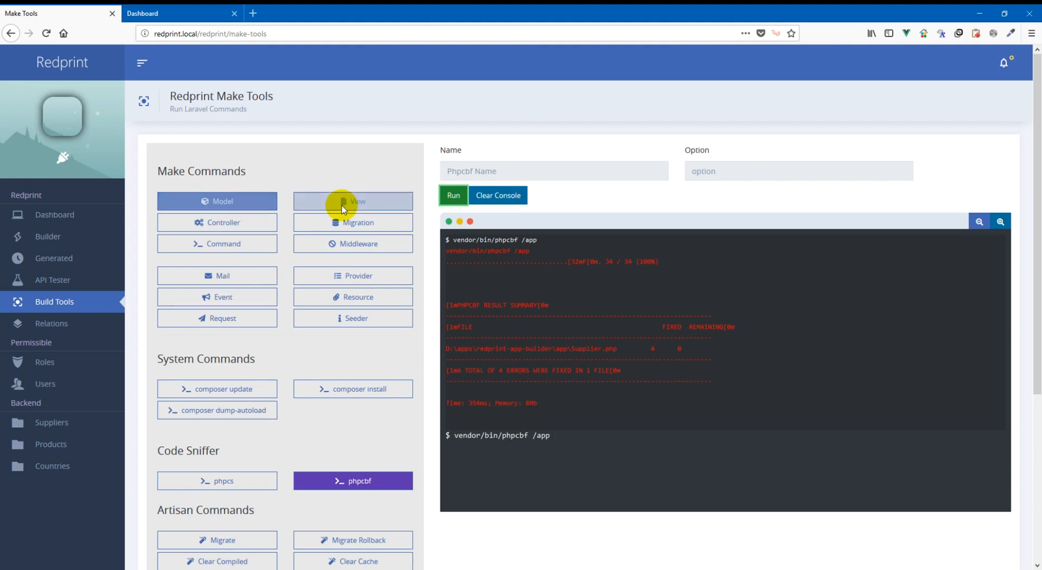
mouse_move(222, 173)
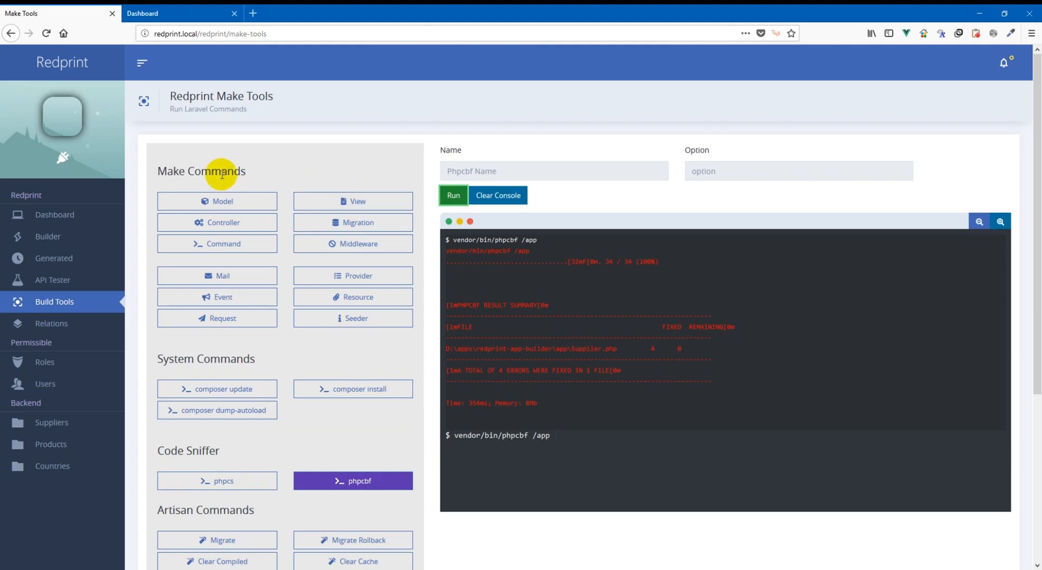